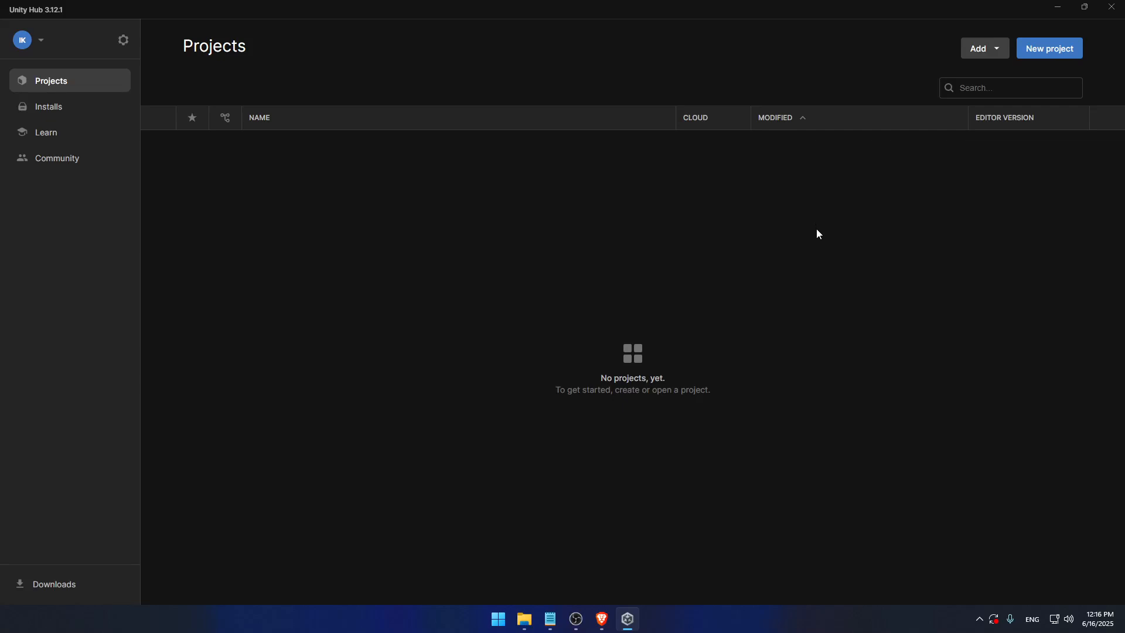
mouse_move(810, 227)
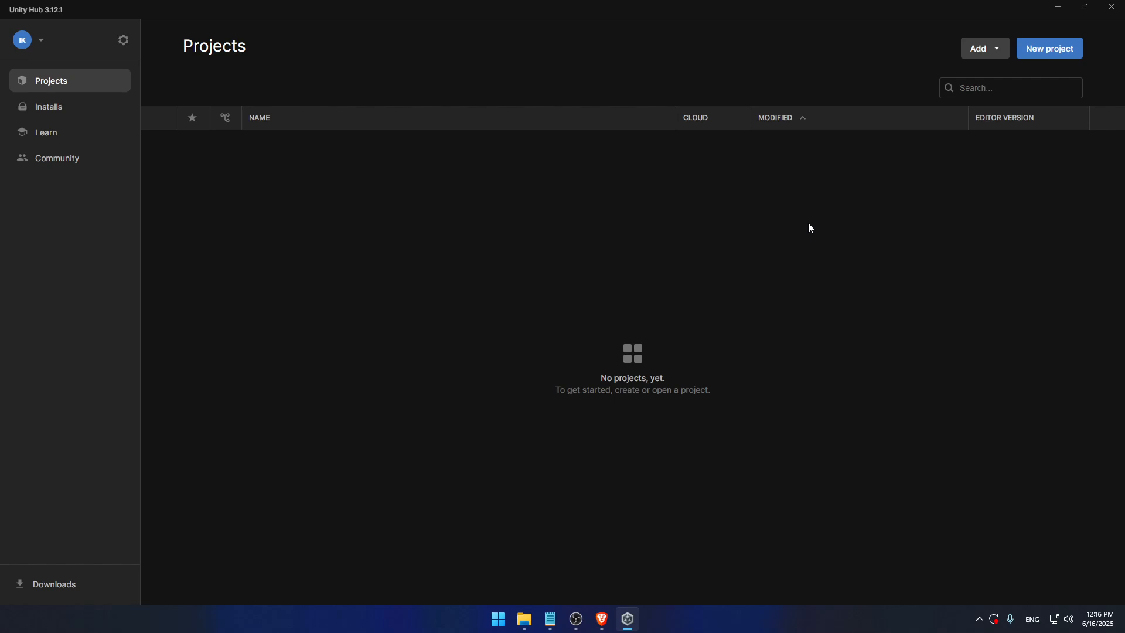
mouse_move(985, 48)
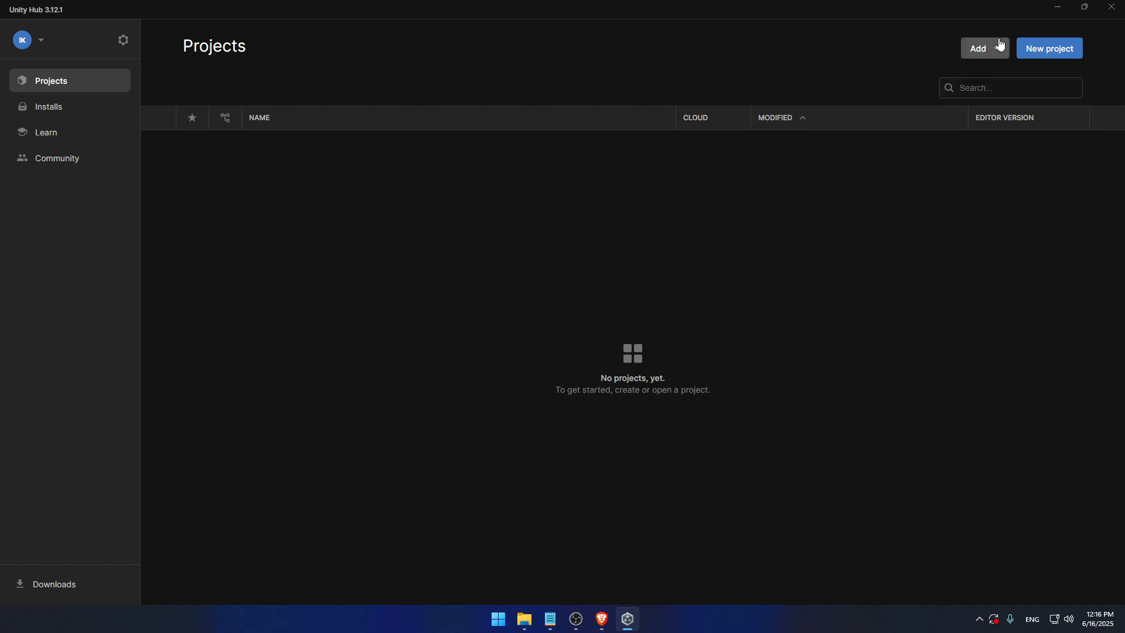
Browse the Knowledge For All channel's Videos tab down to the 'How to create new Unity project' upload.
left_click(995, 48)
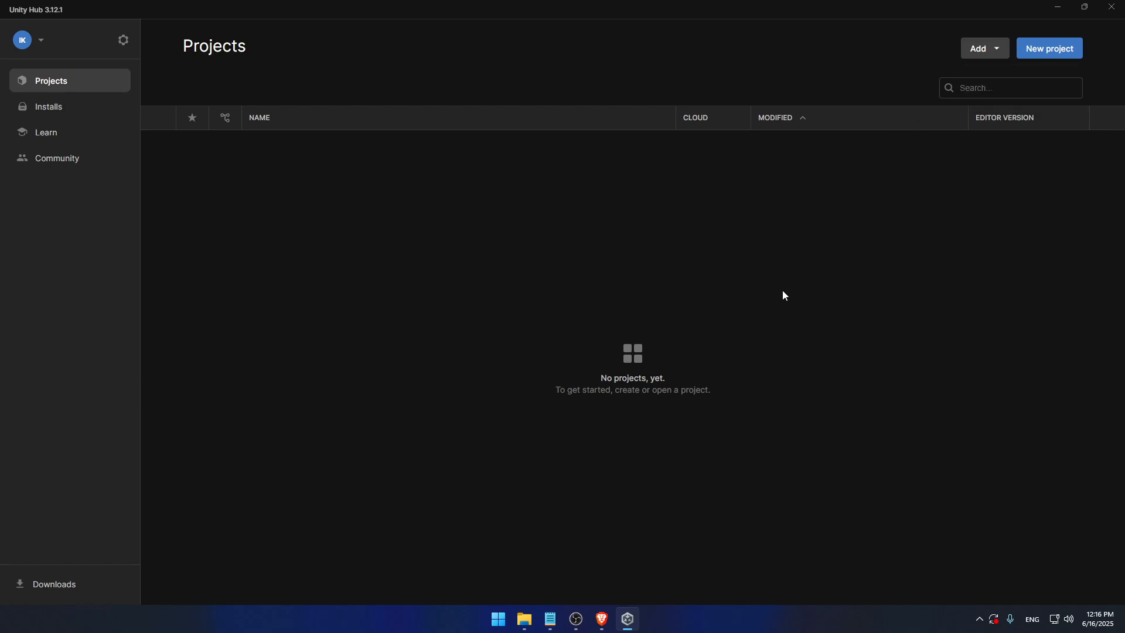
mouse_move(484, 239)
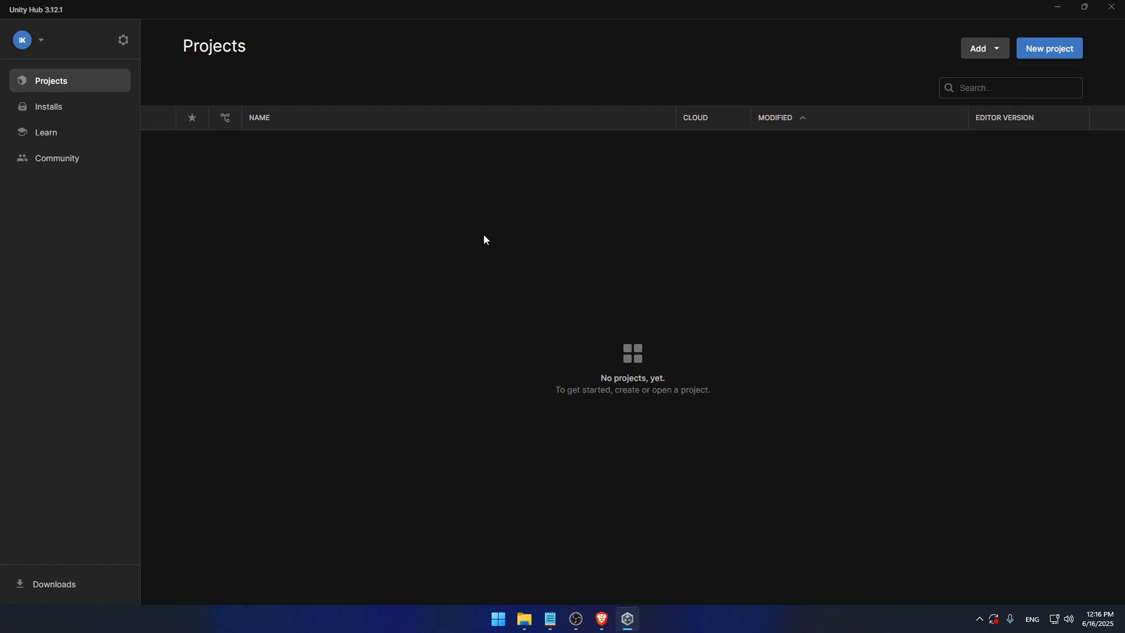
mouse_move(672, 295)
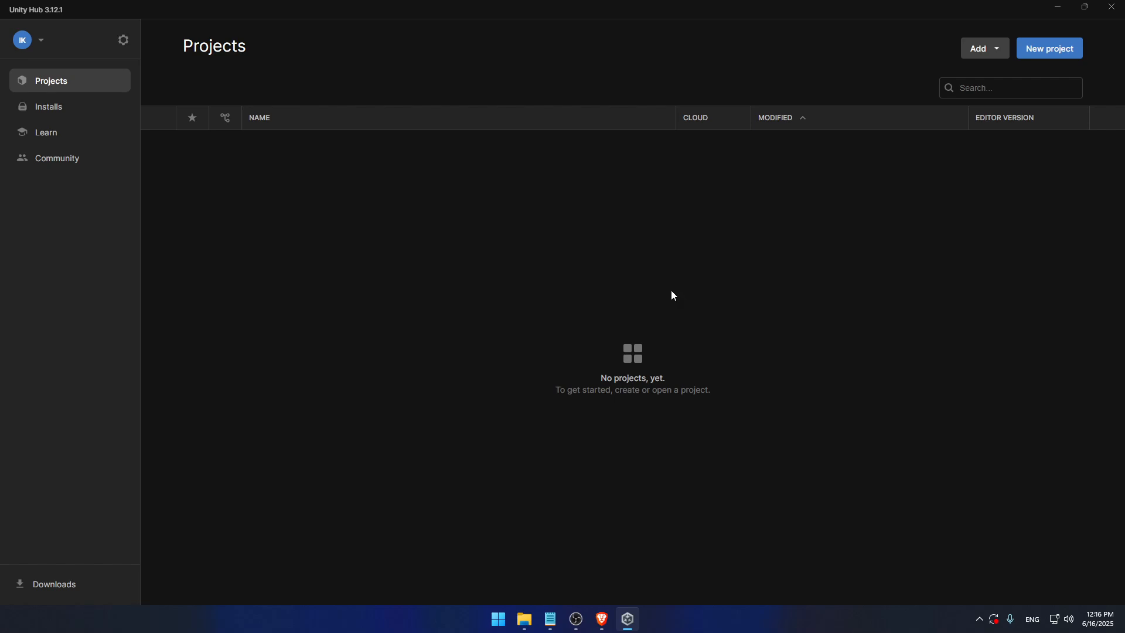
mouse_move(673, 294)
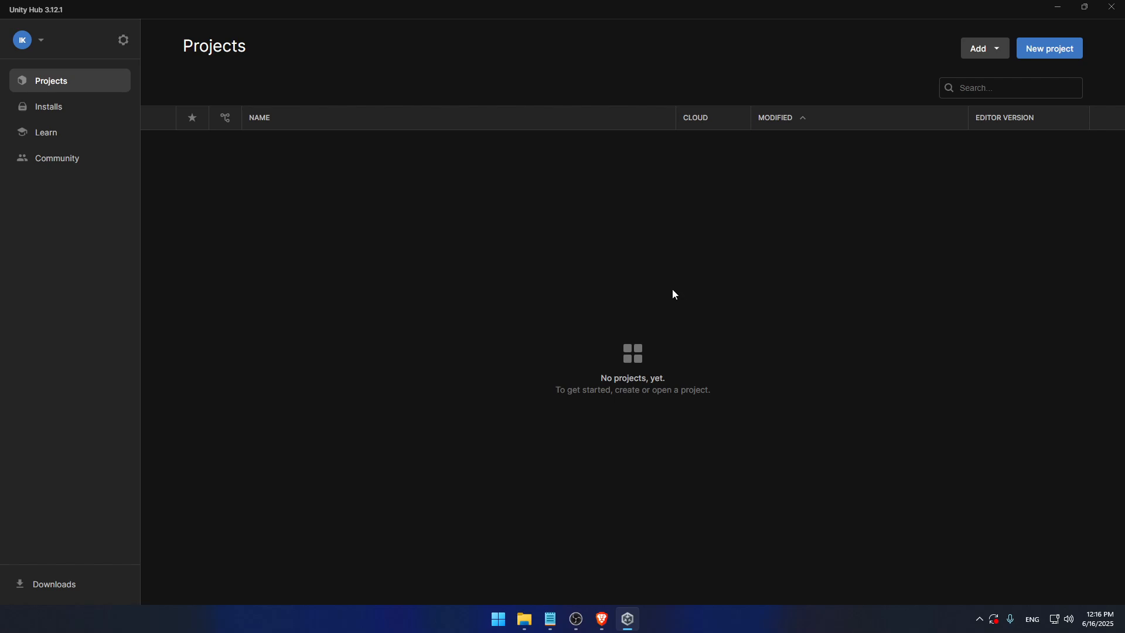
mouse_move(724, 282)
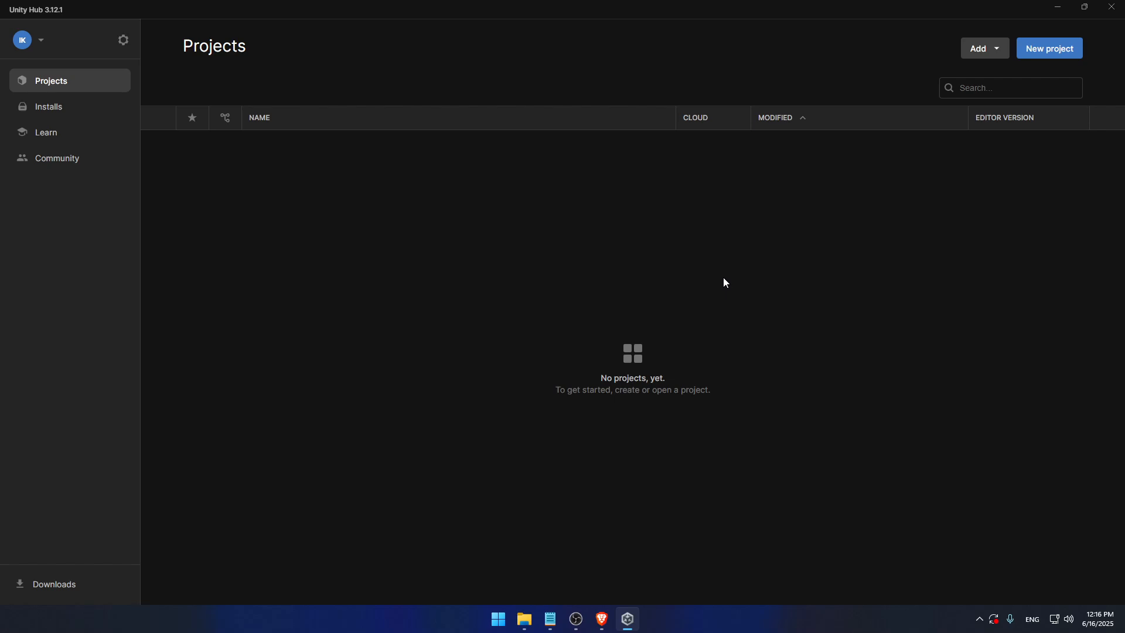
mouse_move(723, 283)
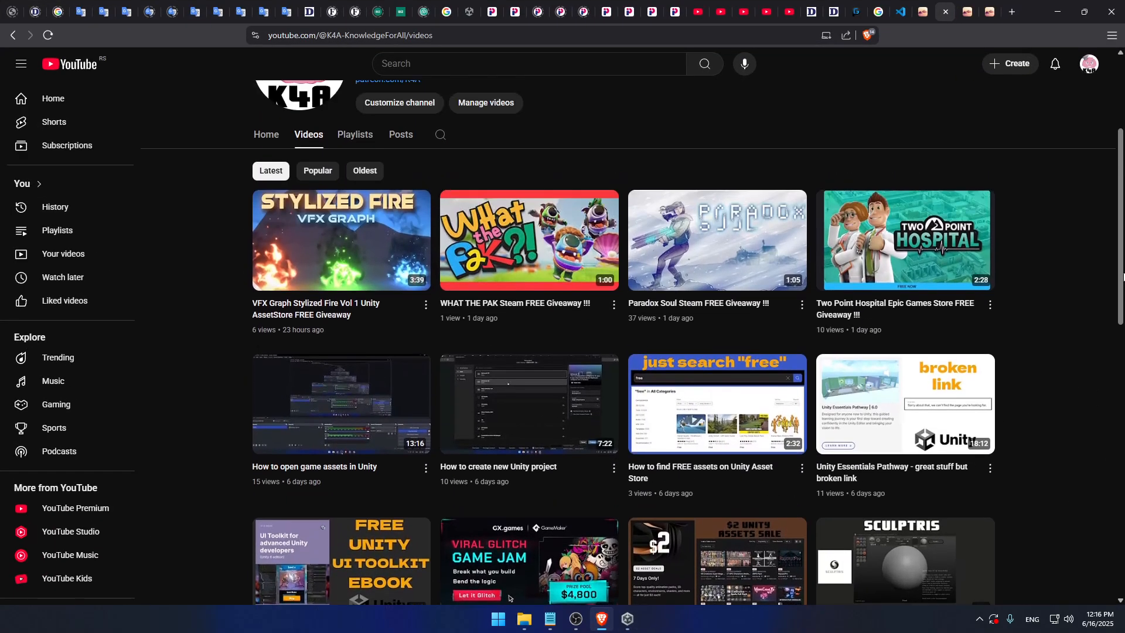
scroll("up", 3)
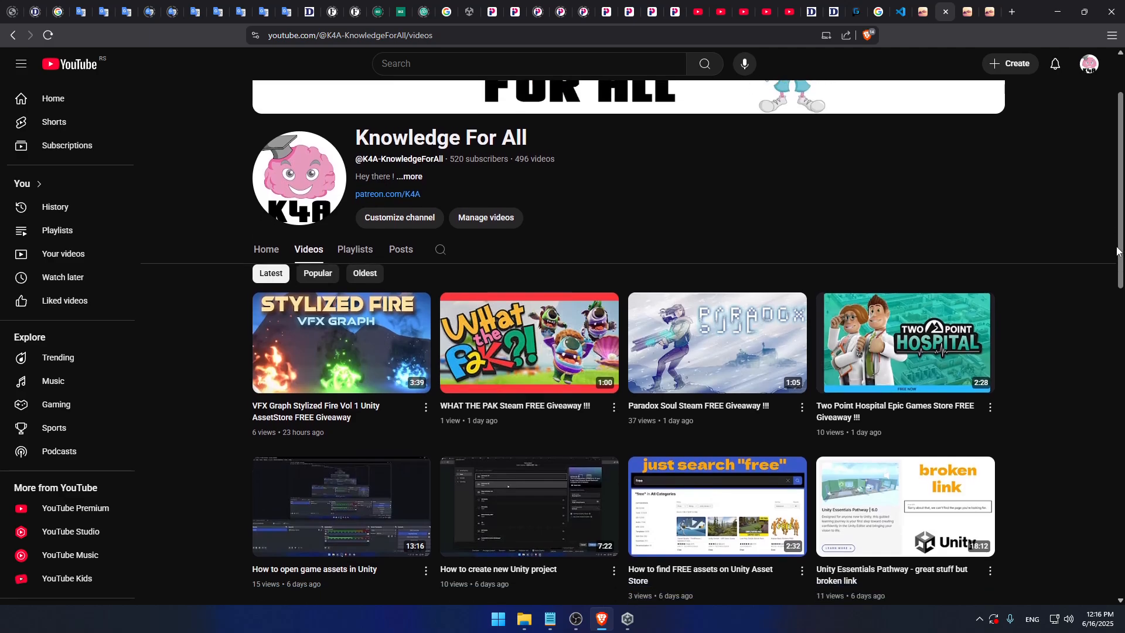
scroll("down", 3)
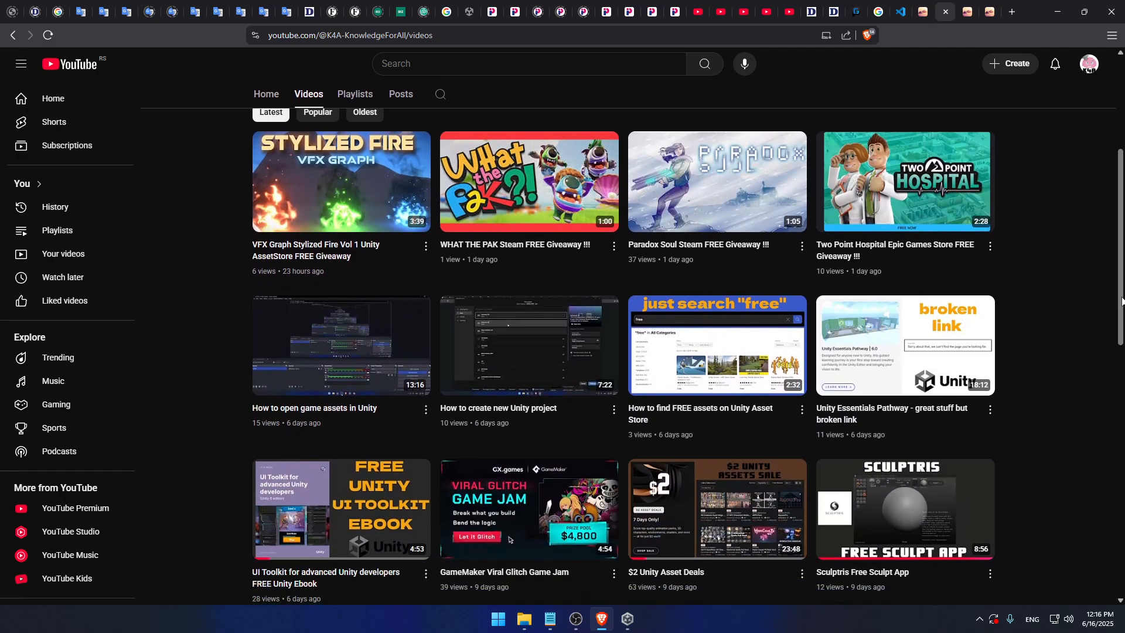
scroll("down", 3)
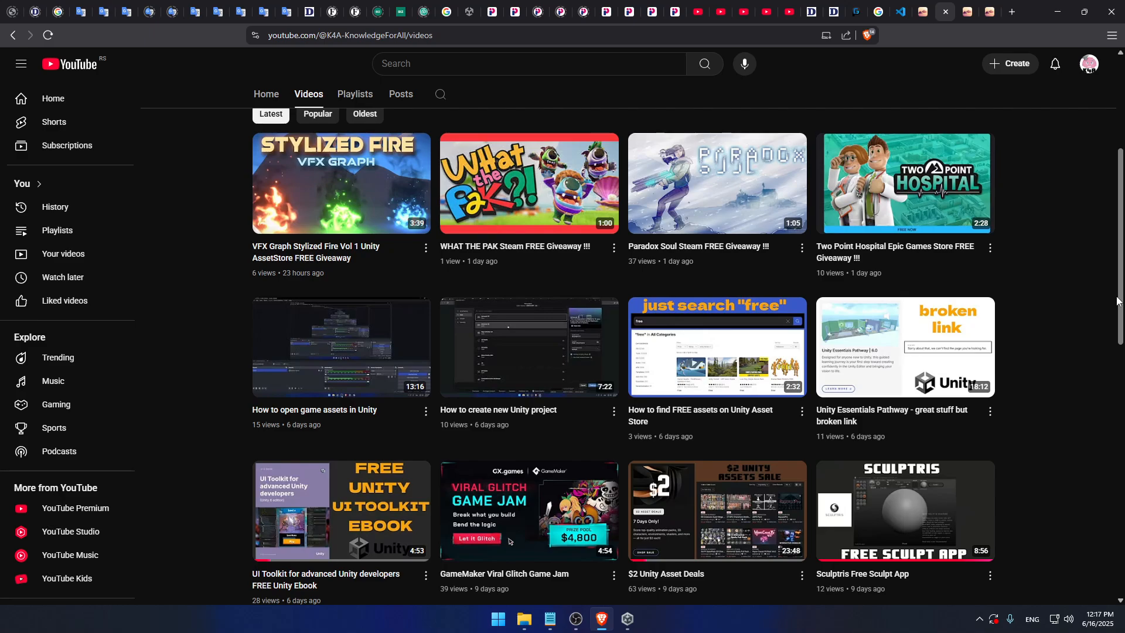
scroll("down", 3)
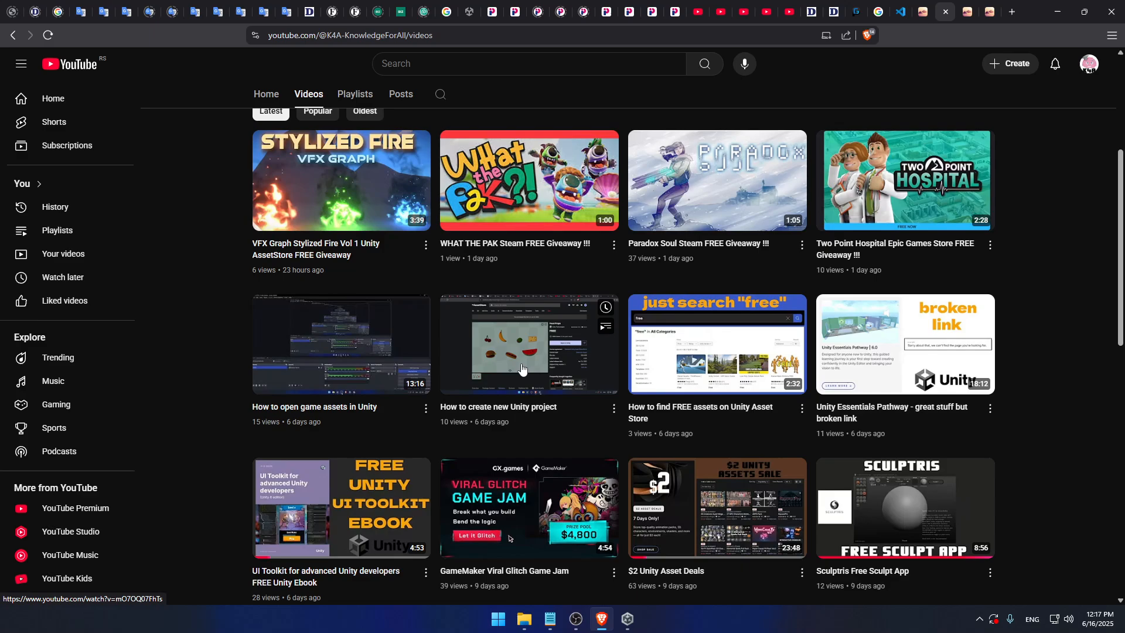
mouse_move(538, 350)
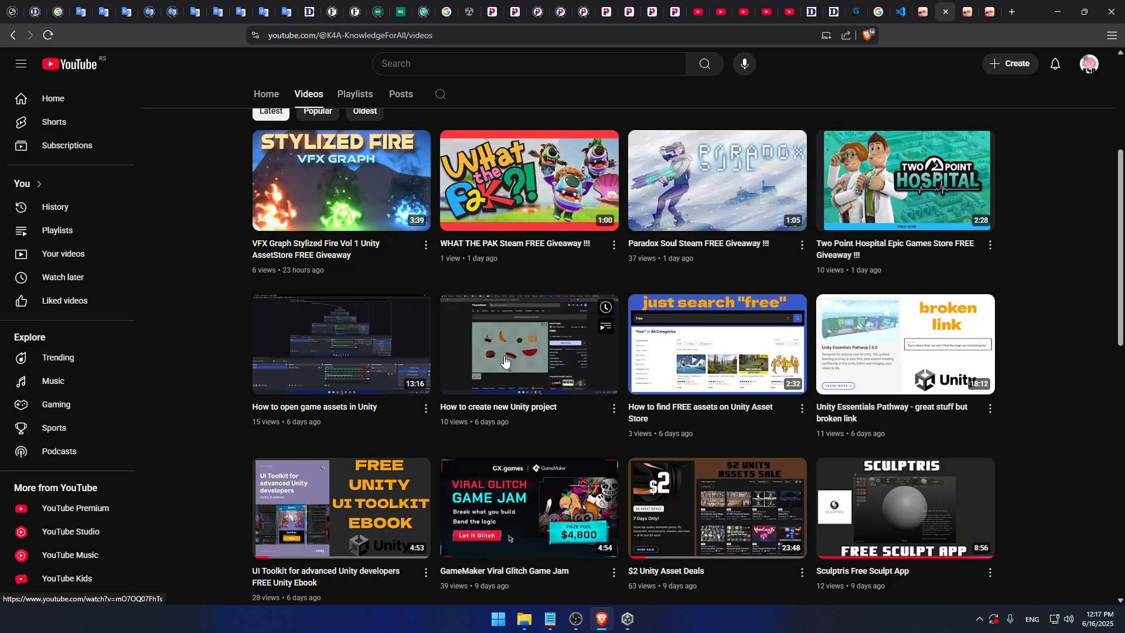
mouse_move(504, 361)
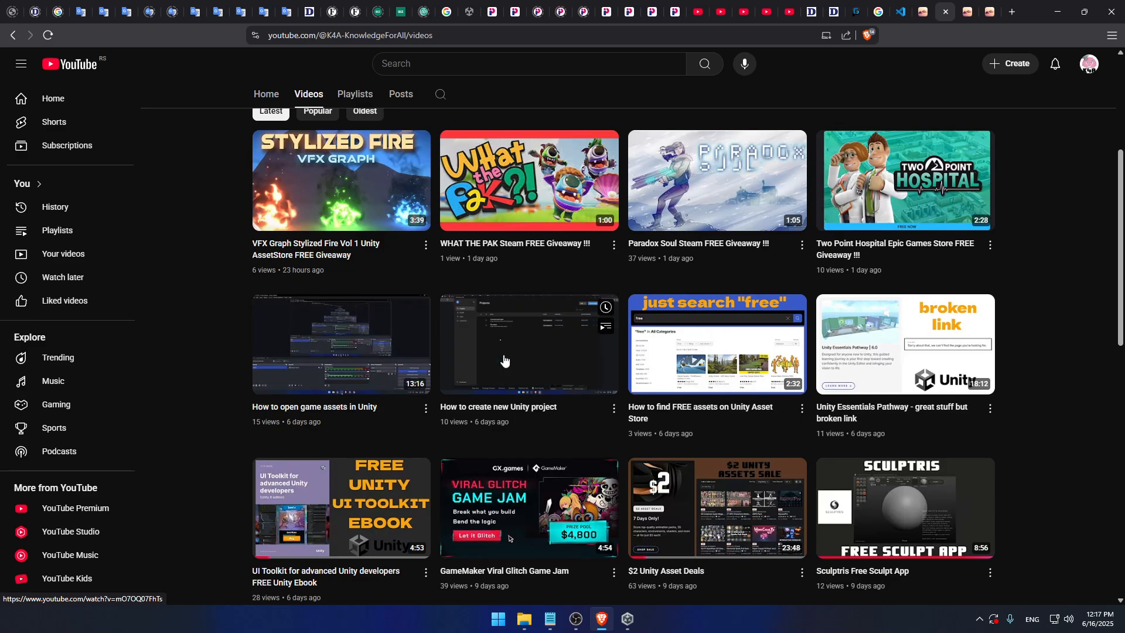
mouse_move(528, 342)
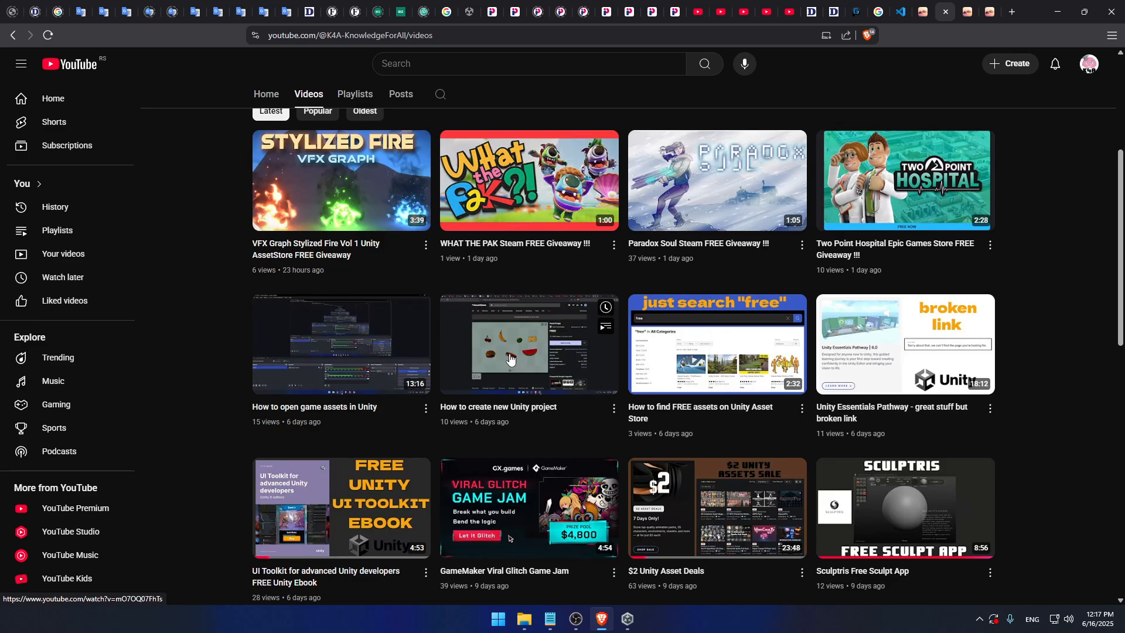
mouse_move(516, 356)
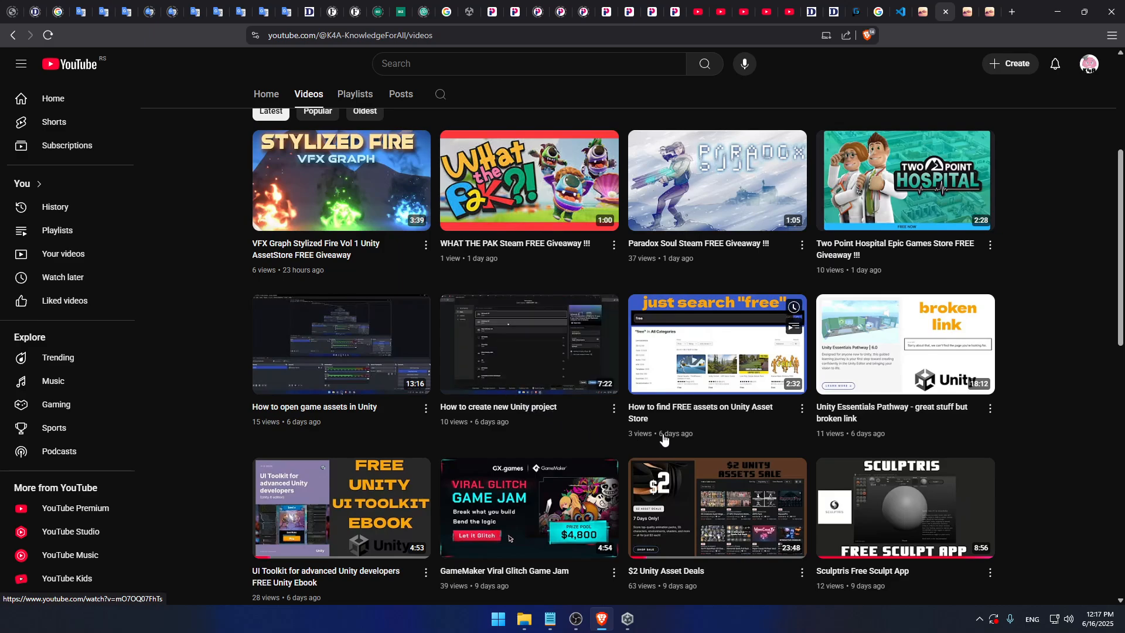
mouse_move(891, 362)
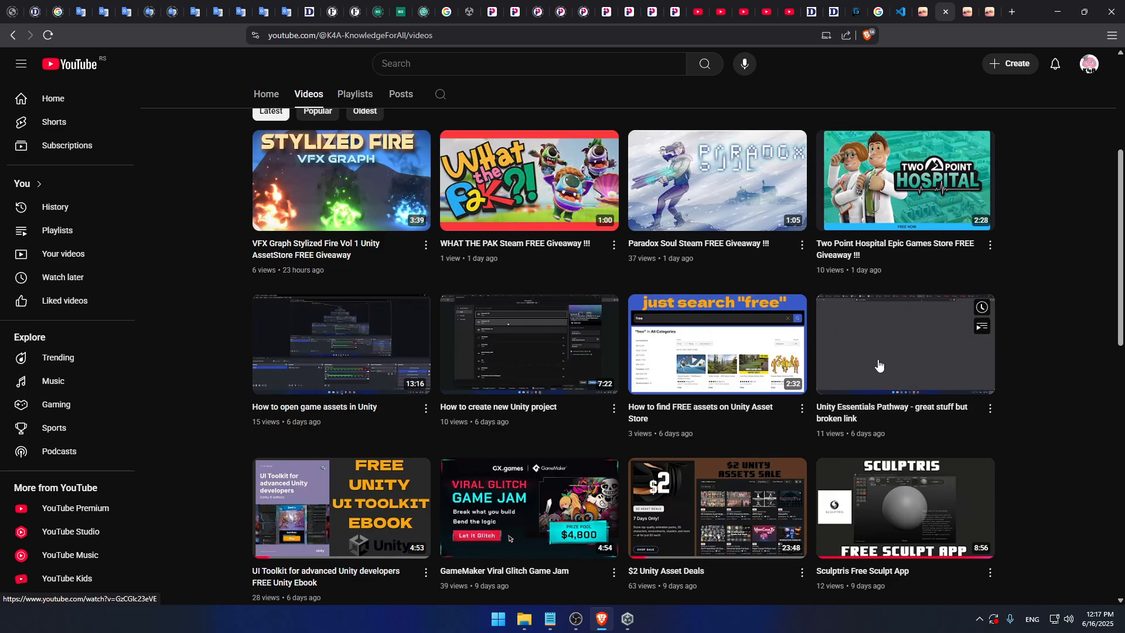
mouse_move(879, 364)
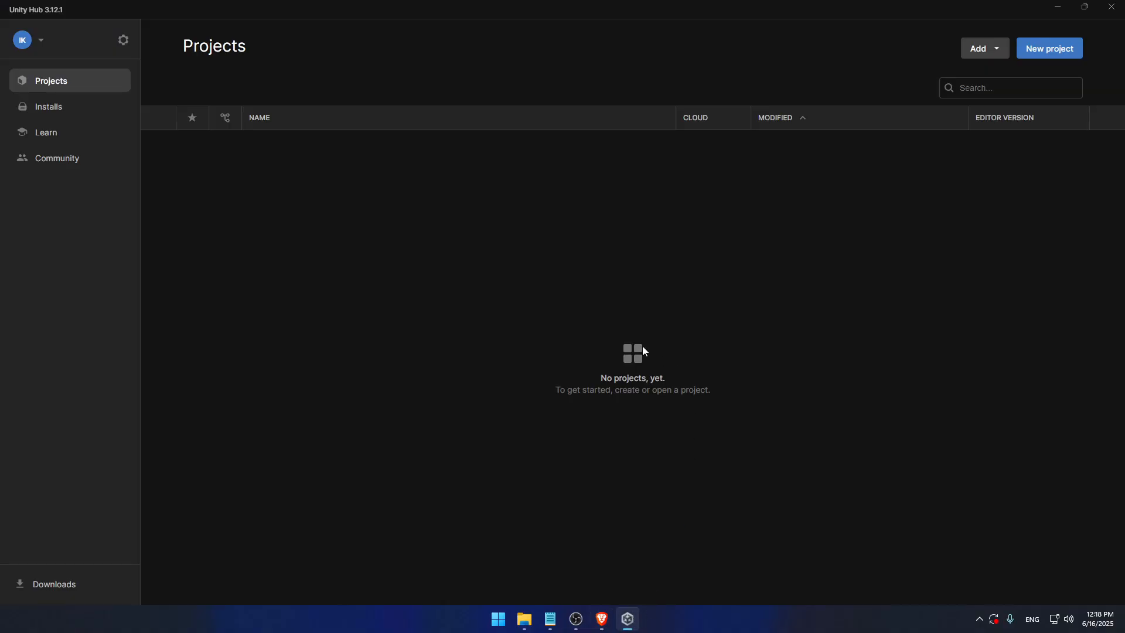
mouse_move(1048, 48)
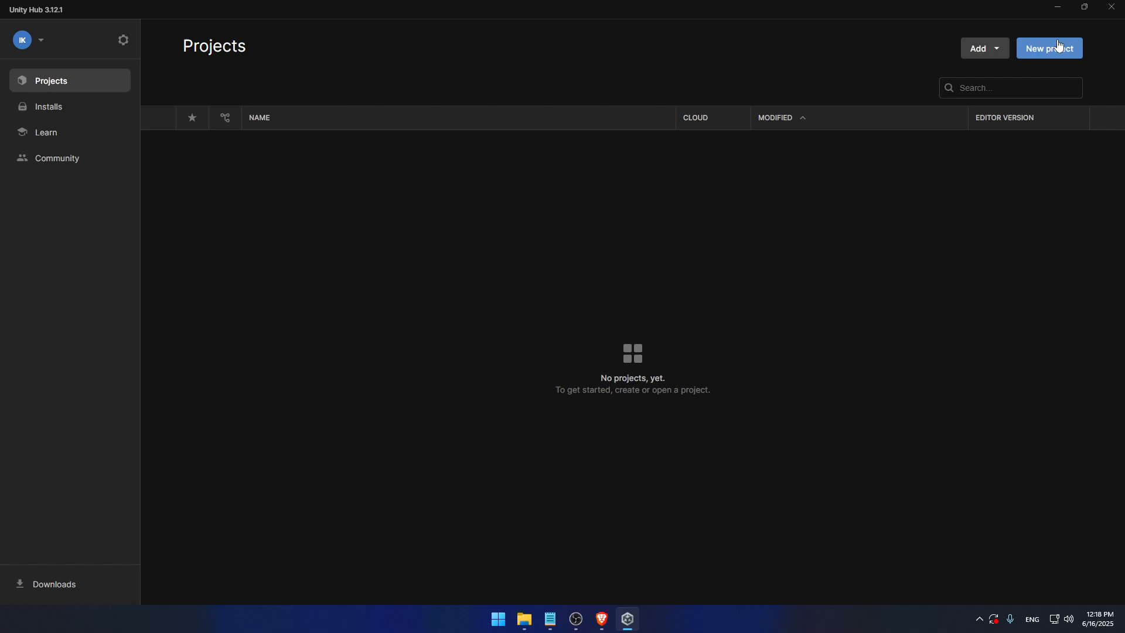
mouse_move(572, 237)
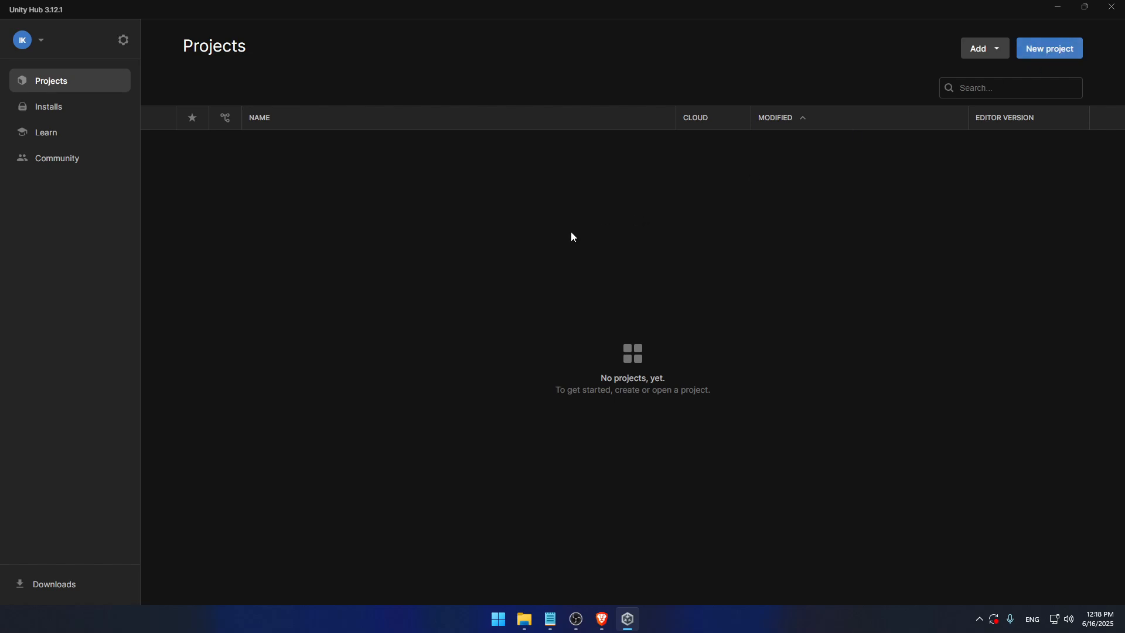
mouse_move(462, 274)
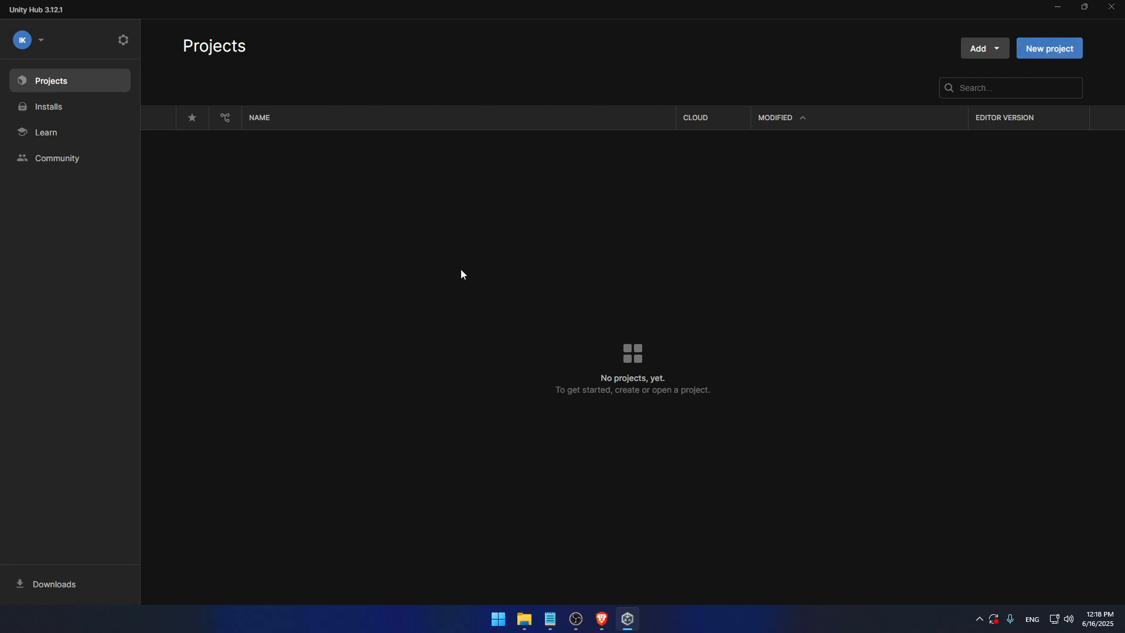
mouse_move(421, 264)
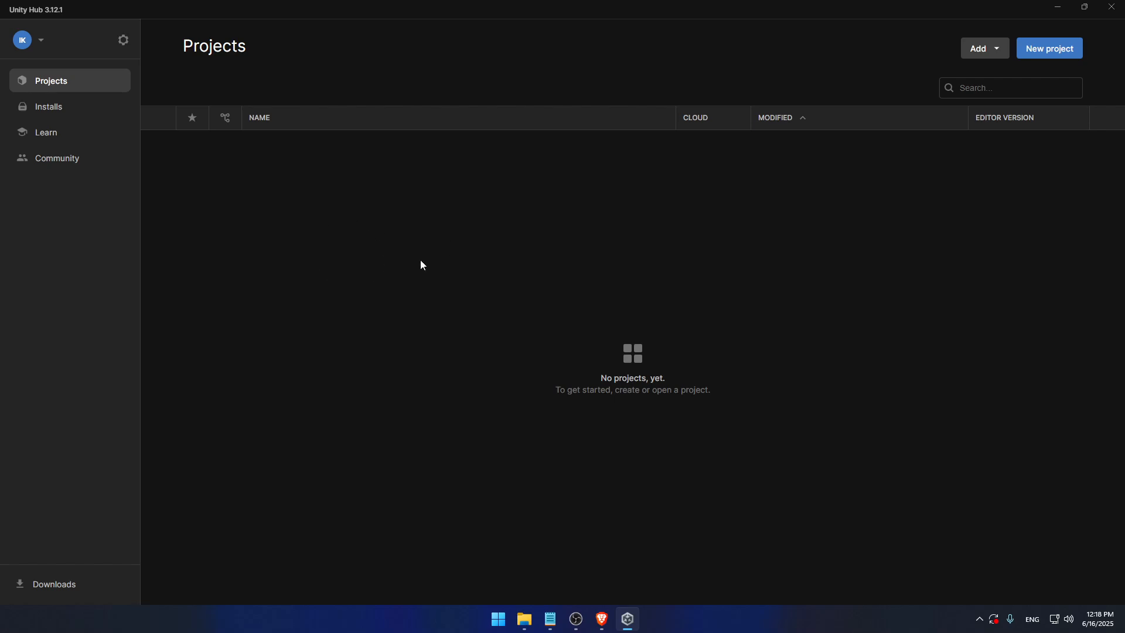
mouse_move(379, 202)
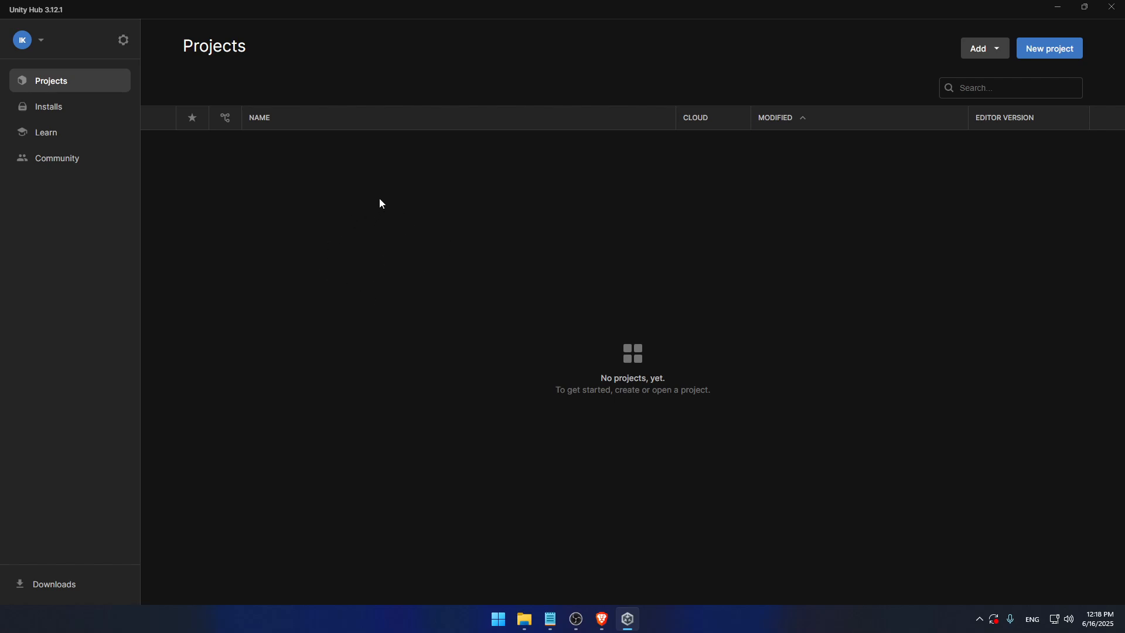
mouse_move(450, 253)
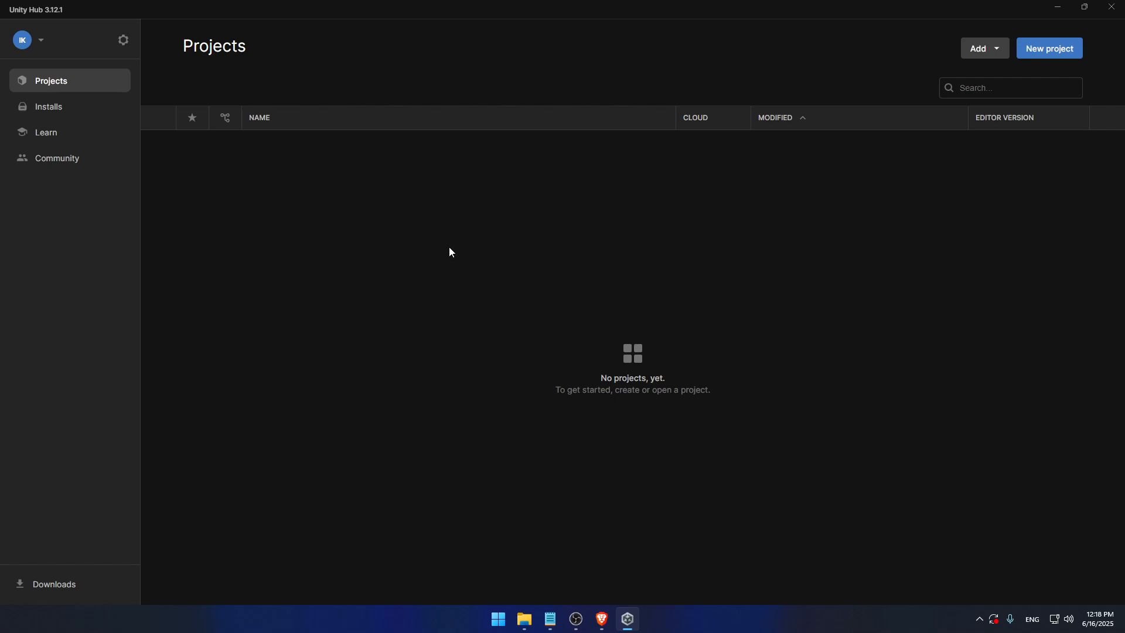
mouse_move(376, 269)
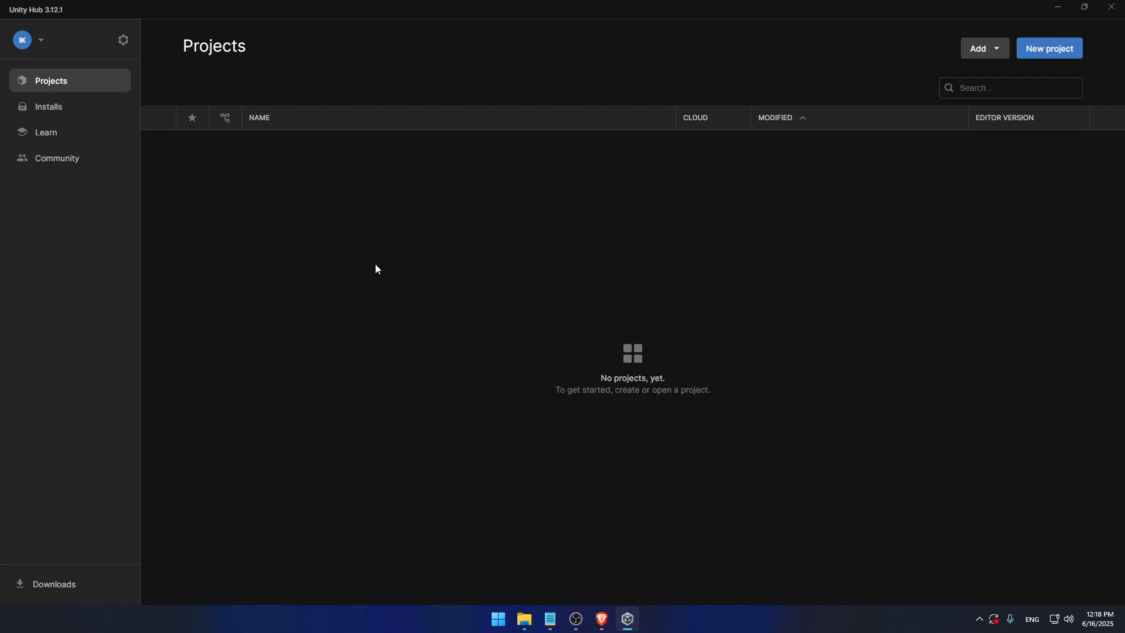
mouse_move(367, 226)
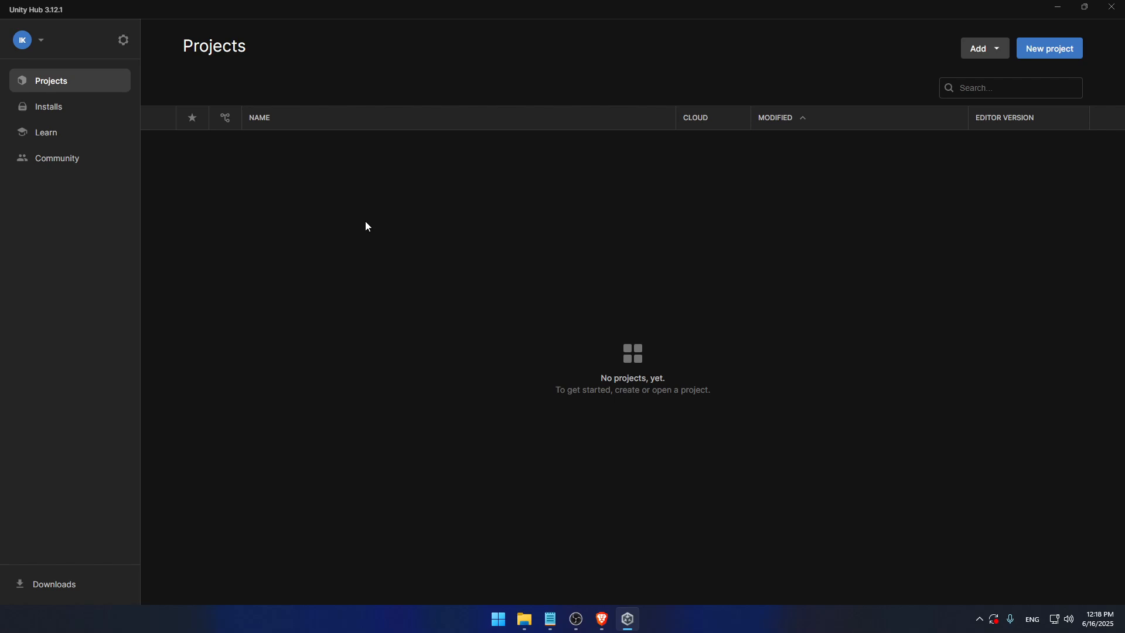
mouse_move(352, 228)
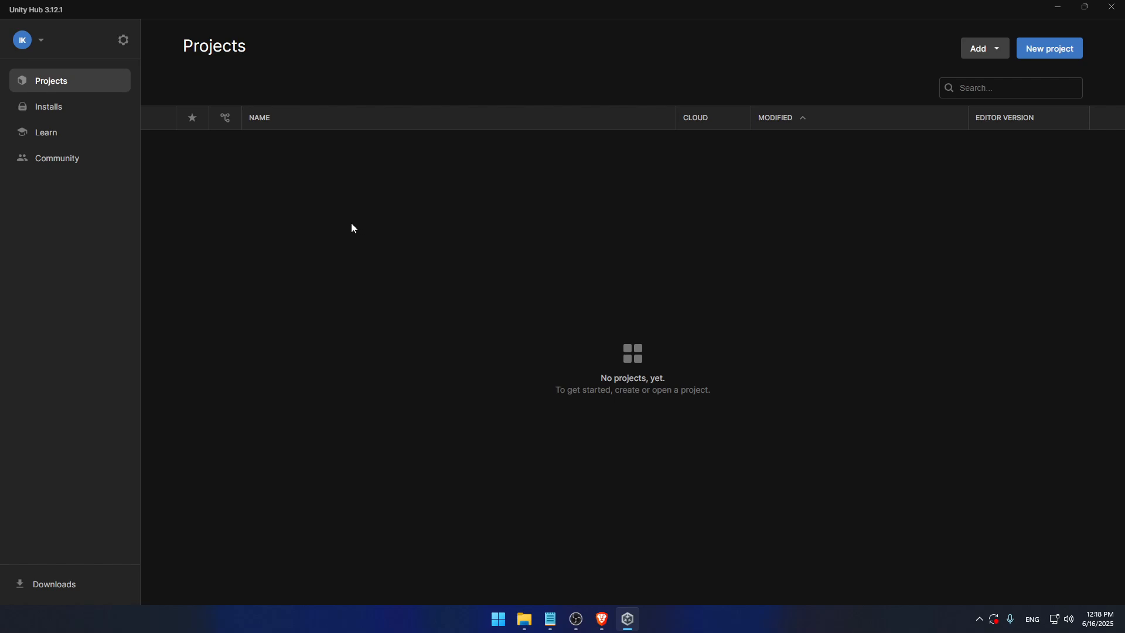
mouse_move(522, 450)
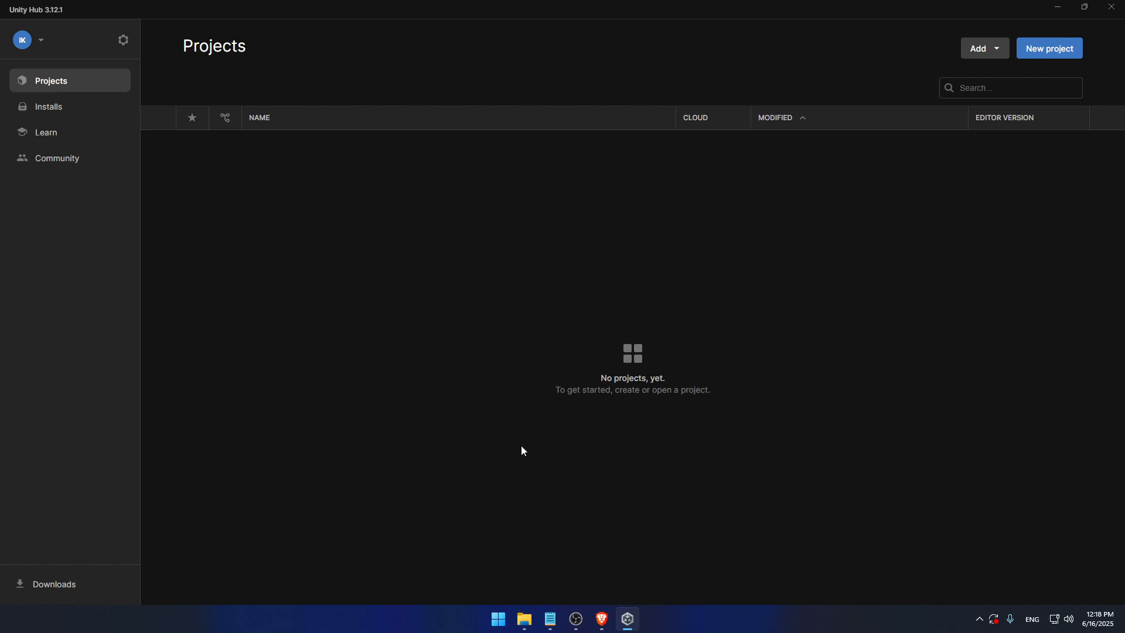
mouse_move(525, 618)
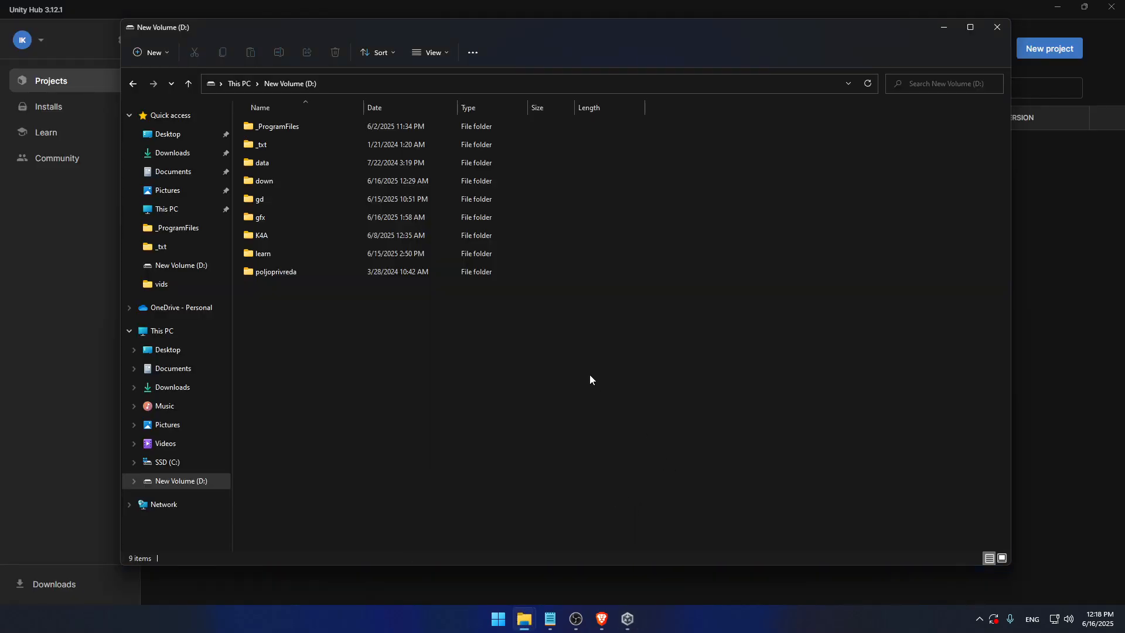
mouse_move(431, 81)
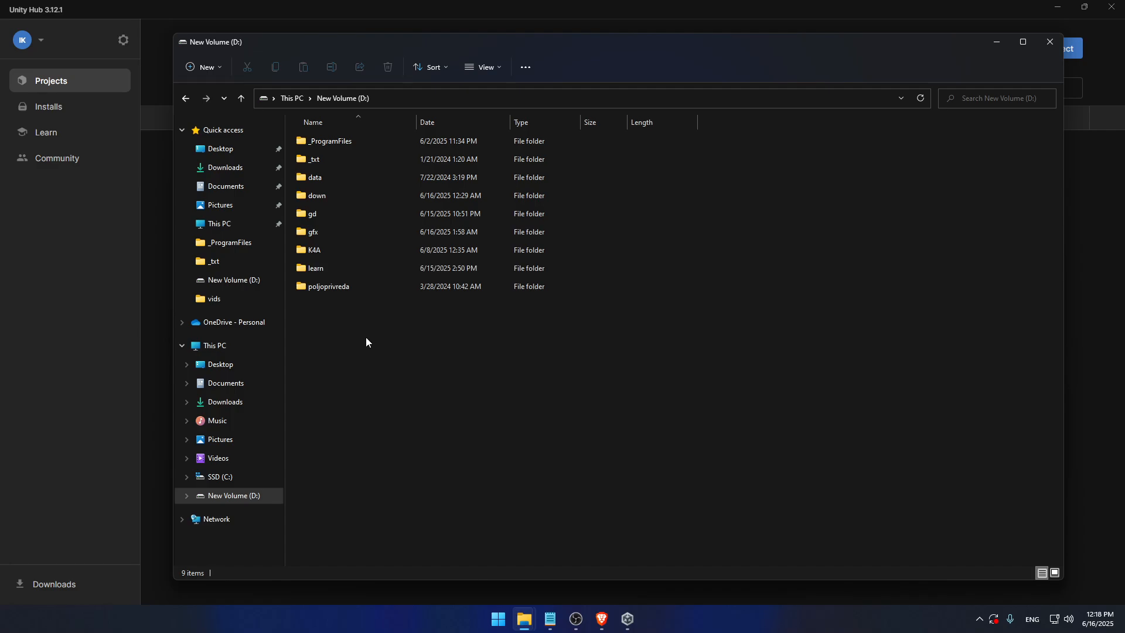
mouse_move(341, 364)
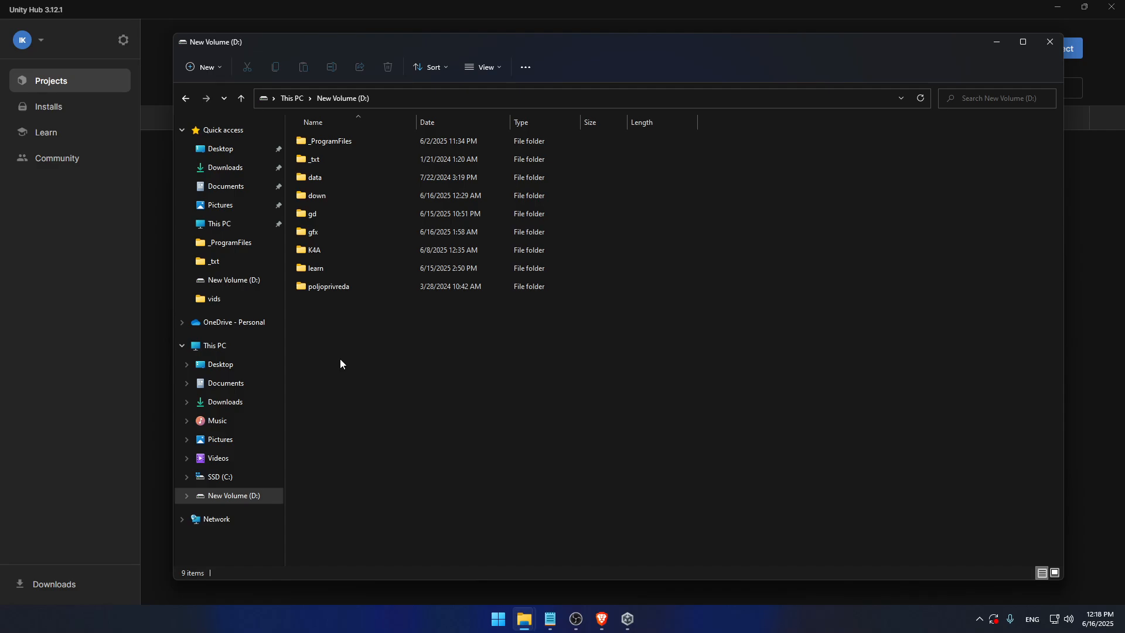
mouse_move(331, 371)
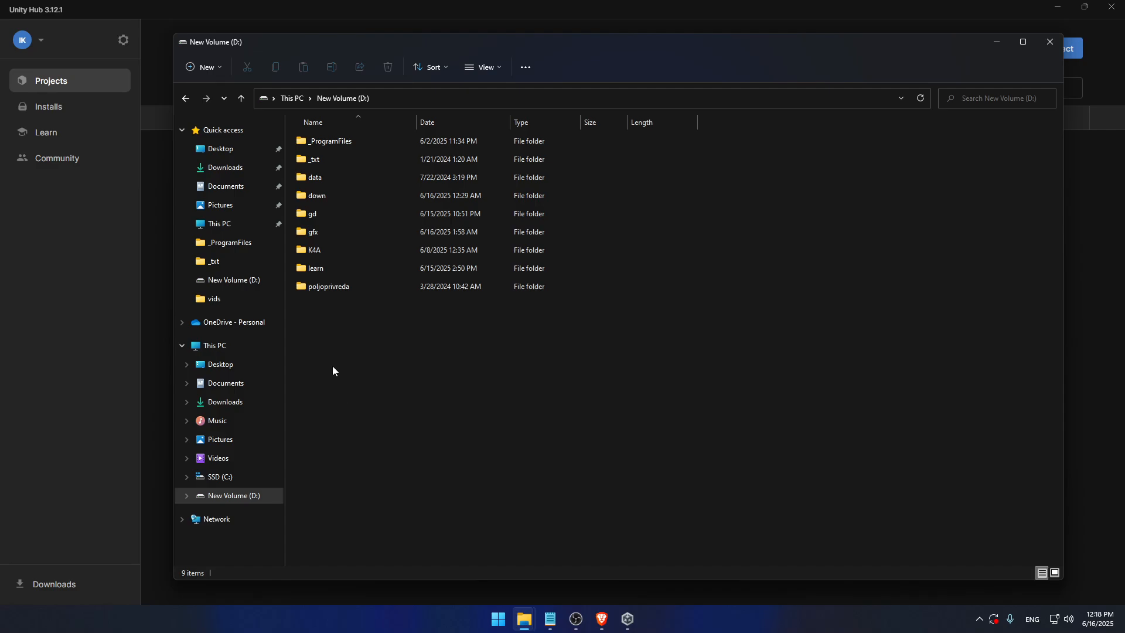
mouse_move(331, 368)
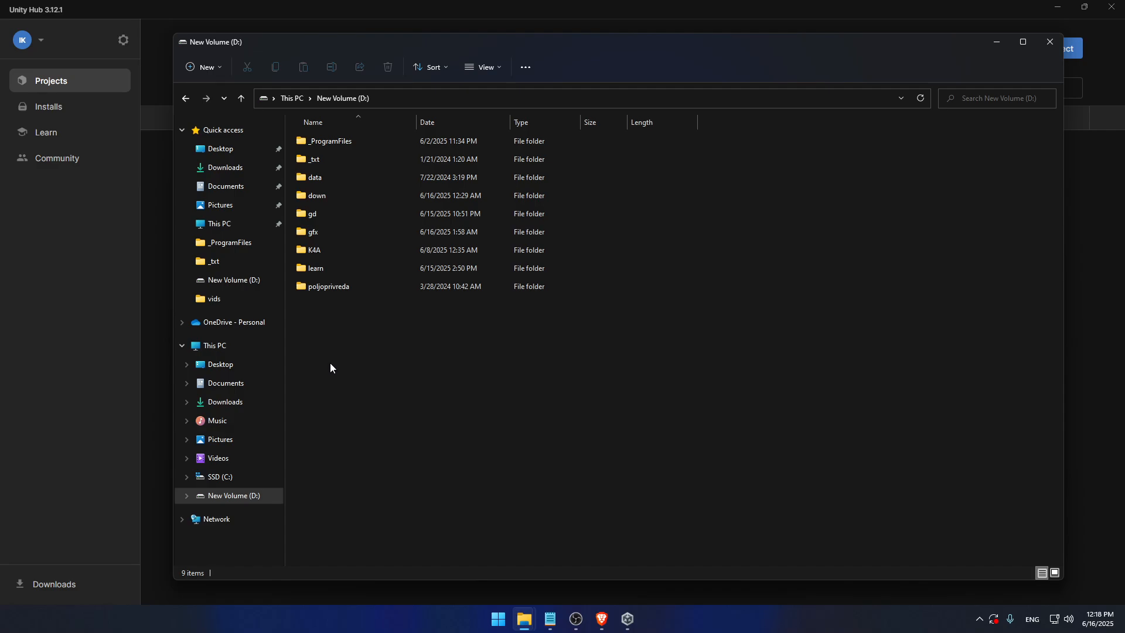
mouse_move(332, 362)
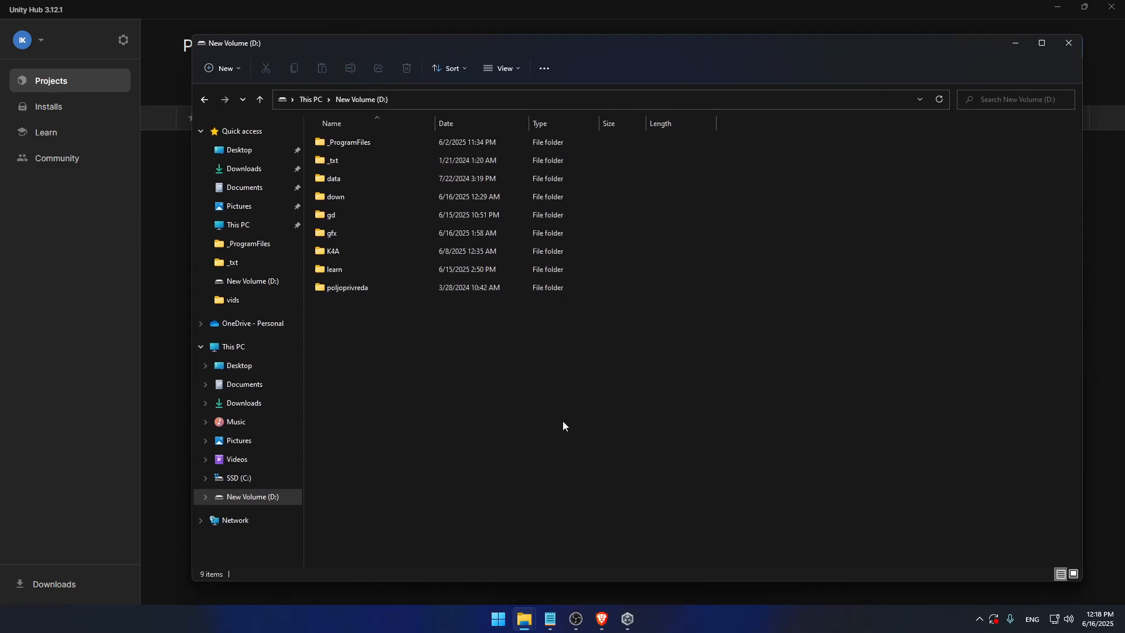
mouse_move(547, 400)
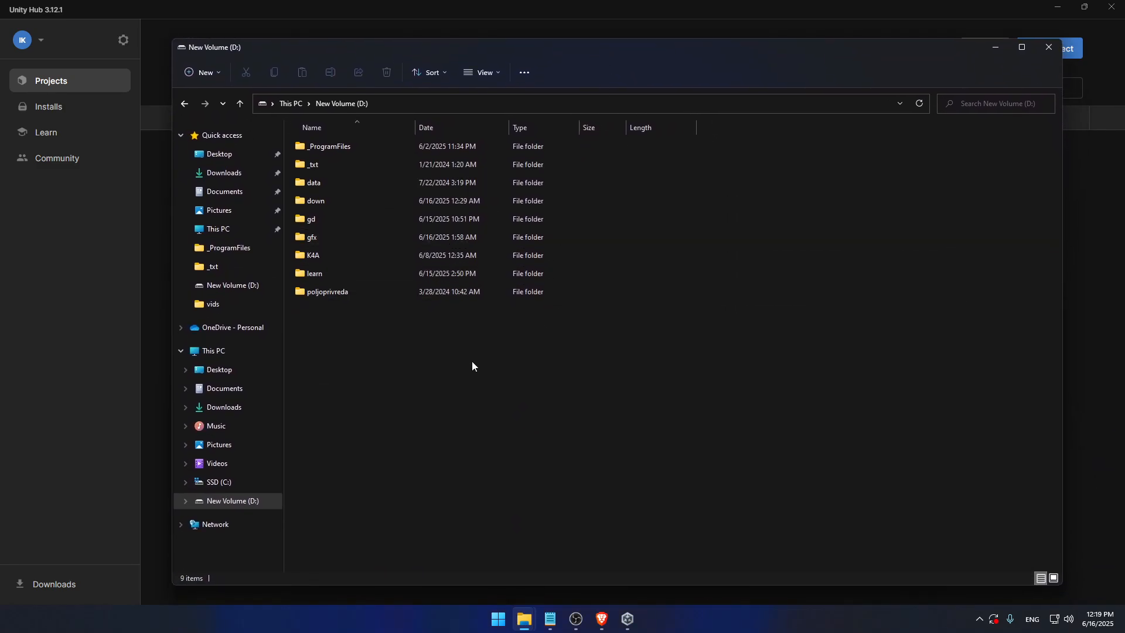
mouse_move(434, 377)
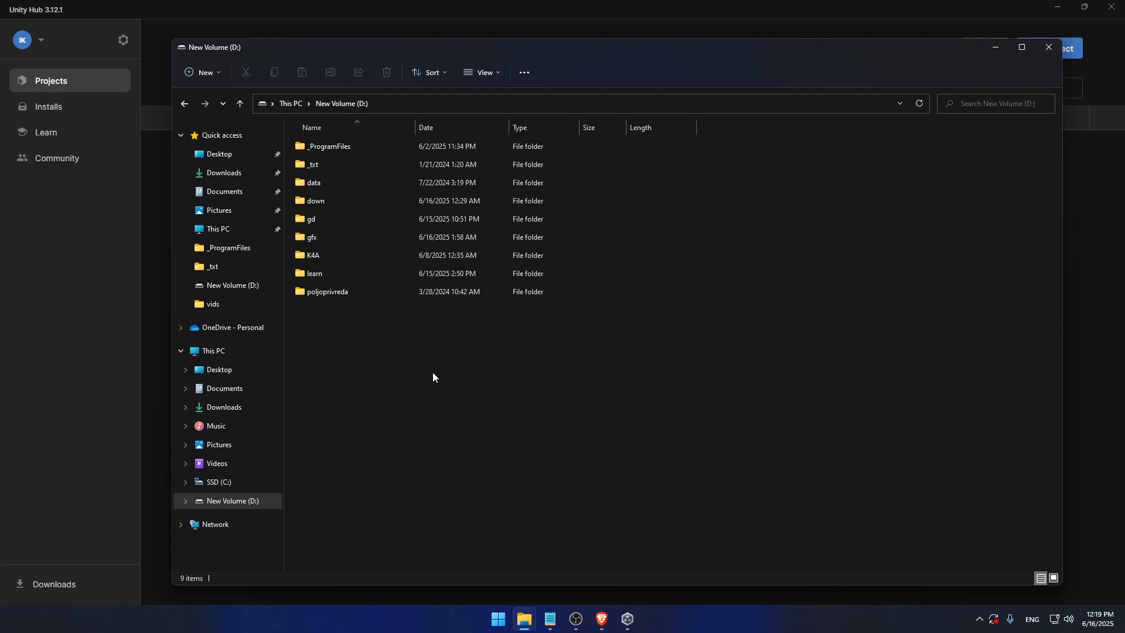
mouse_move(382, 394)
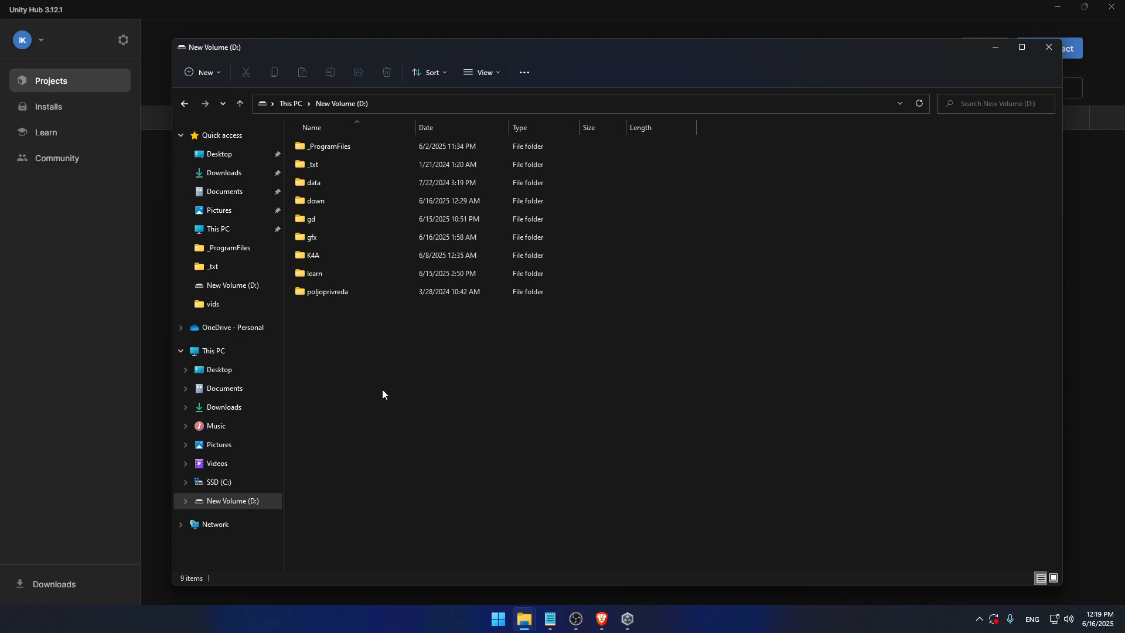
mouse_move(379, 392)
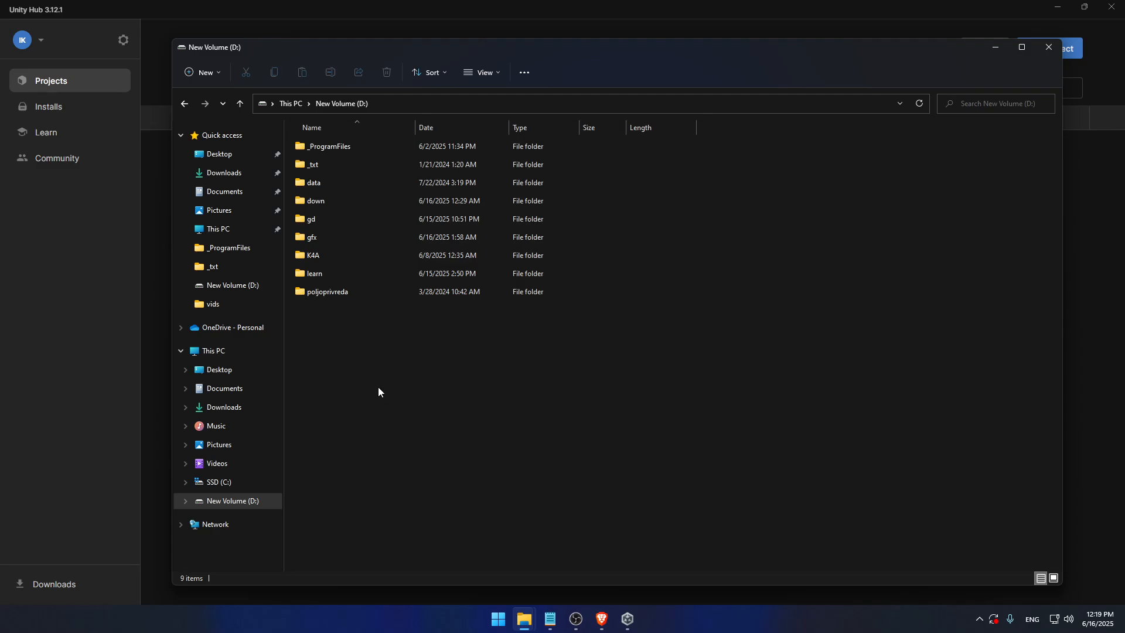
mouse_move(343, 272)
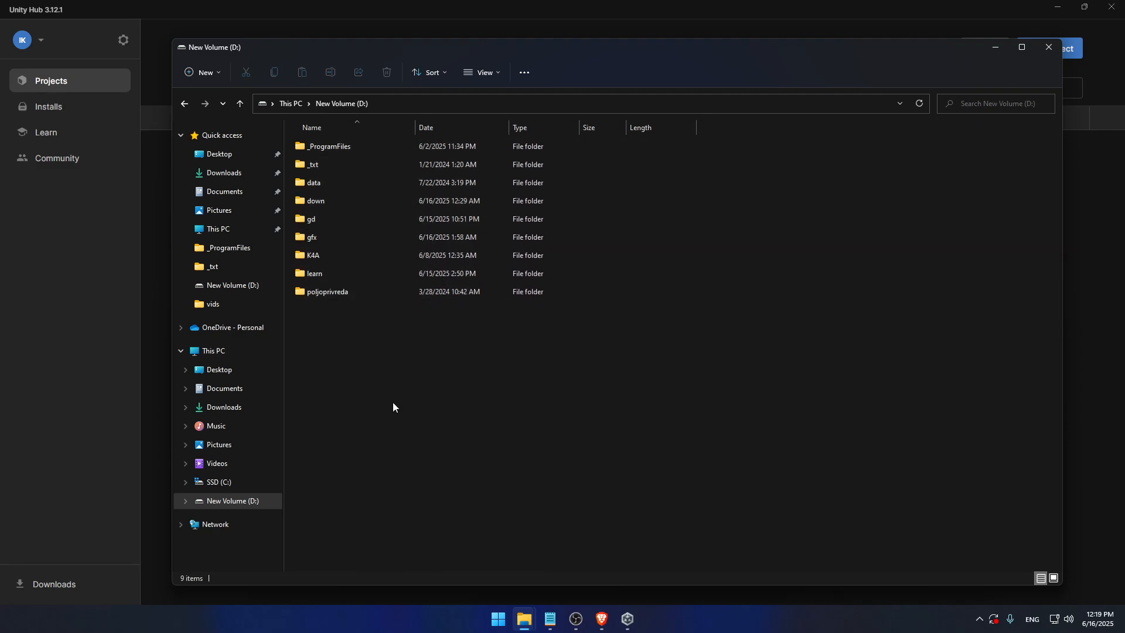
mouse_move(319, 241)
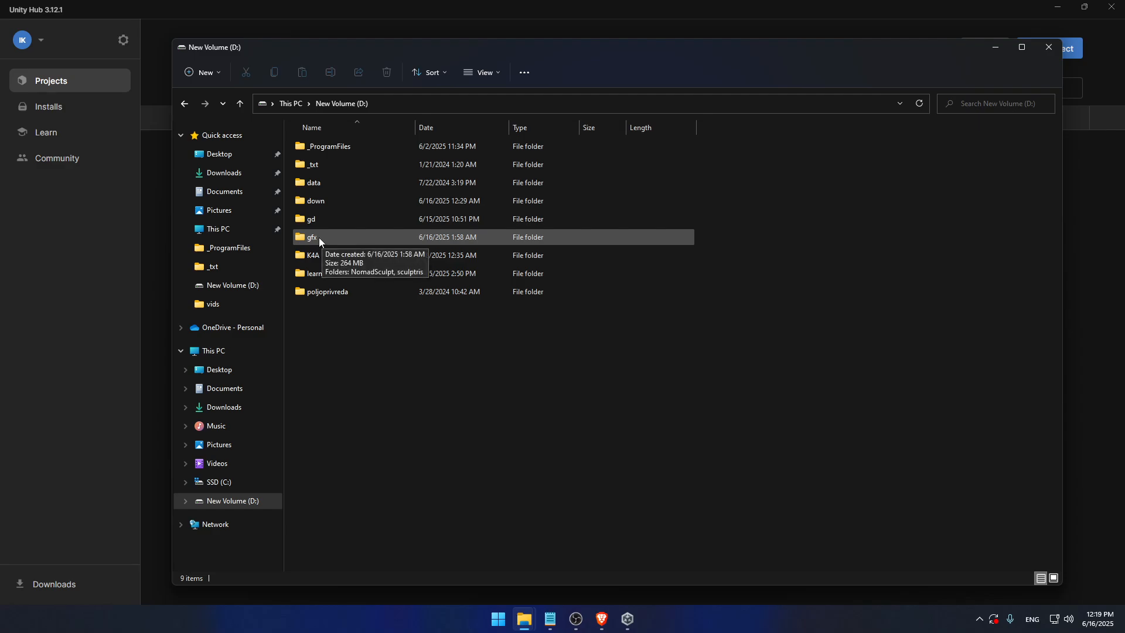
Look inside the gfx folder on drive D, then go into the gd folder instead.
double_click(311, 237)
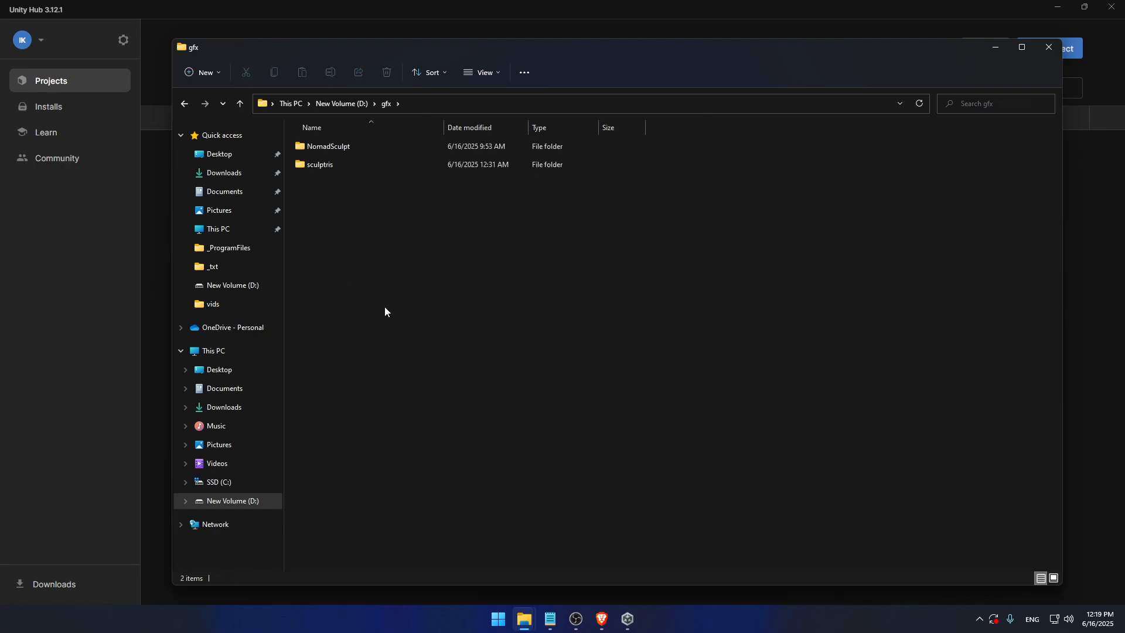
mouse_move(398, 329)
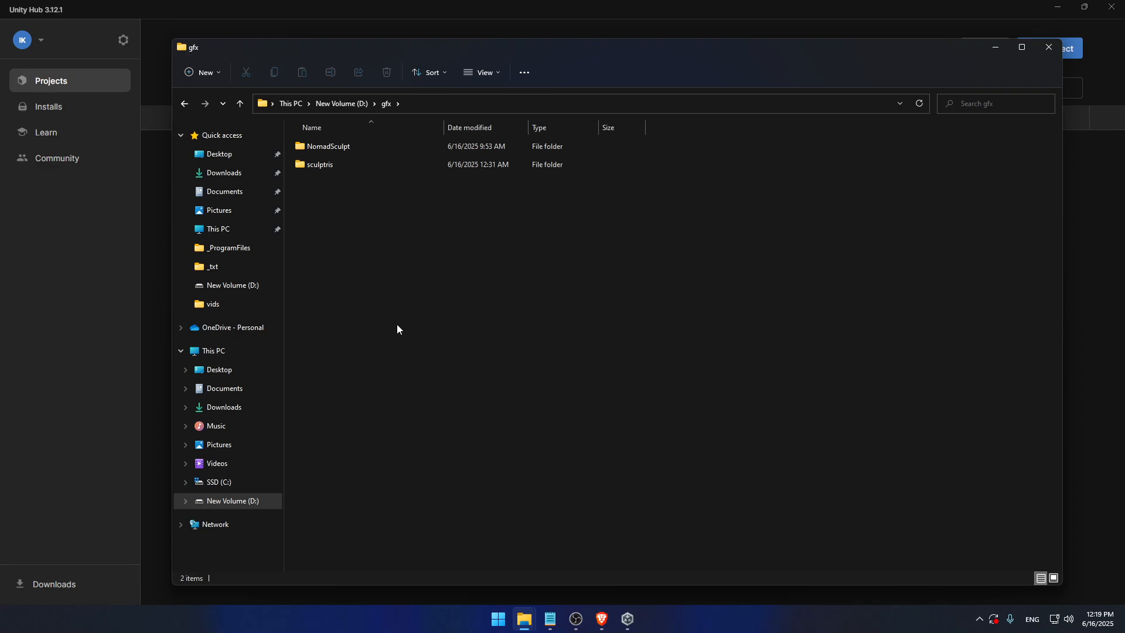
left_click(328, 146)
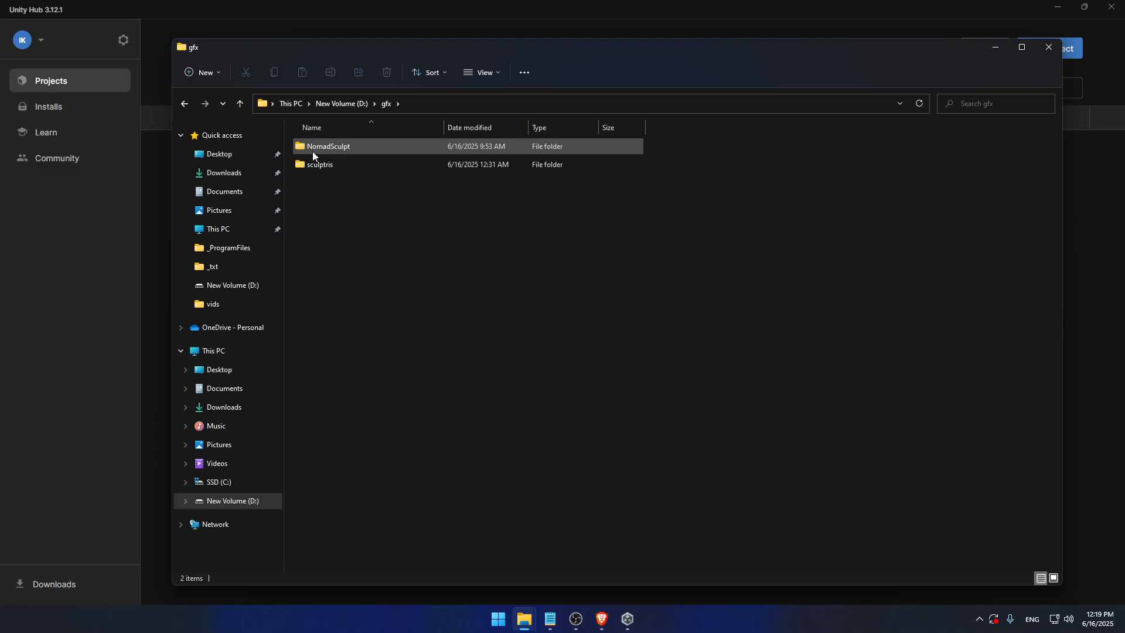
left_click(239, 104)
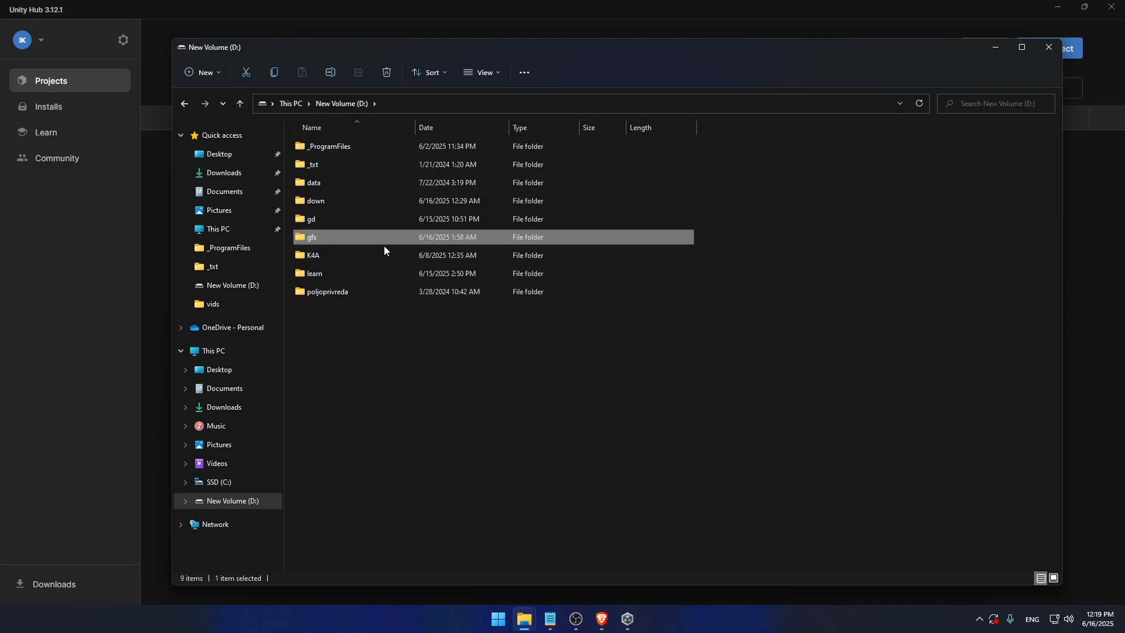
double_click(309, 219)
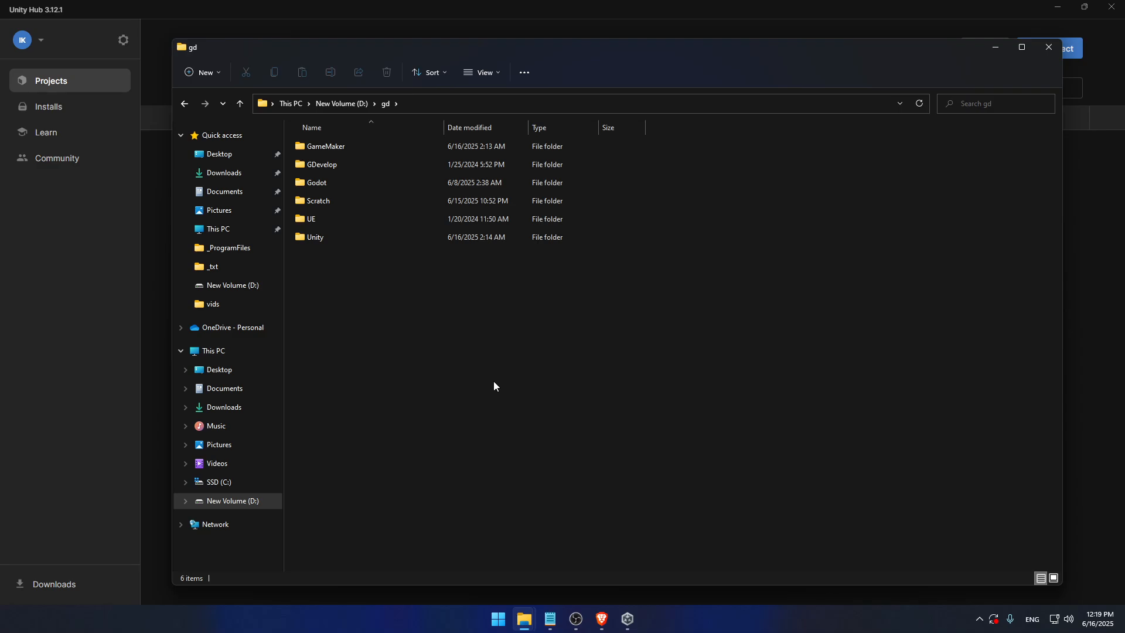
mouse_move(493, 371)
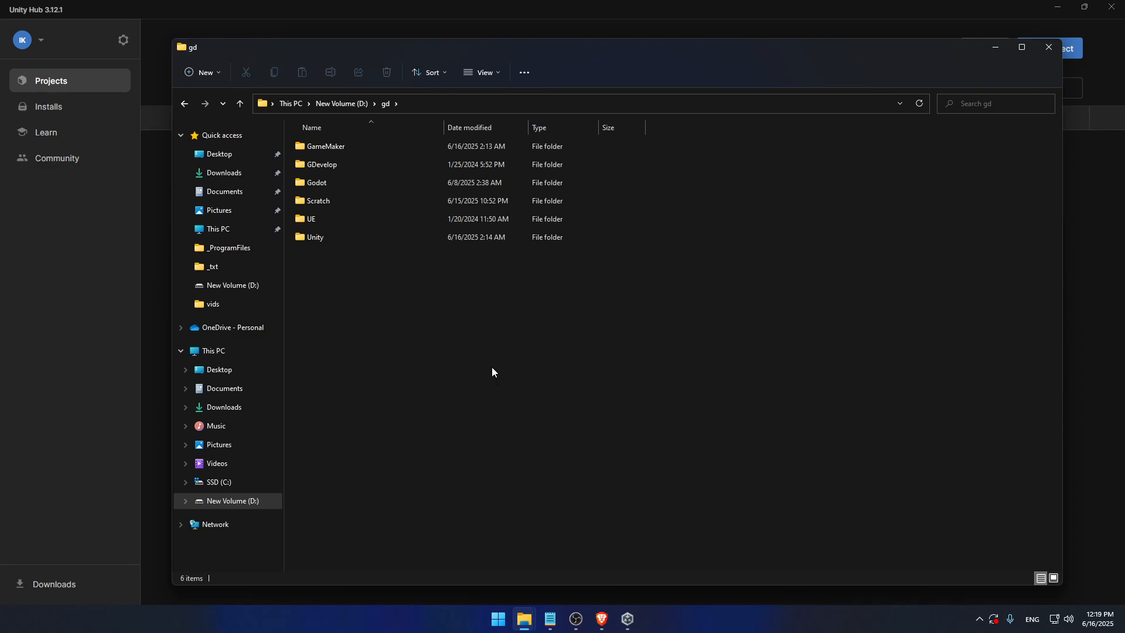
mouse_move(437, 337)
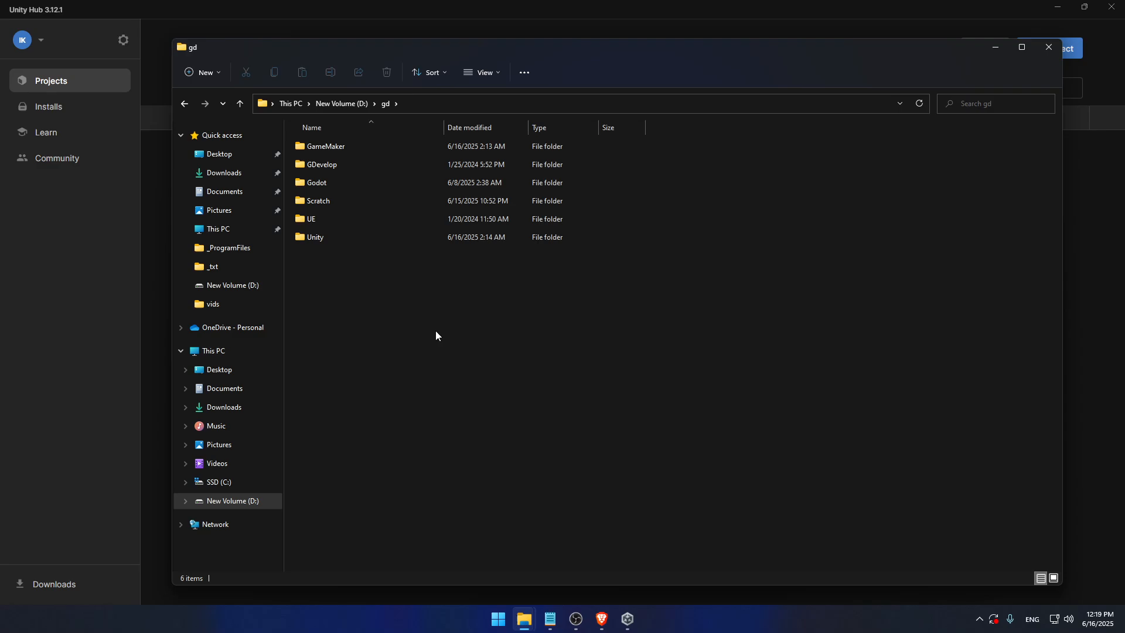
left_click(324, 147)
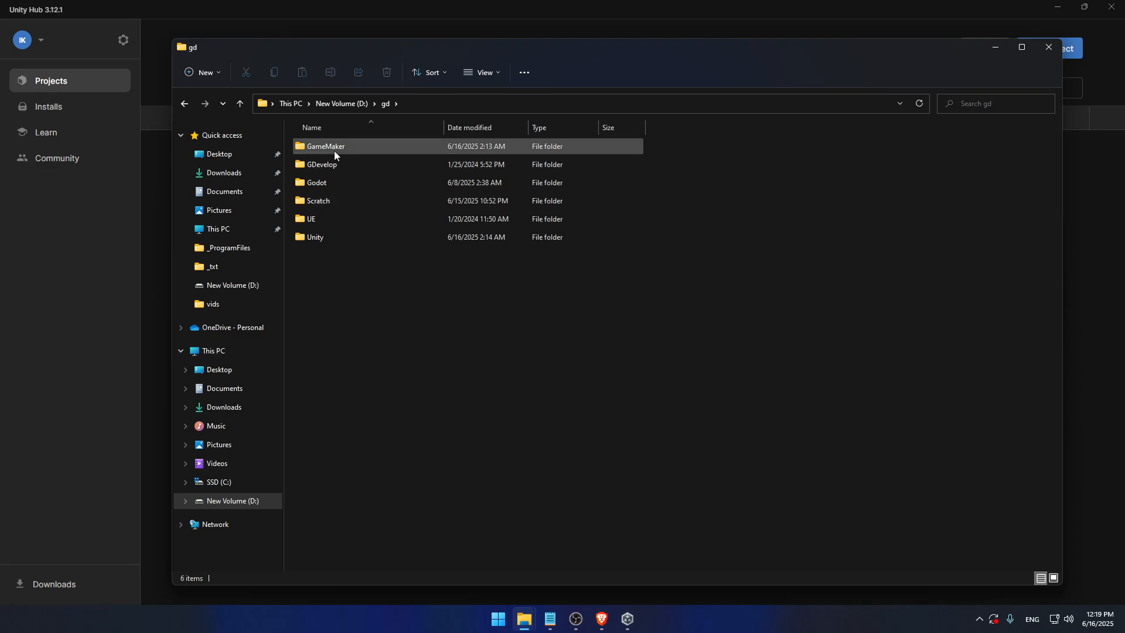
left_click(321, 164)
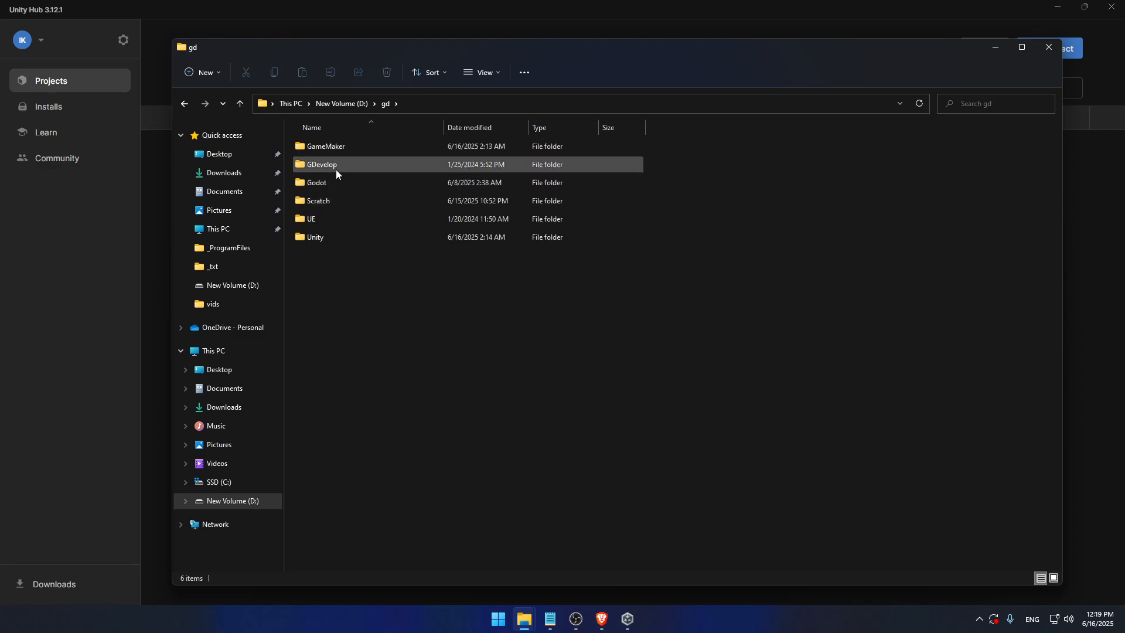
mouse_move(336, 219)
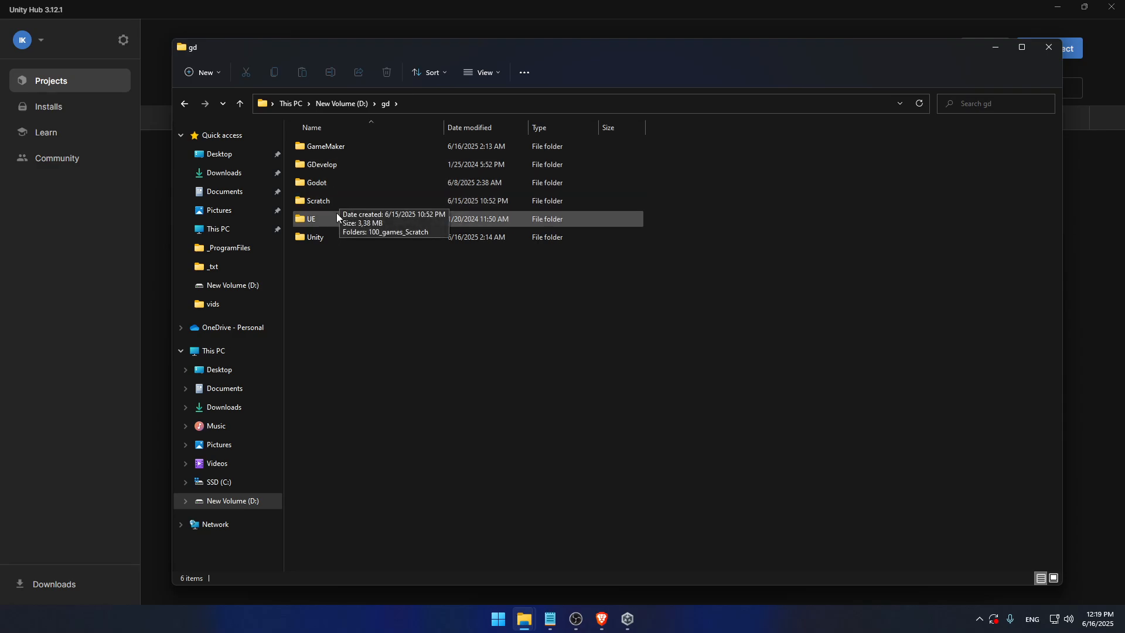
mouse_move(393, 321)
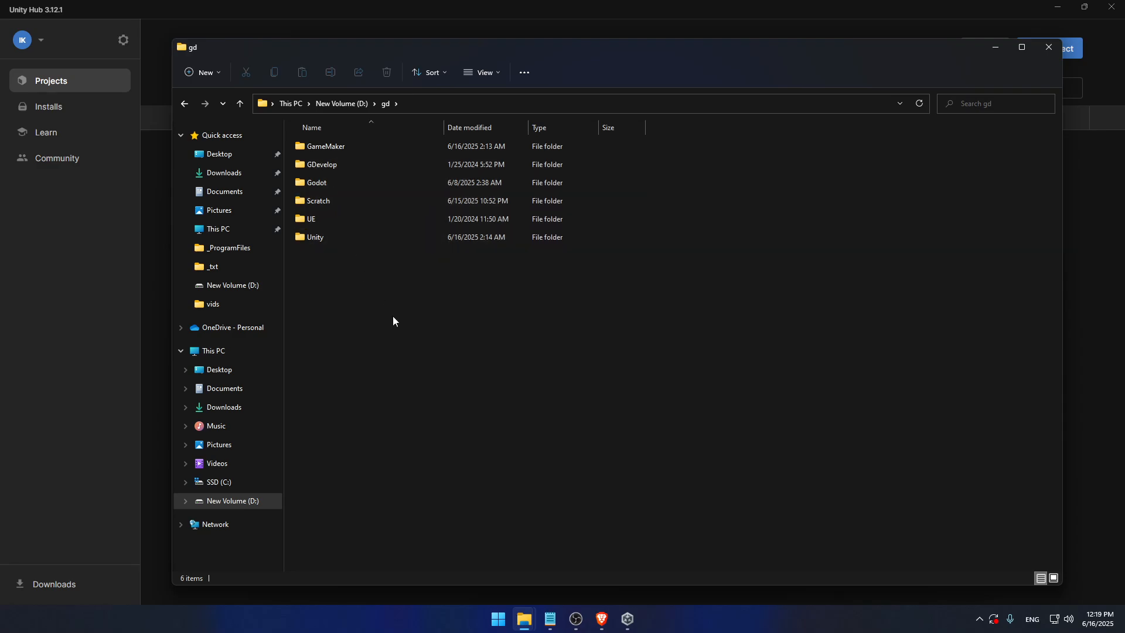
mouse_move(381, 316)
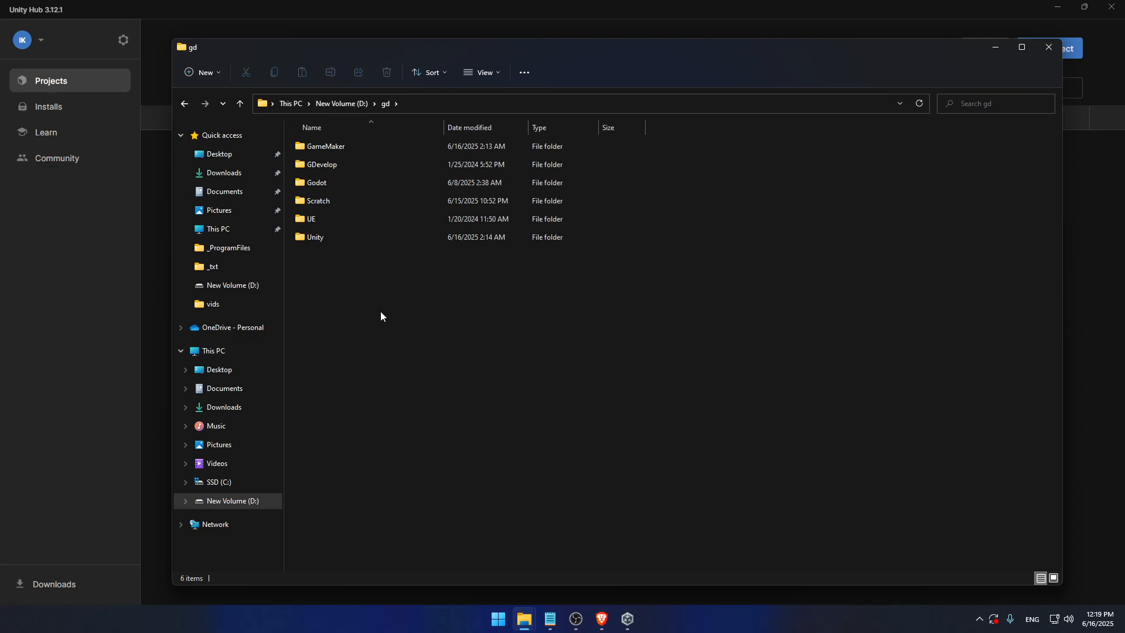
mouse_move(522, 344)
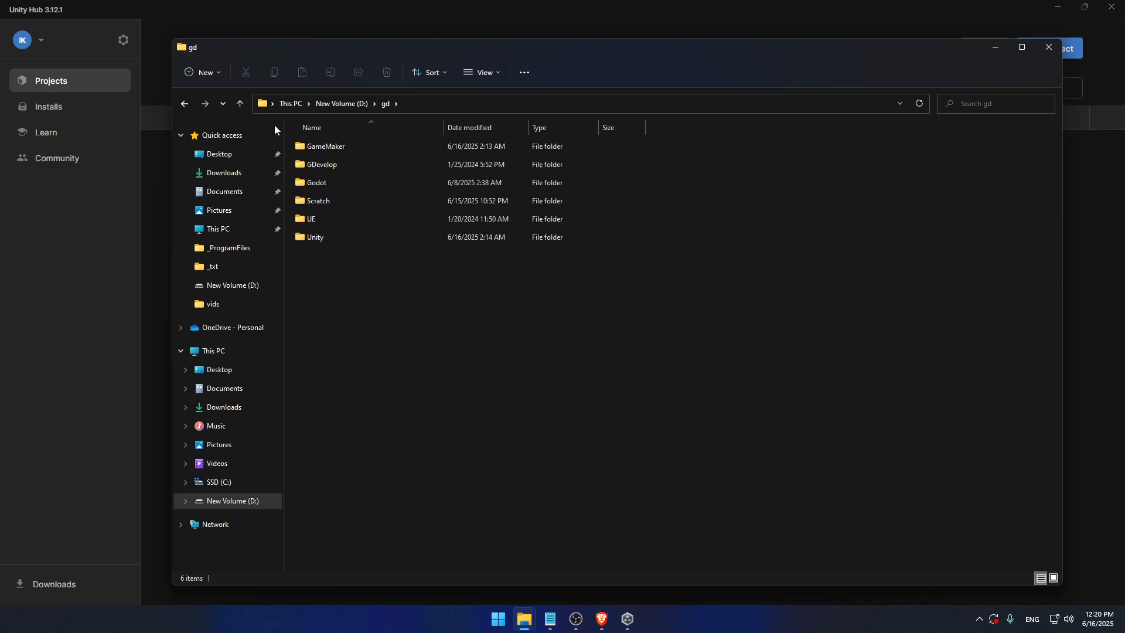
Return to the drive D root, check the poljoprivreda folder, and reopen gd listing GameMaker, GDevelop, Godot, Scratch, UE and Unity.
left_click(240, 103)
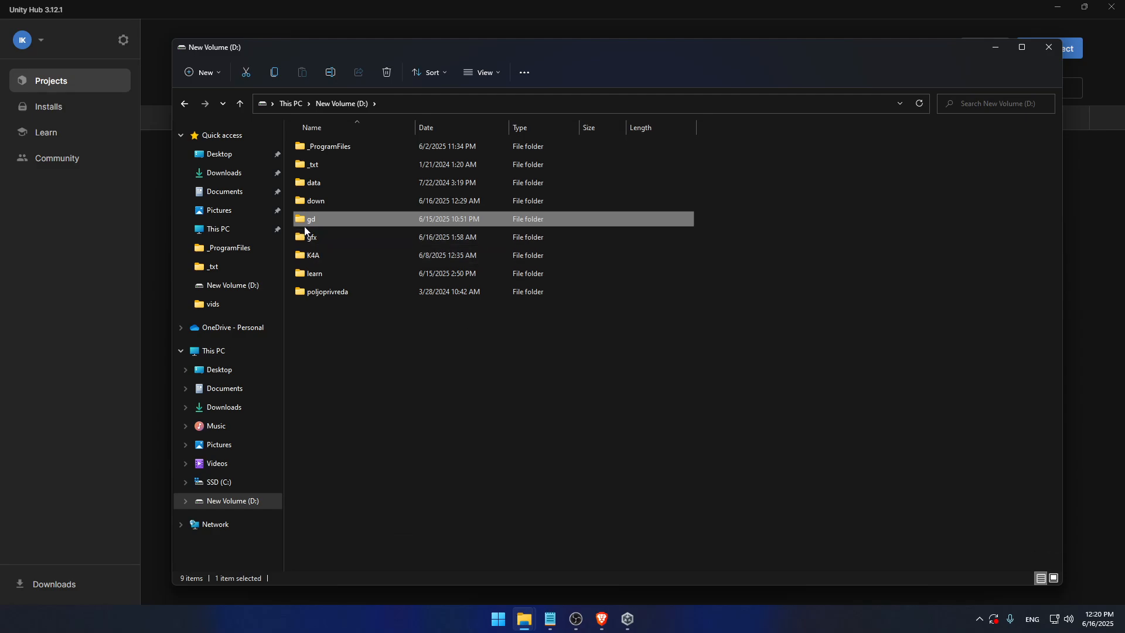
double_click(310, 218)
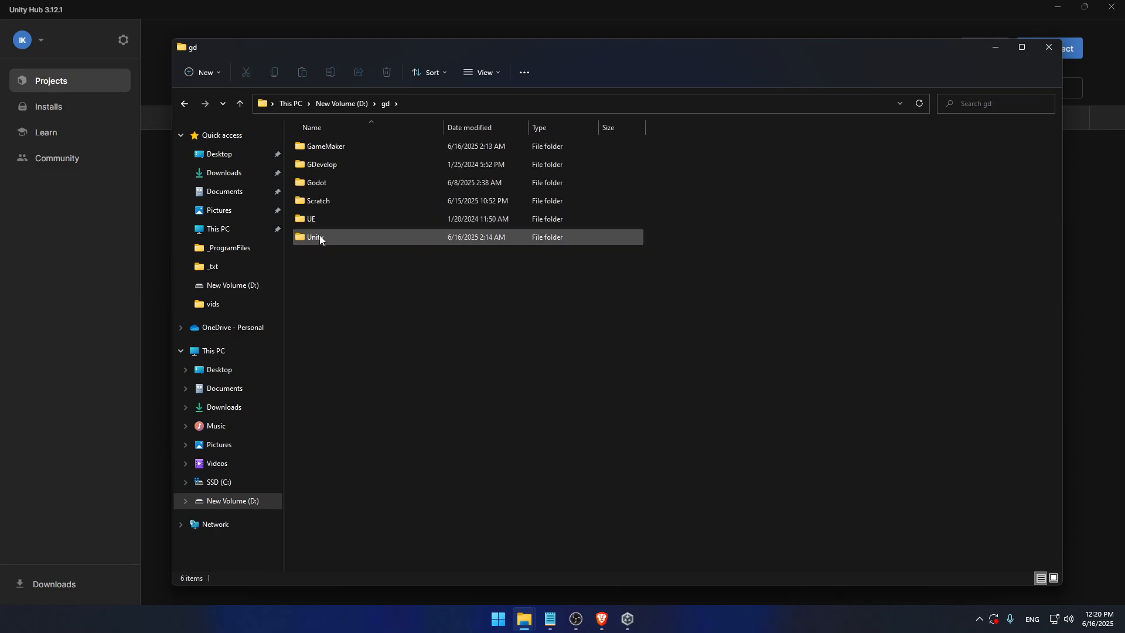
left_click(240, 104)
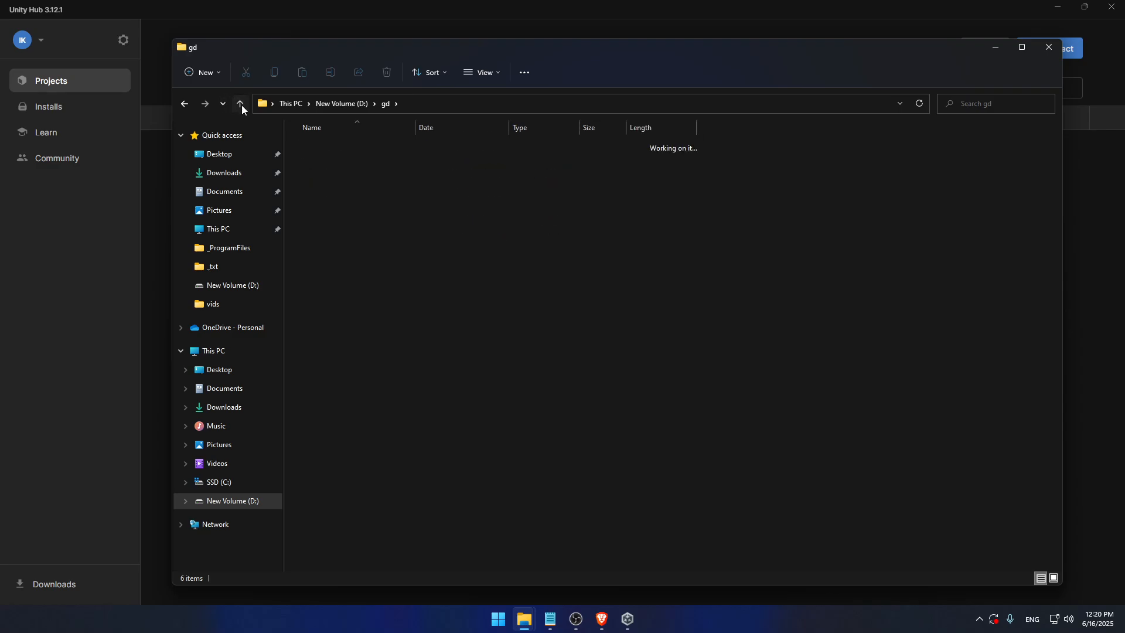
left_click(239, 104)
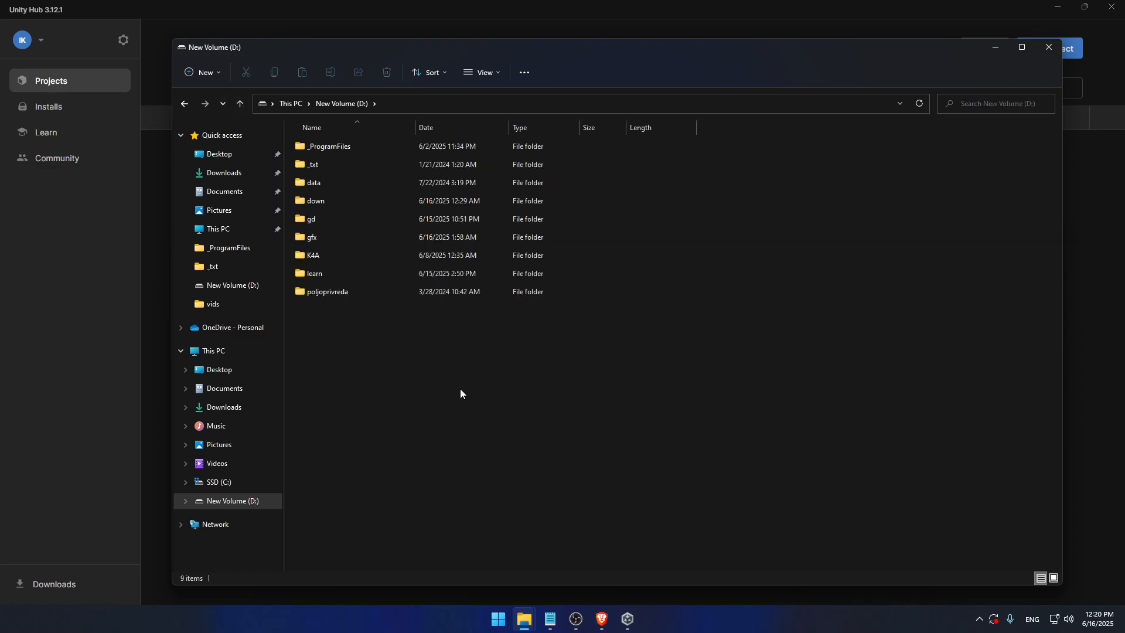
mouse_move(326, 311)
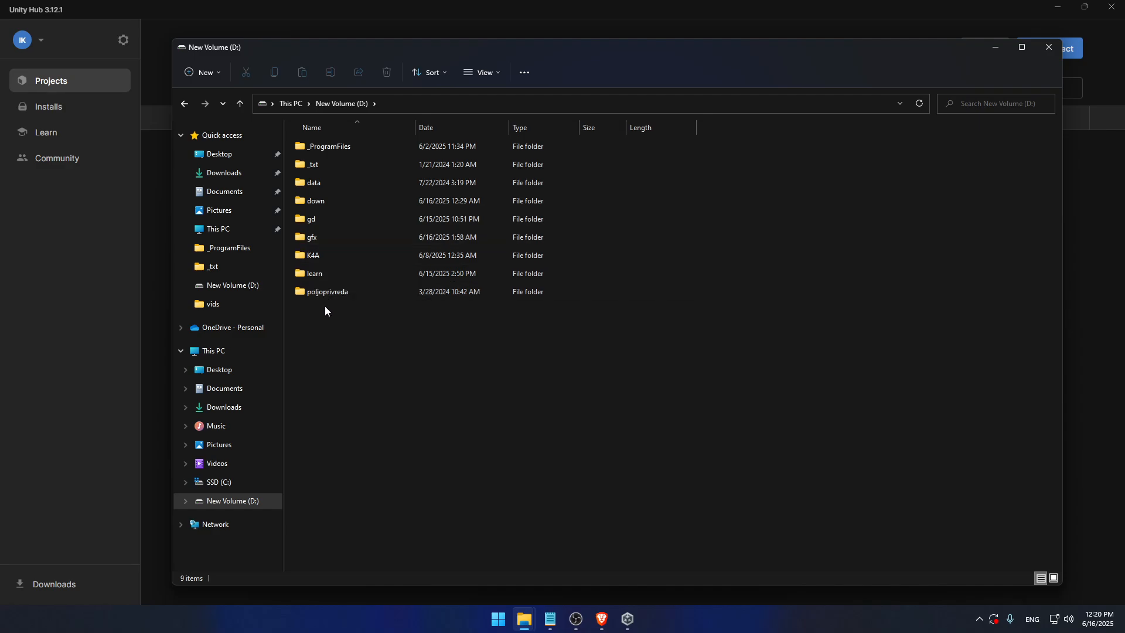
mouse_move(336, 322)
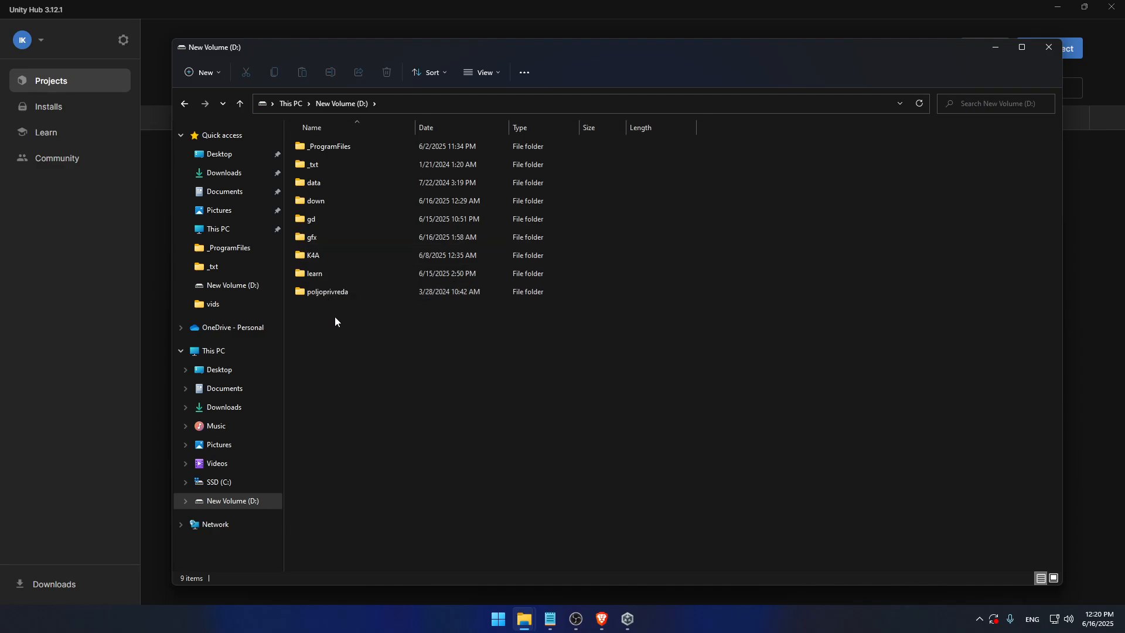
left_click(326, 292)
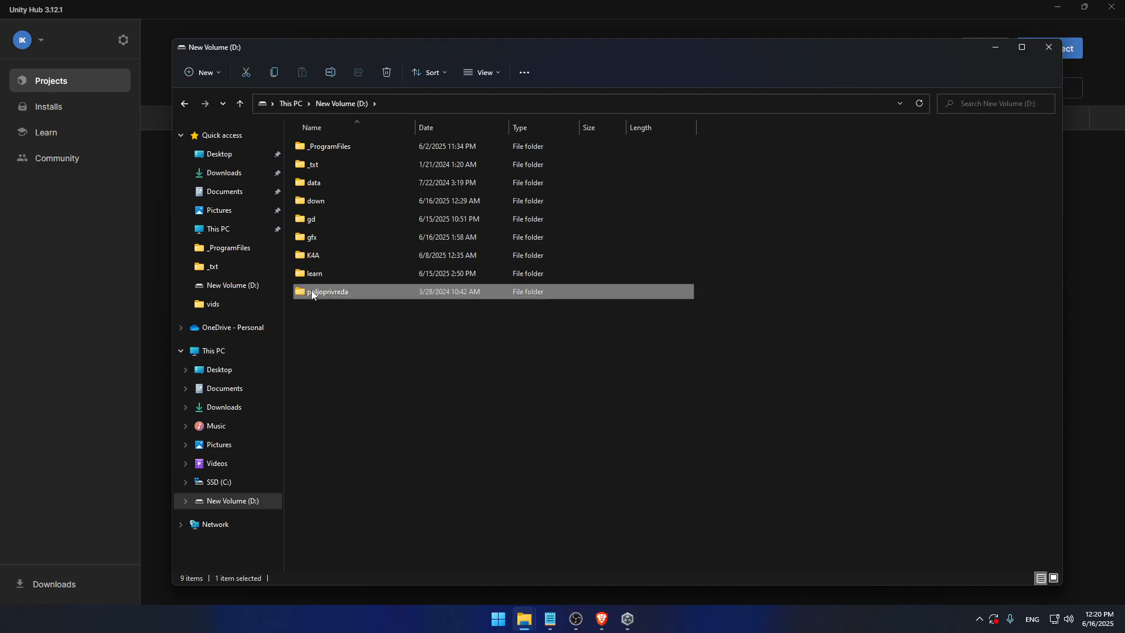
left_click_drag(328, 292, 327, 273)
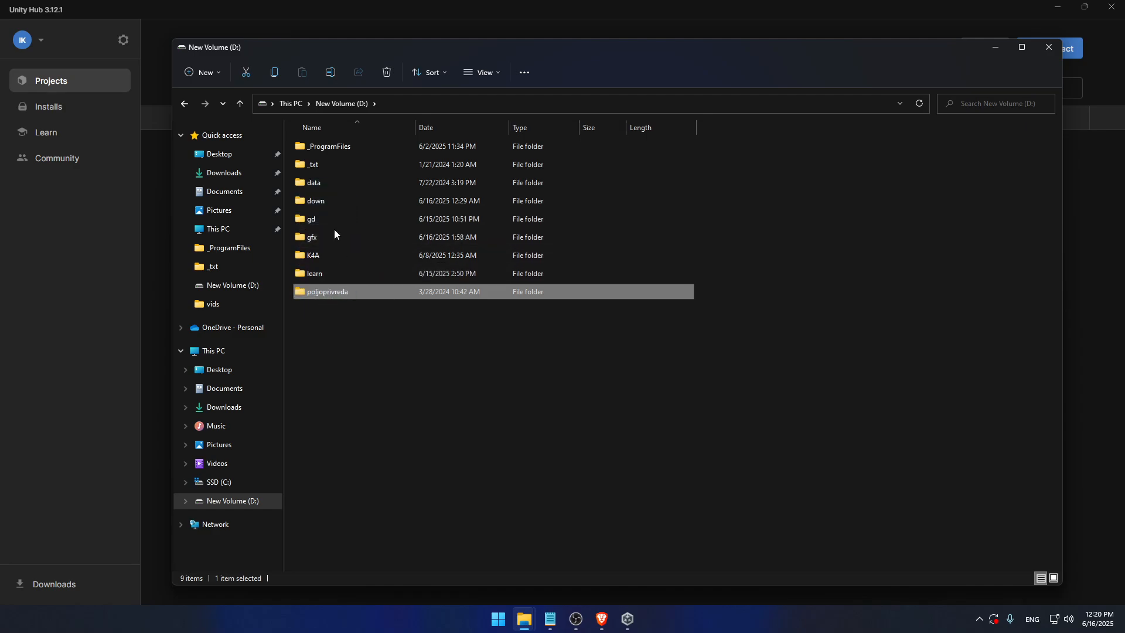
double_click(311, 218)
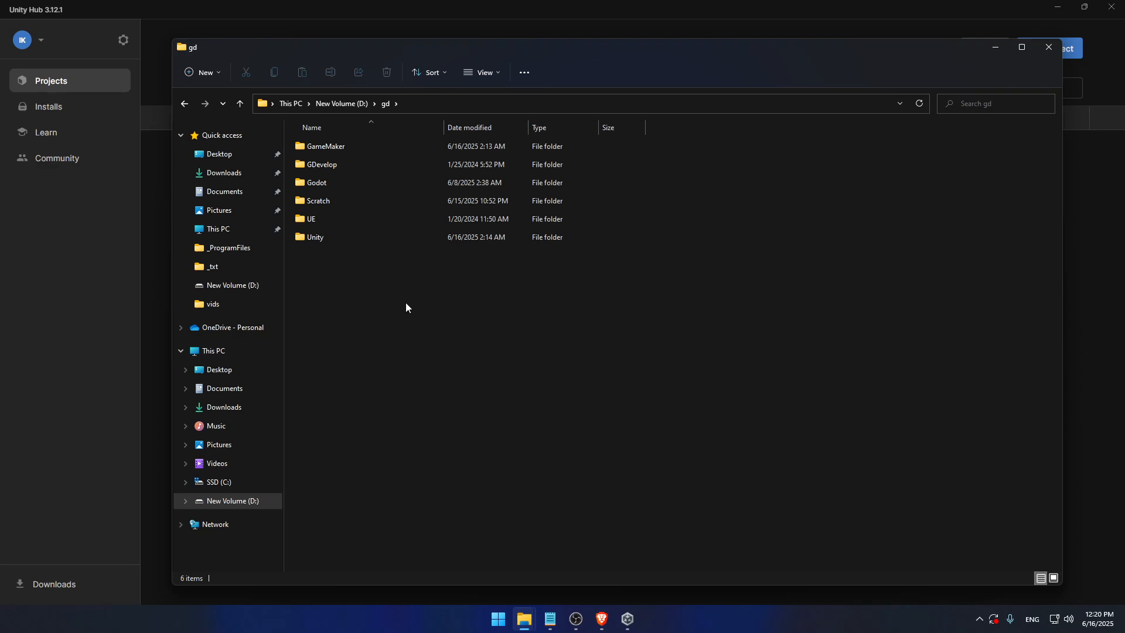
mouse_move(563, 64)
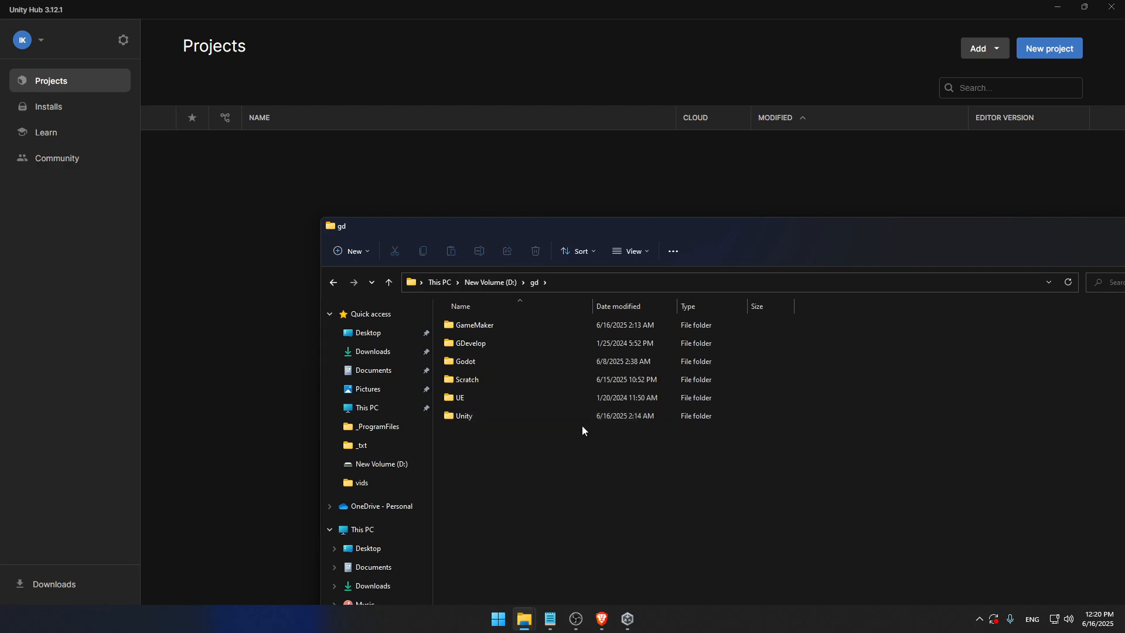
mouse_move(417, 232)
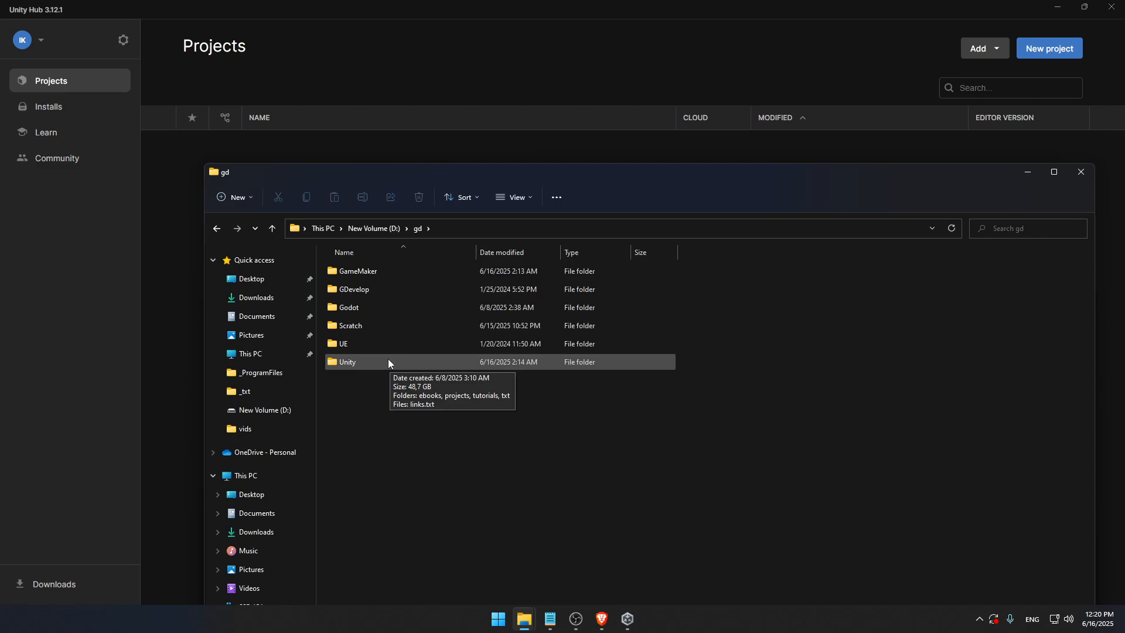
mouse_move(388, 362)
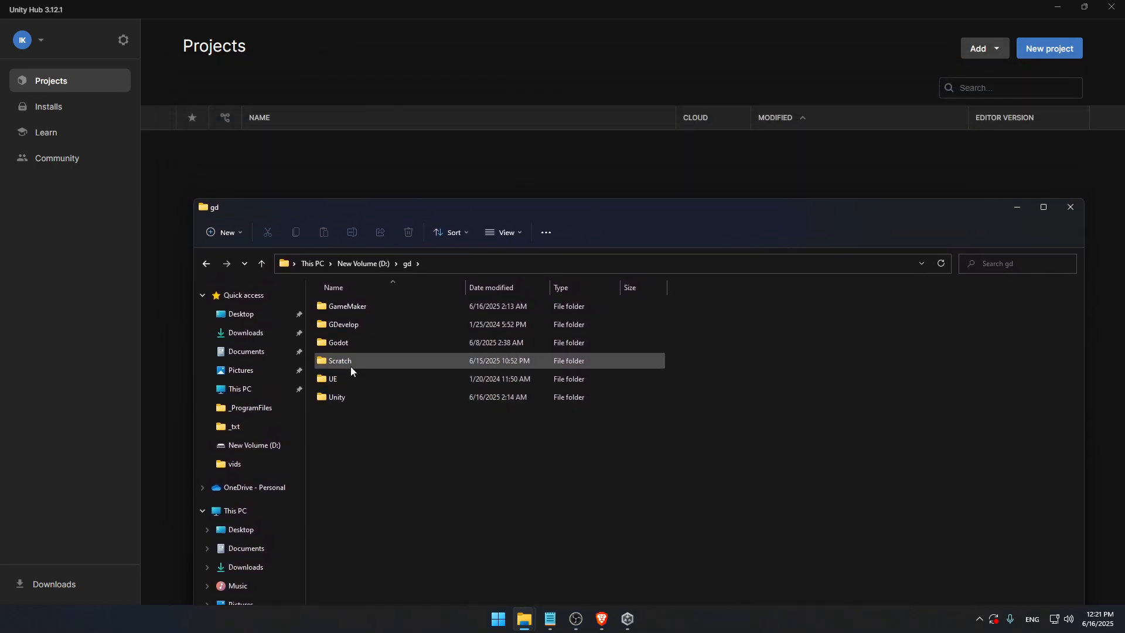
left_click(430, 479)
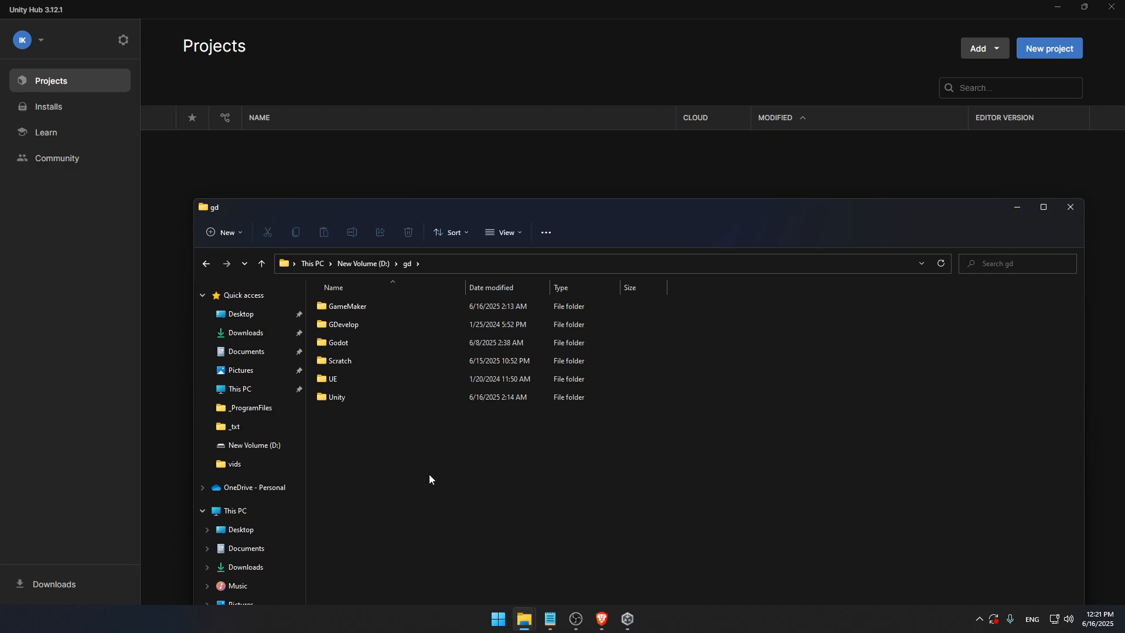
left_click(337, 397)
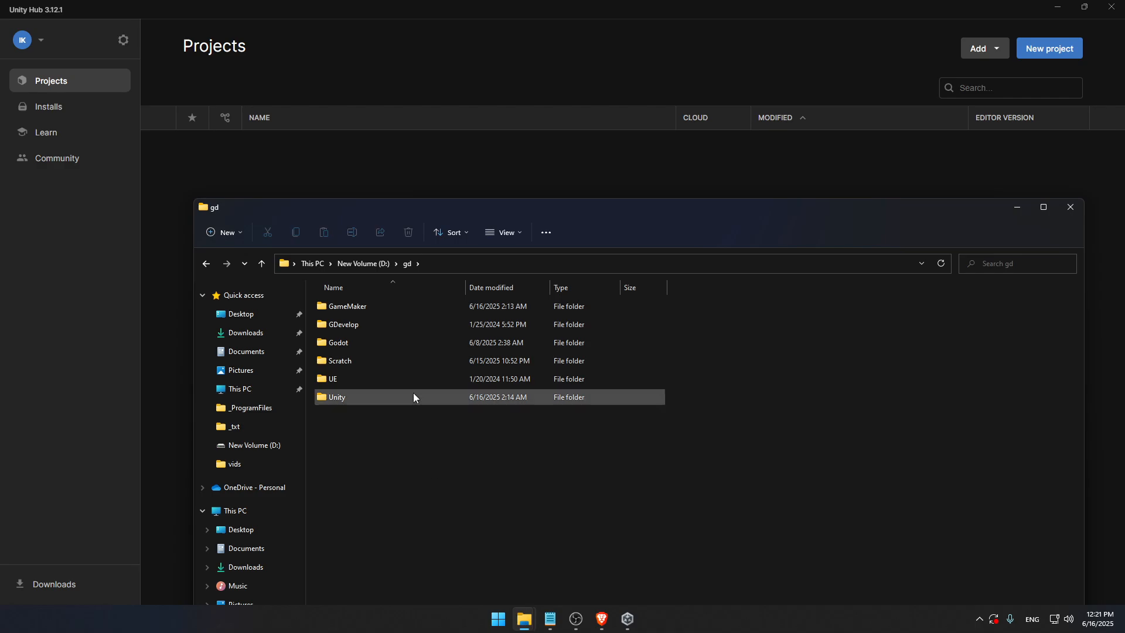
left_click(338, 342)
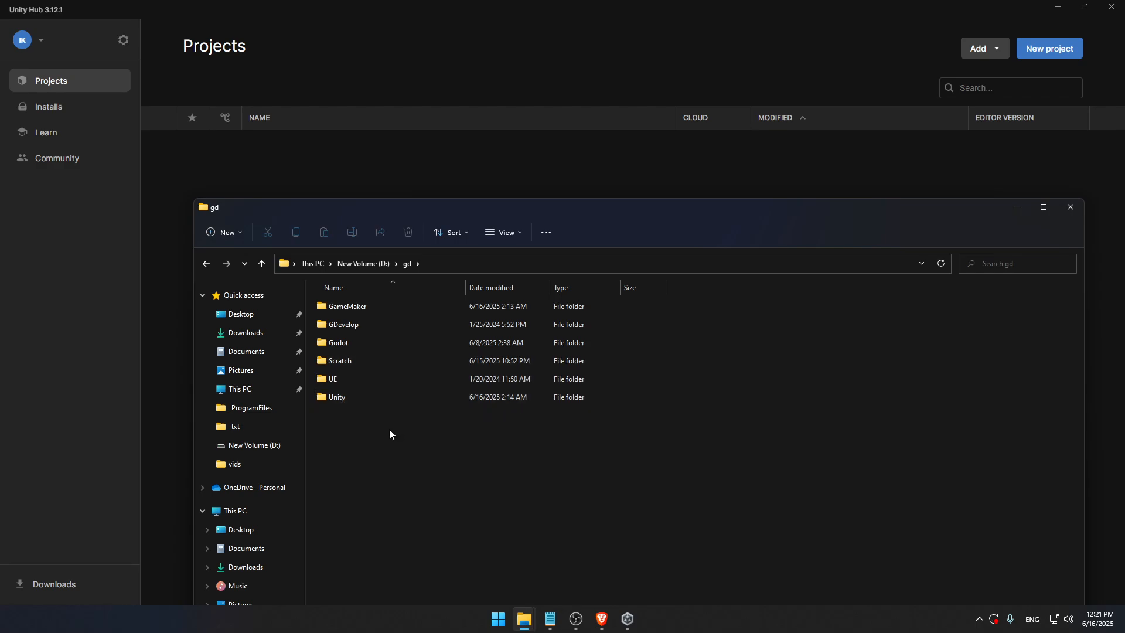
left_click(337, 397)
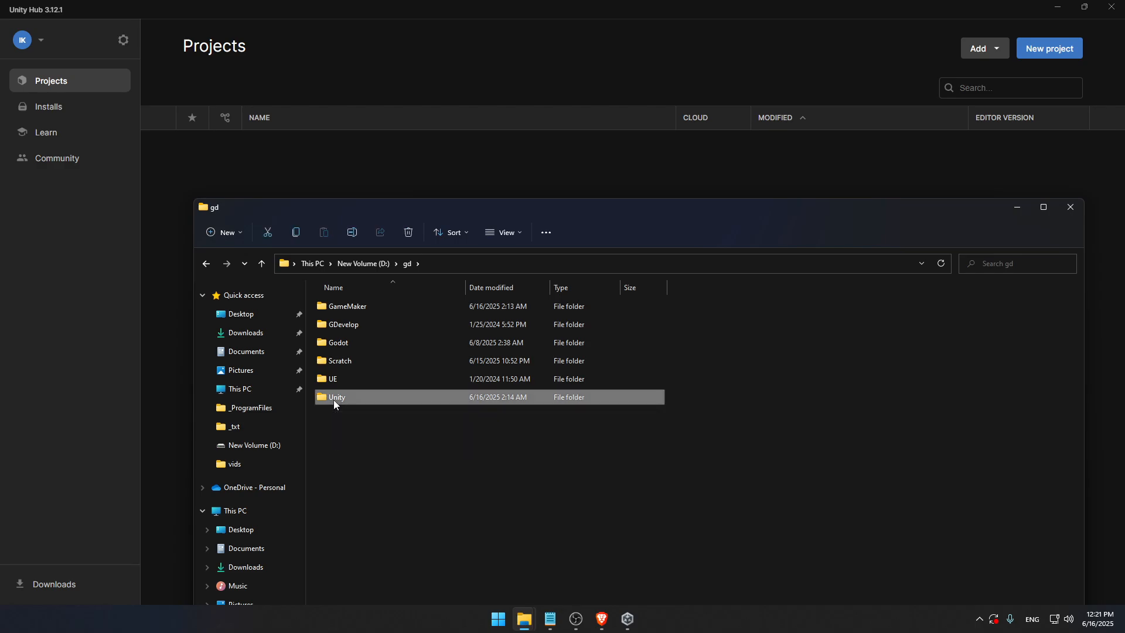
Go into gd\Unity\projects, which holds Free food asset pack, My project and Test Assets.
double_click(336, 397)
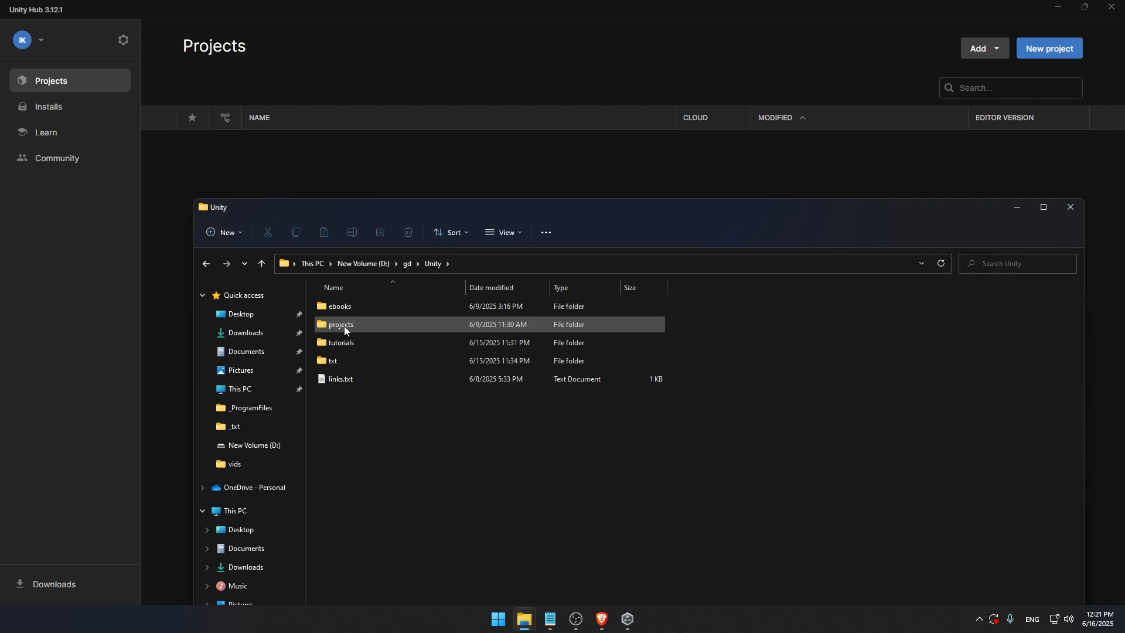
mouse_move(341, 324)
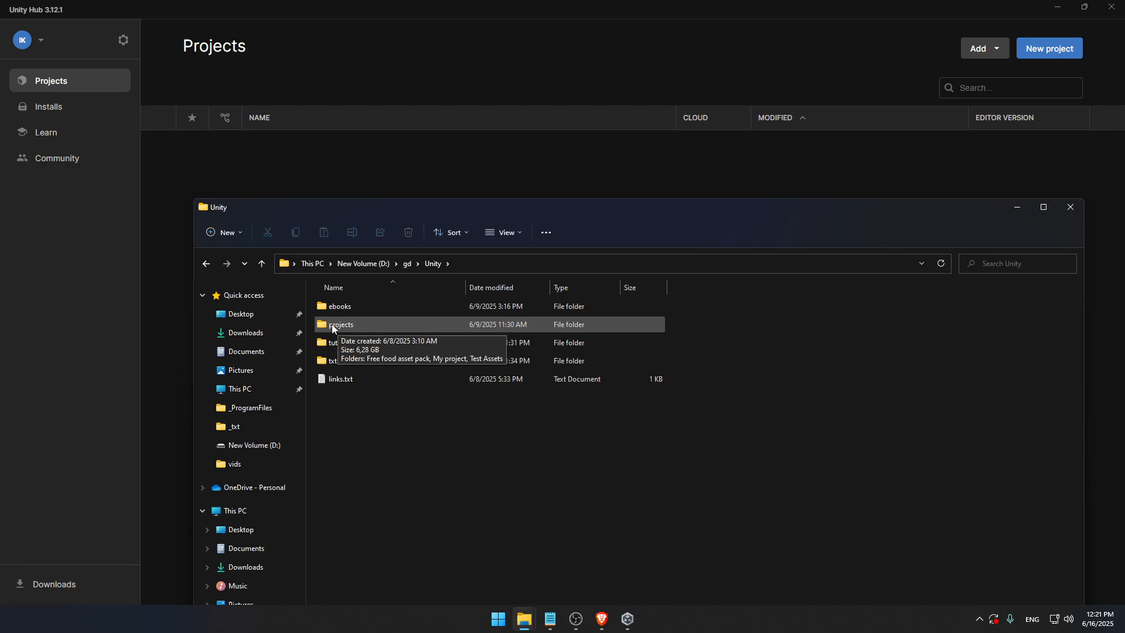
mouse_move(343, 331)
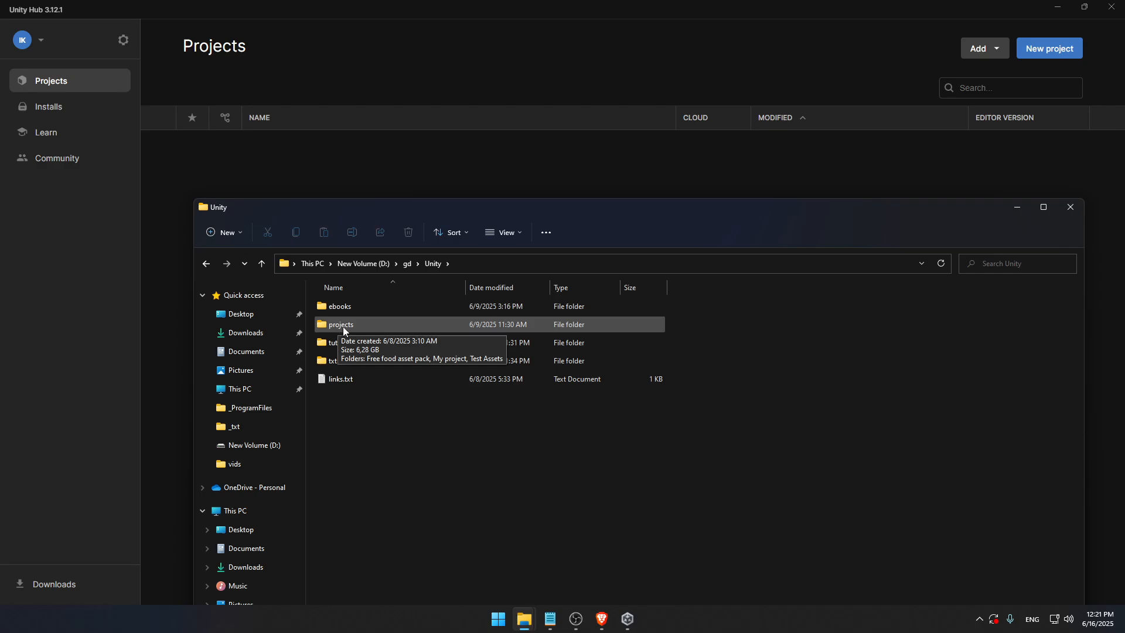
mouse_move(332, 331)
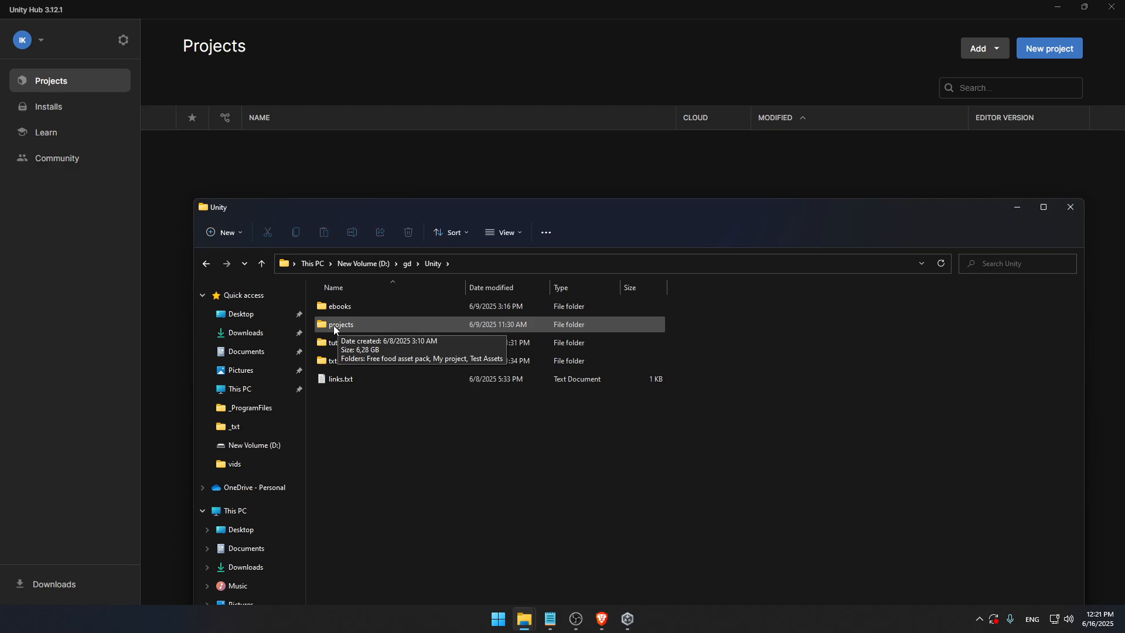
mouse_move(343, 328)
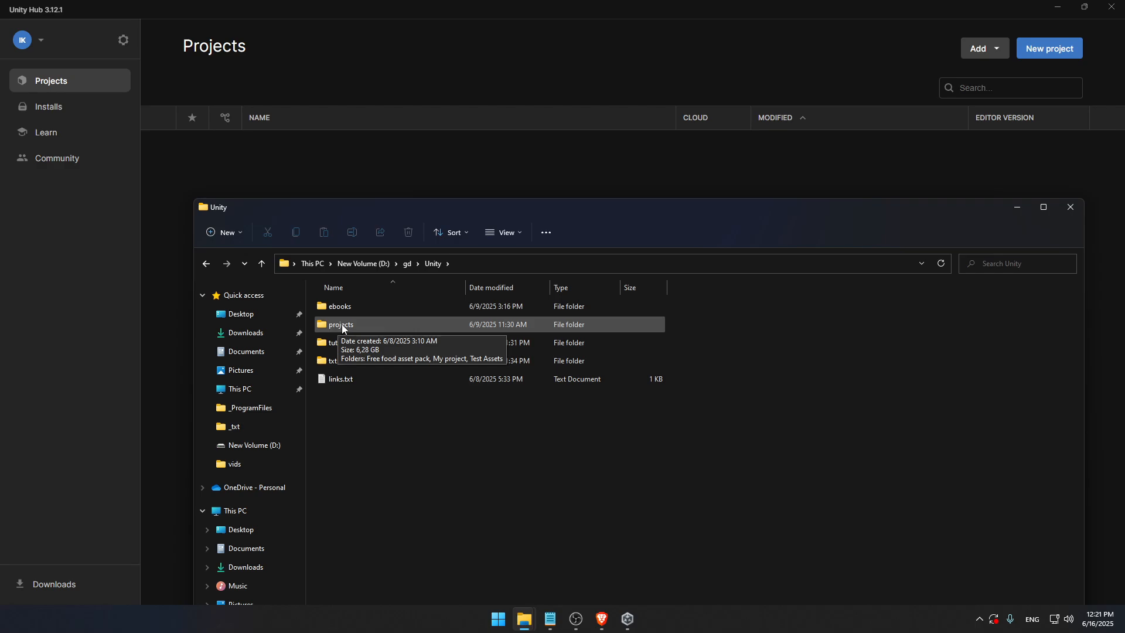
double_click(341, 324)
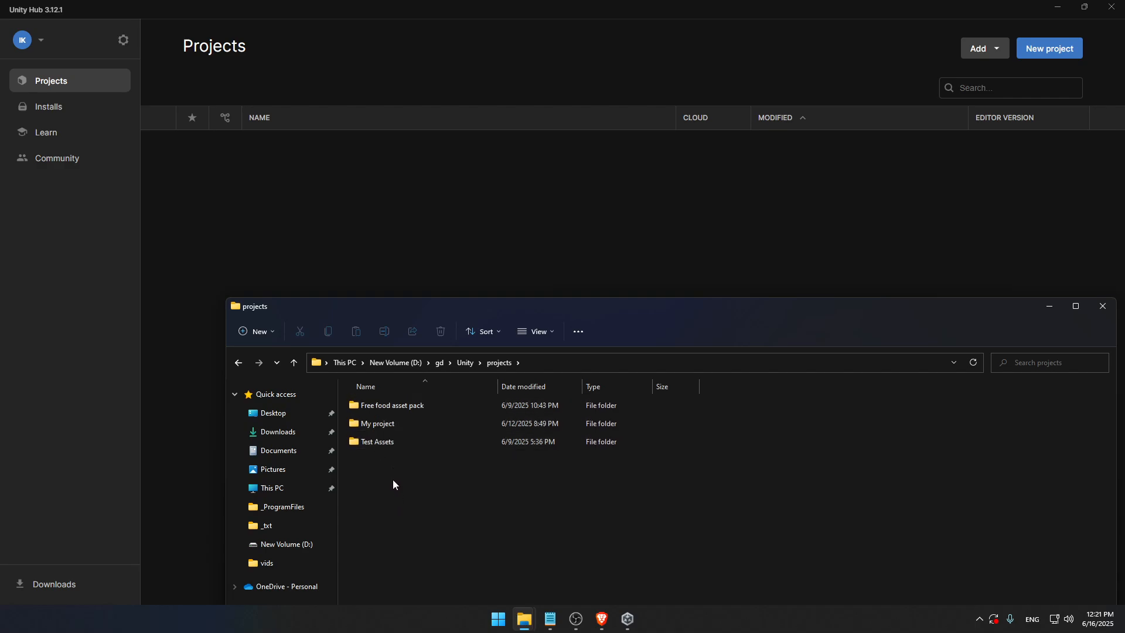
mouse_move(619, 311)
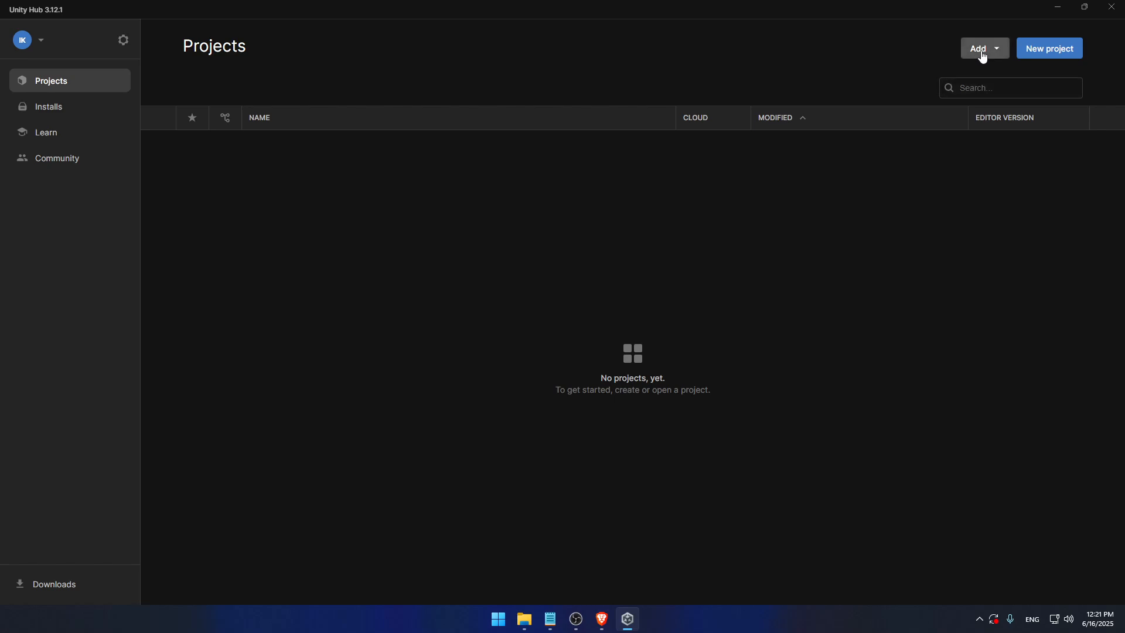
Add D:\gd\Unity\projects itself as a project from disk, which Unity Hub rejects as not valid.
left_click(995, 49)
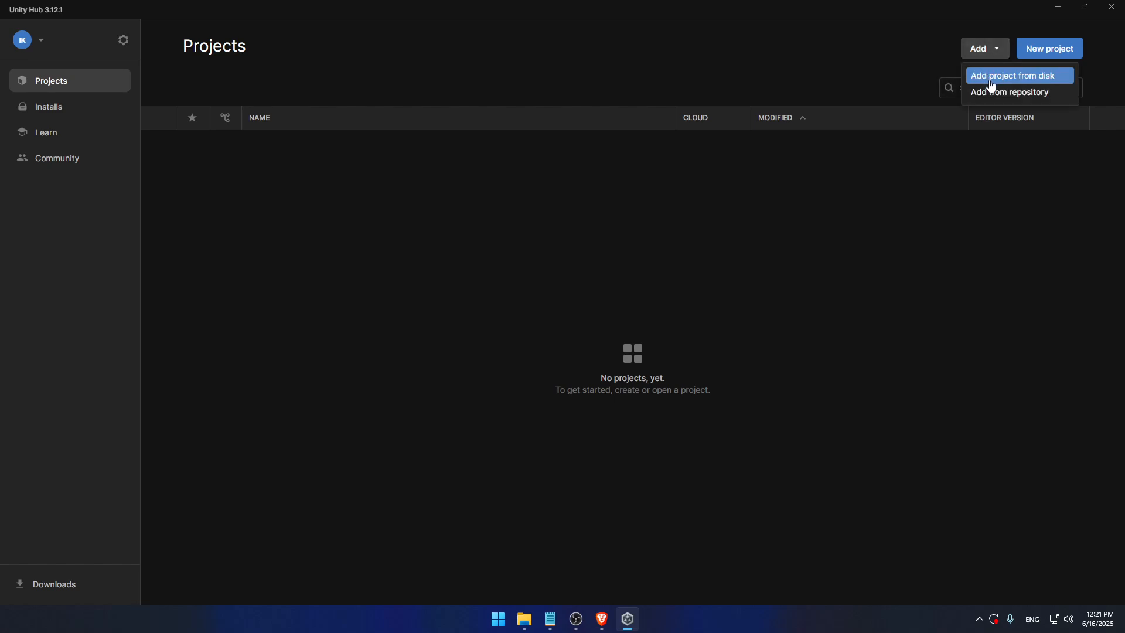
left_click(1021, 80)
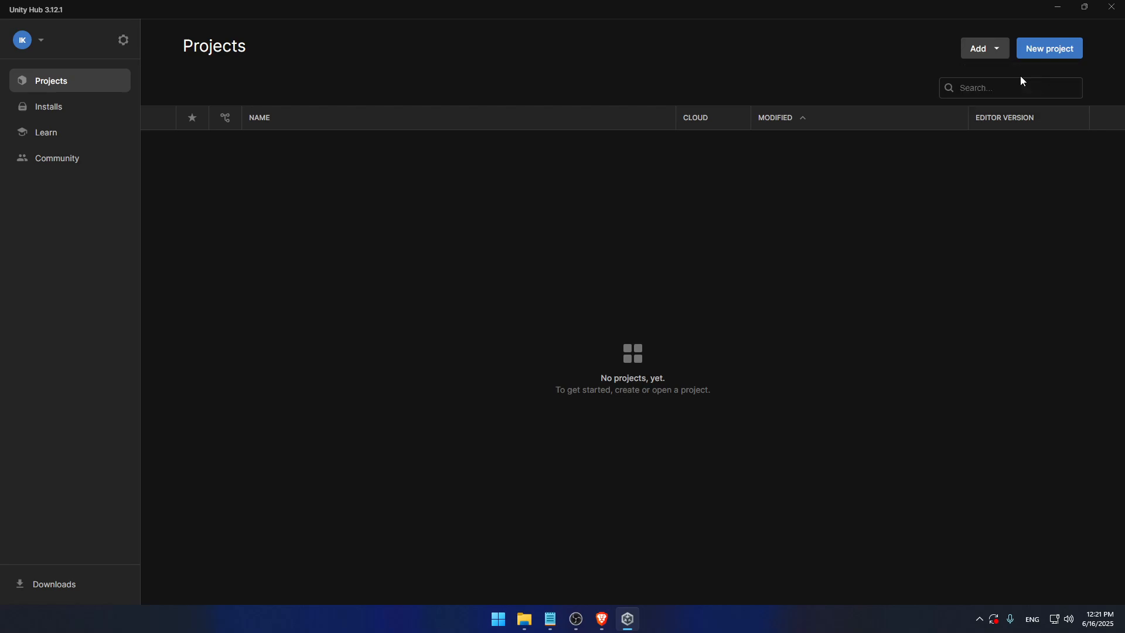
left_click(979, 48)
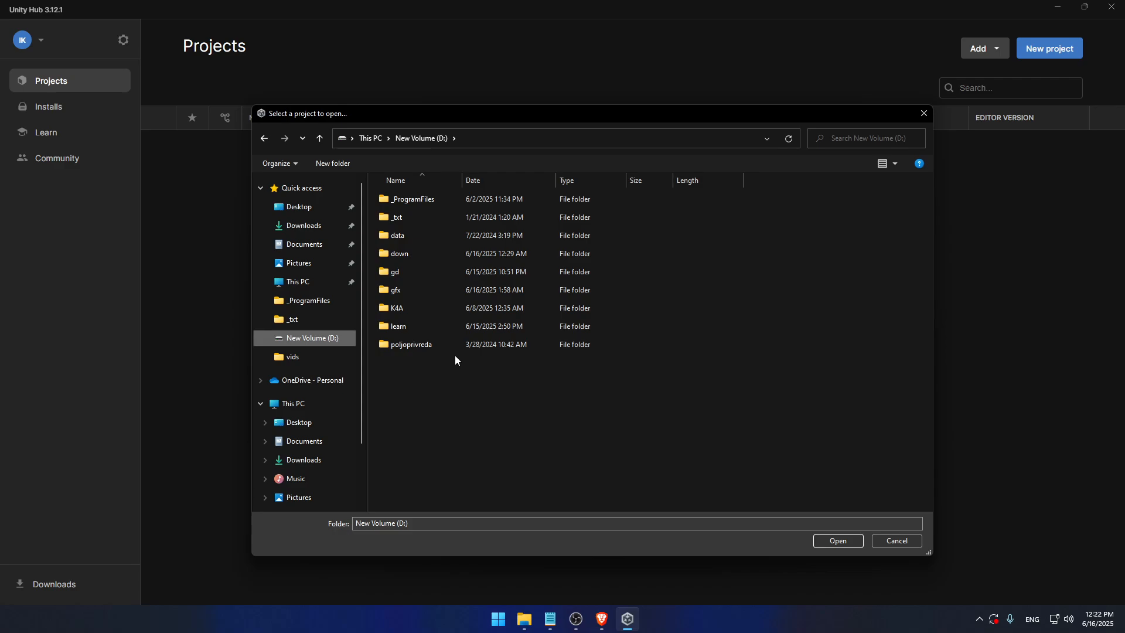
mouse_move(509, 388)
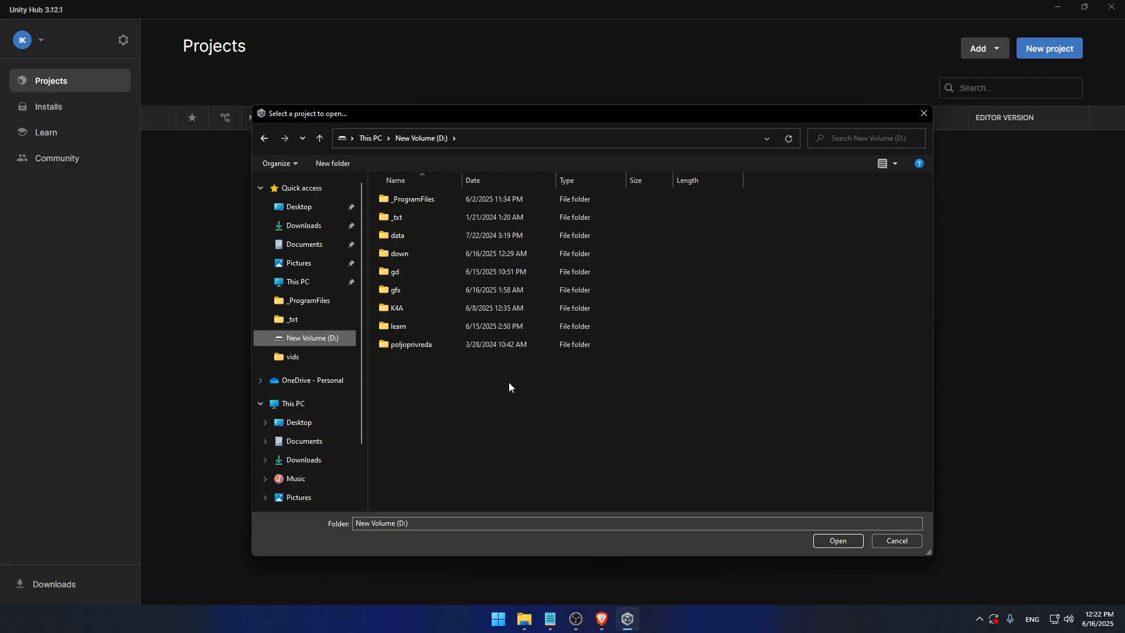
mouse_move(474, 399)
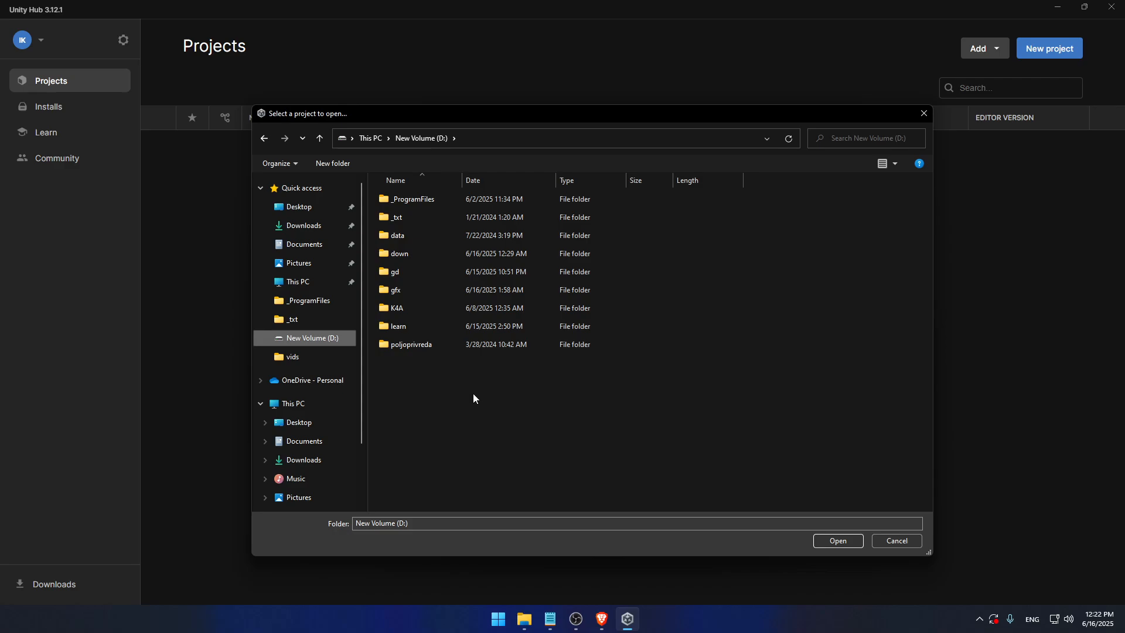
mouse_move(420, 398)
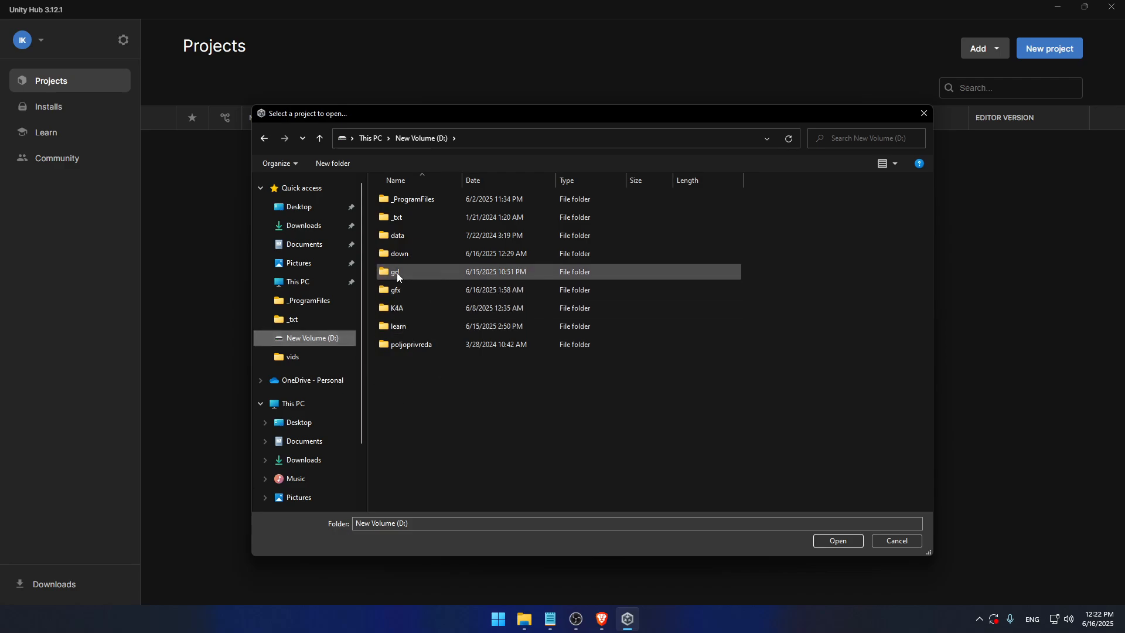
double_click(394, 270)
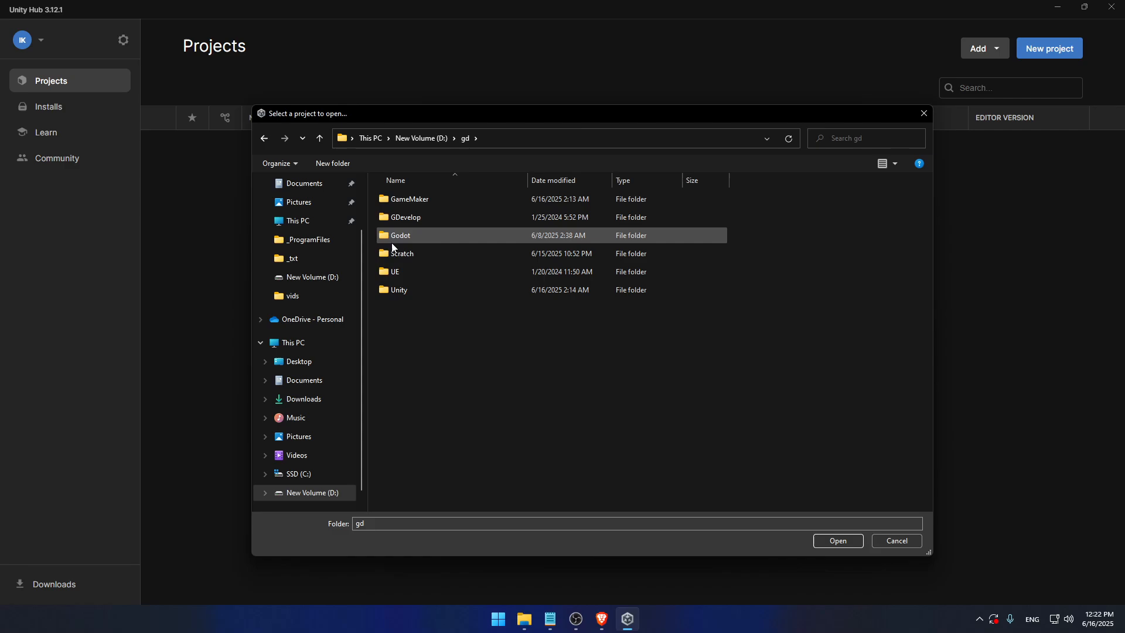
double_click(398, 290)
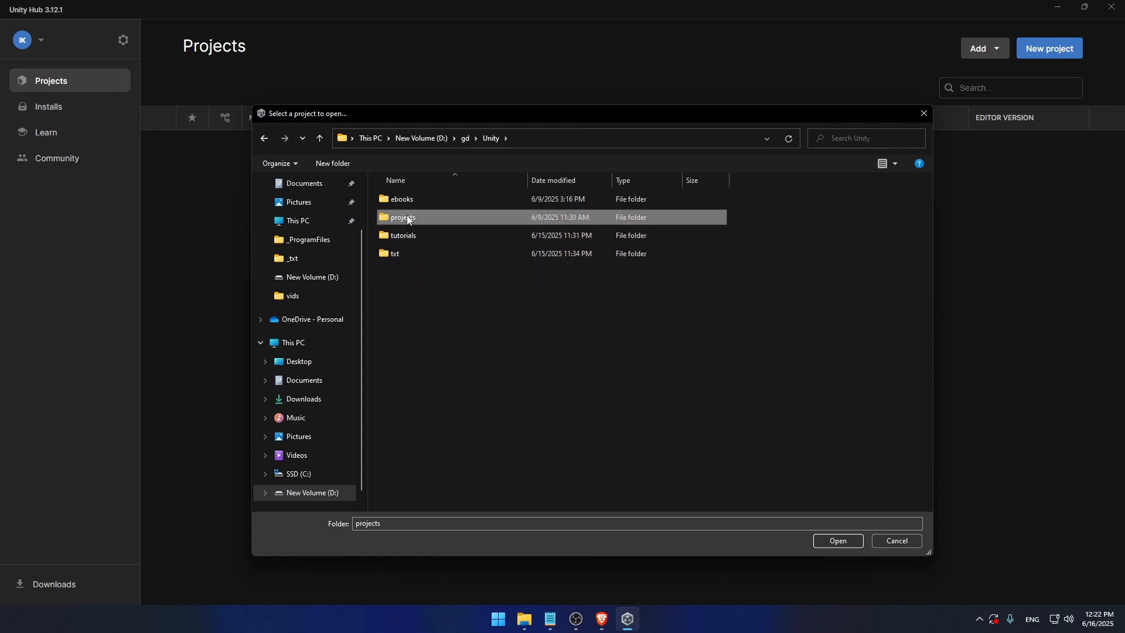
double_click(403, 217)
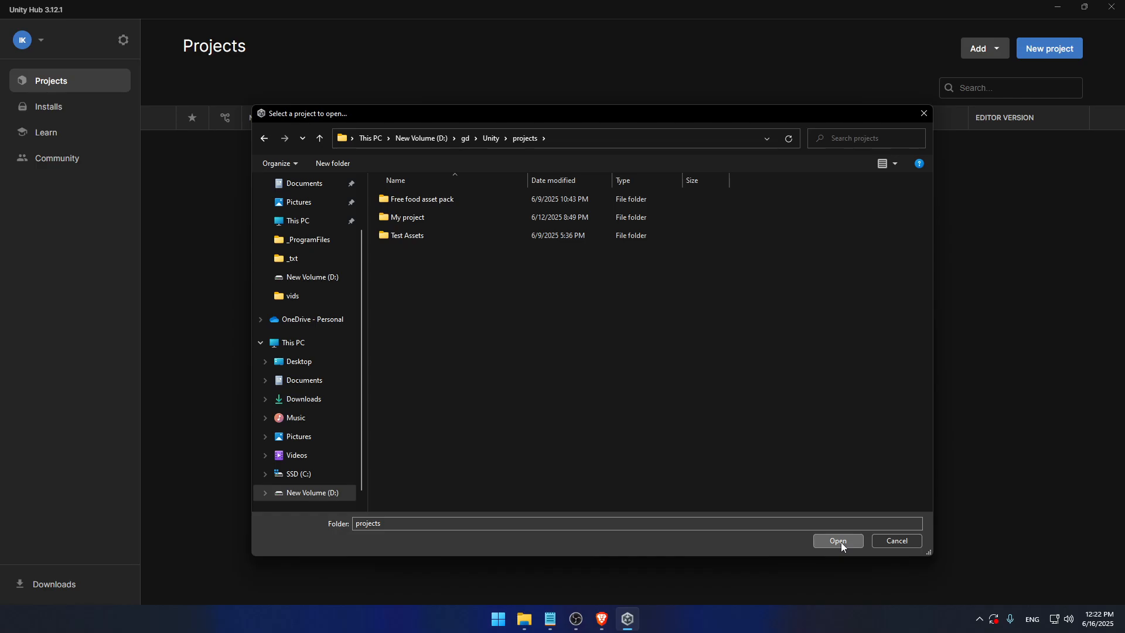
left_click(836, 540)
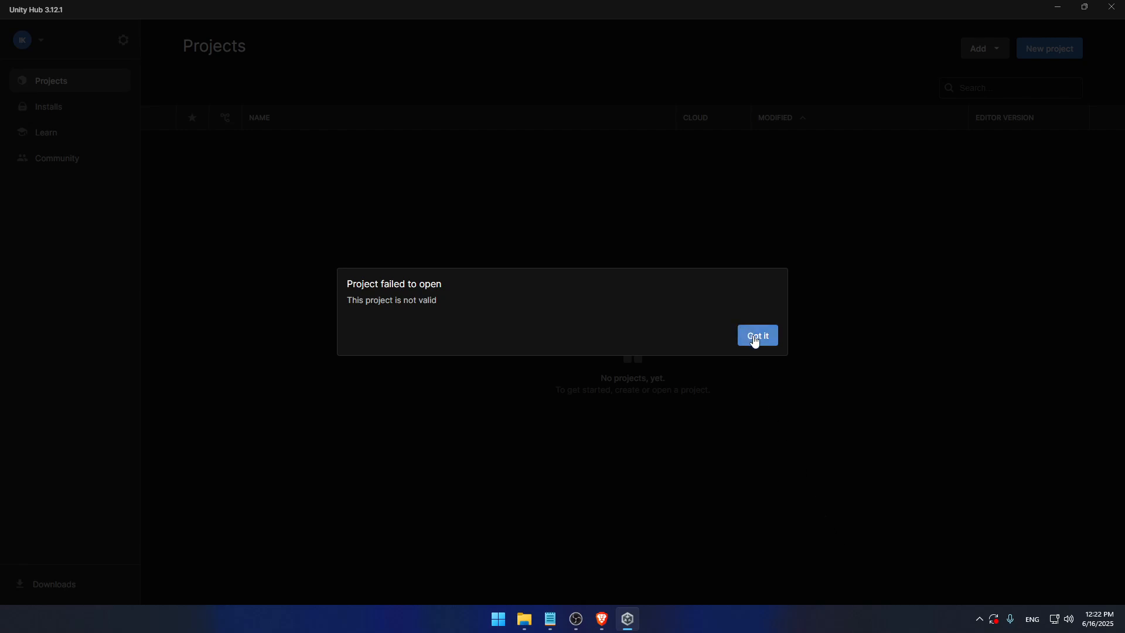
Dismiss the error and add the Test Assets folder from gd\Unity\projects as a project from disk.
left_click(756, 335)
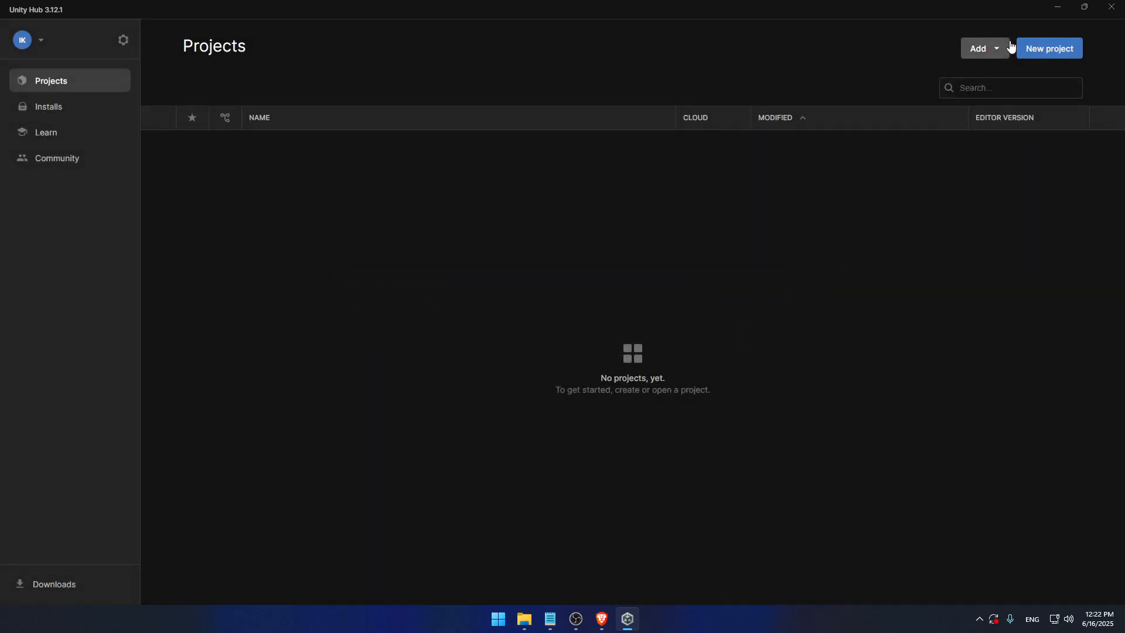
left_click(977, 48)
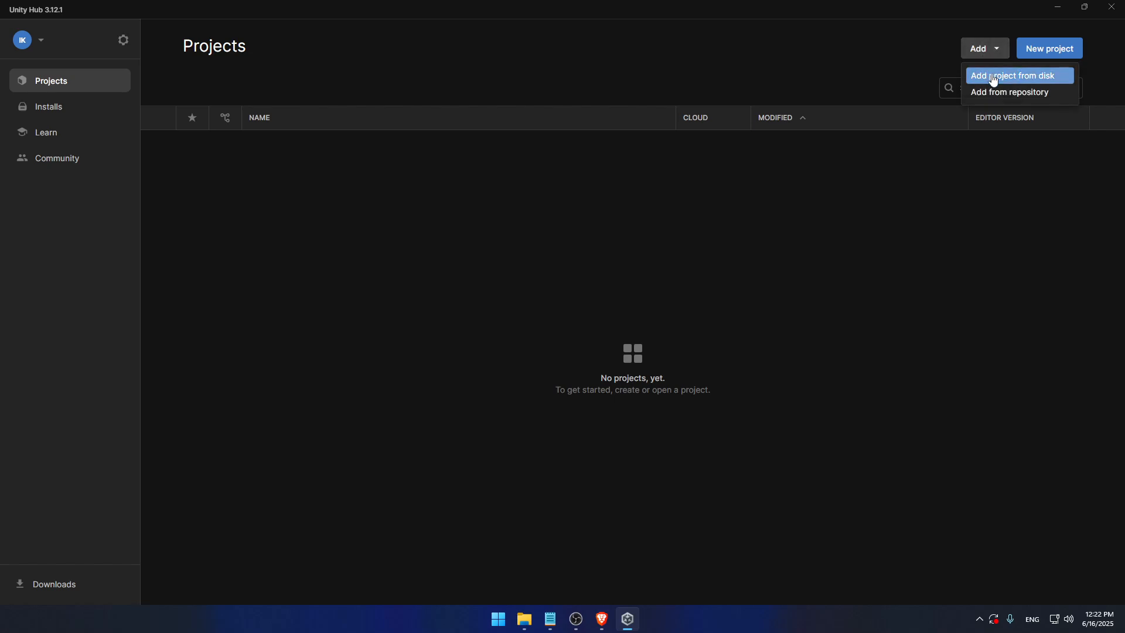
left_click(1014, 75)
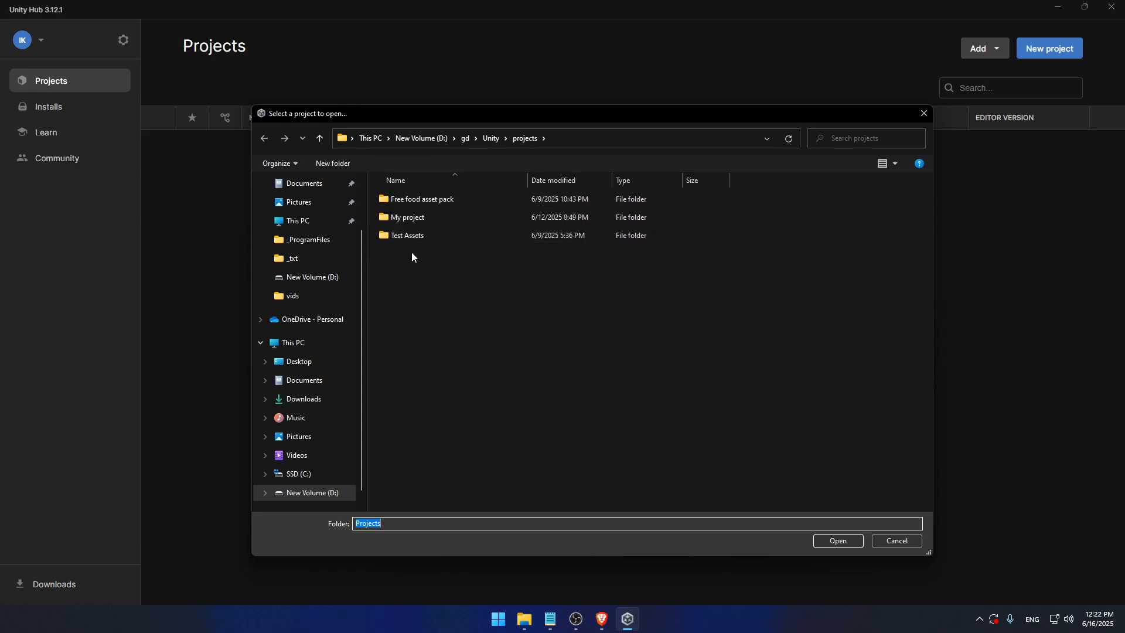
left_click(407, 235)
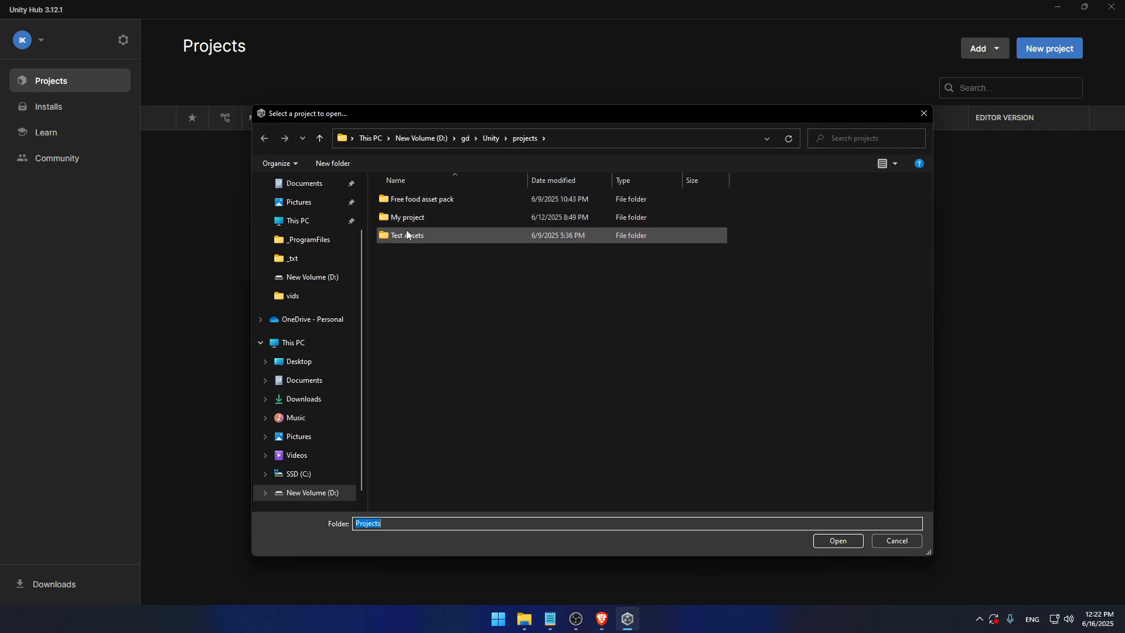
left_click(407, 235)
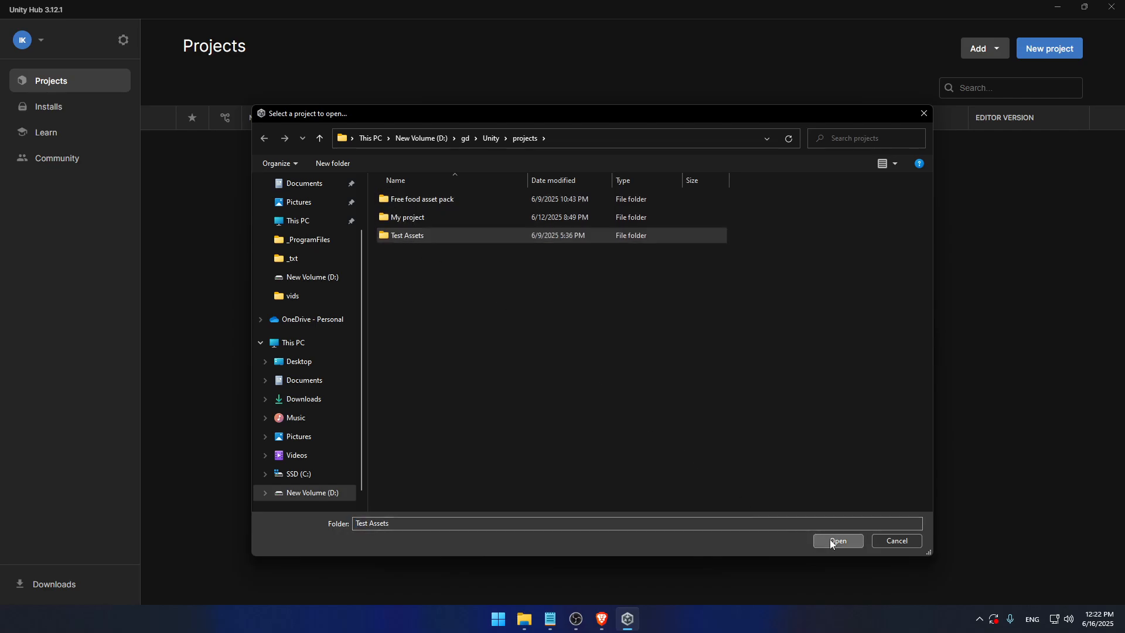
left_click(836, 541)
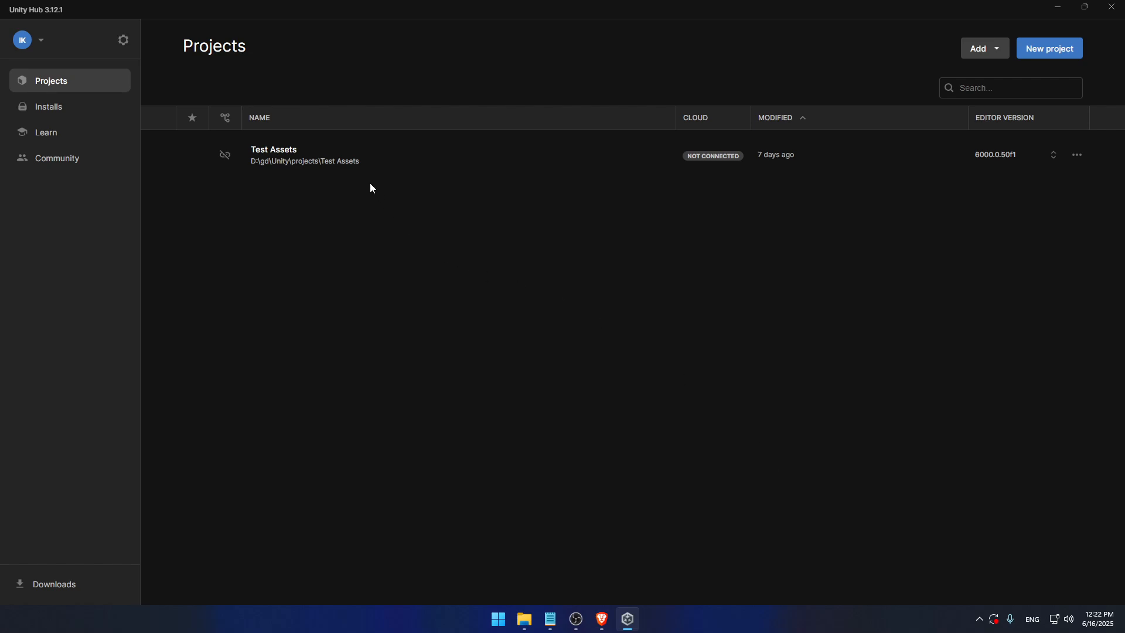
Launch Test Assets in Unity 6000.0.50f1 and return to the hub while it loads.
left_click(294, 154)
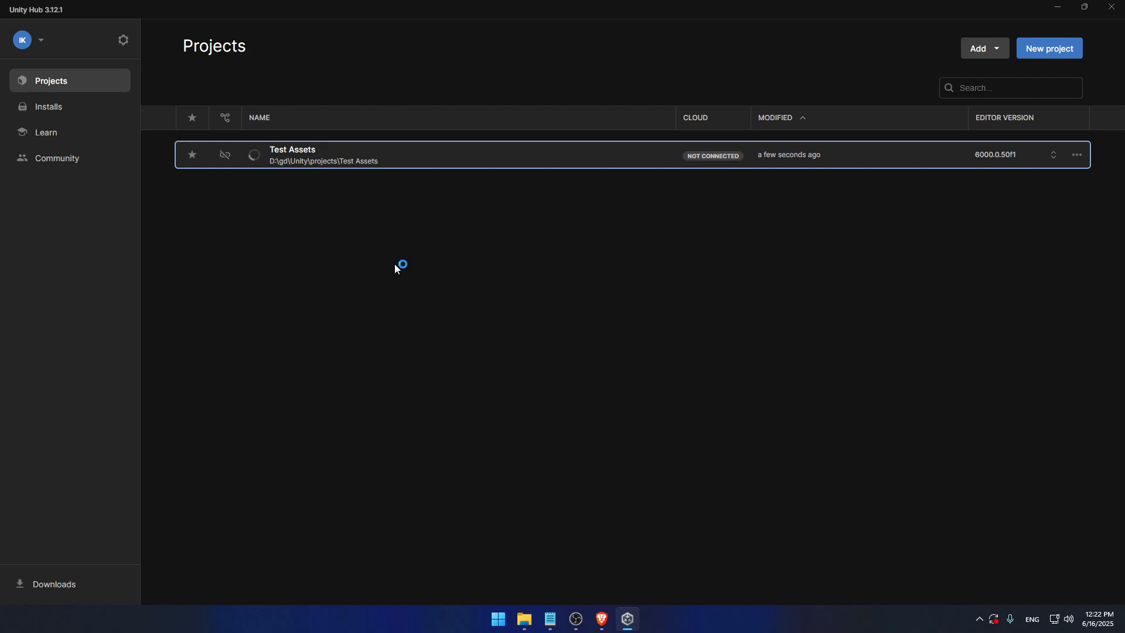
left_click(575, 619)
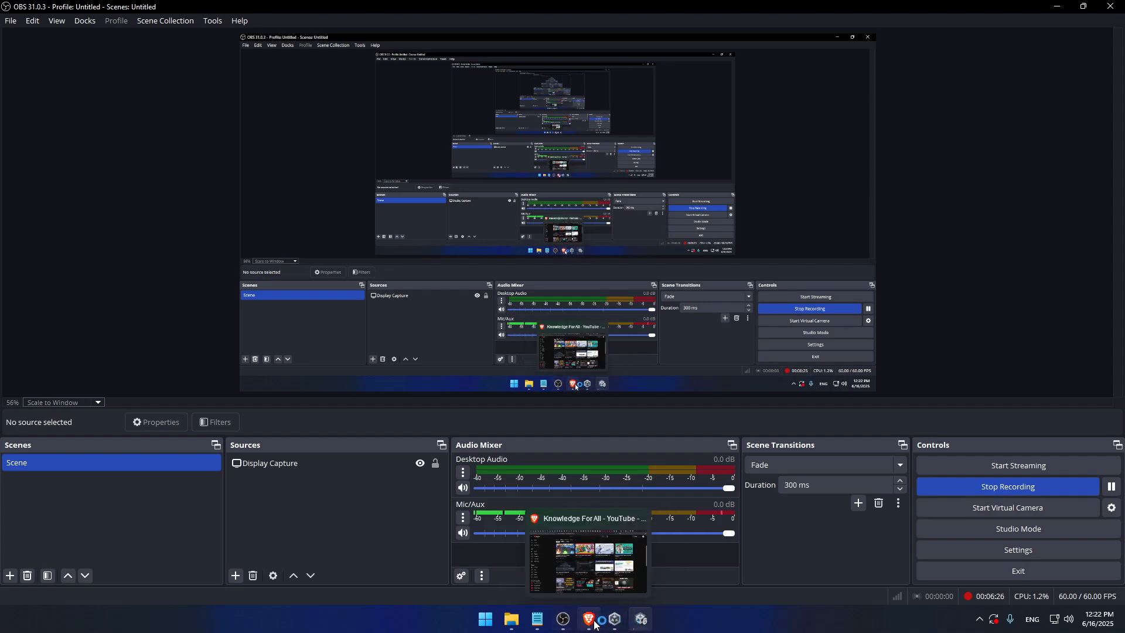
left_click(640, 619)
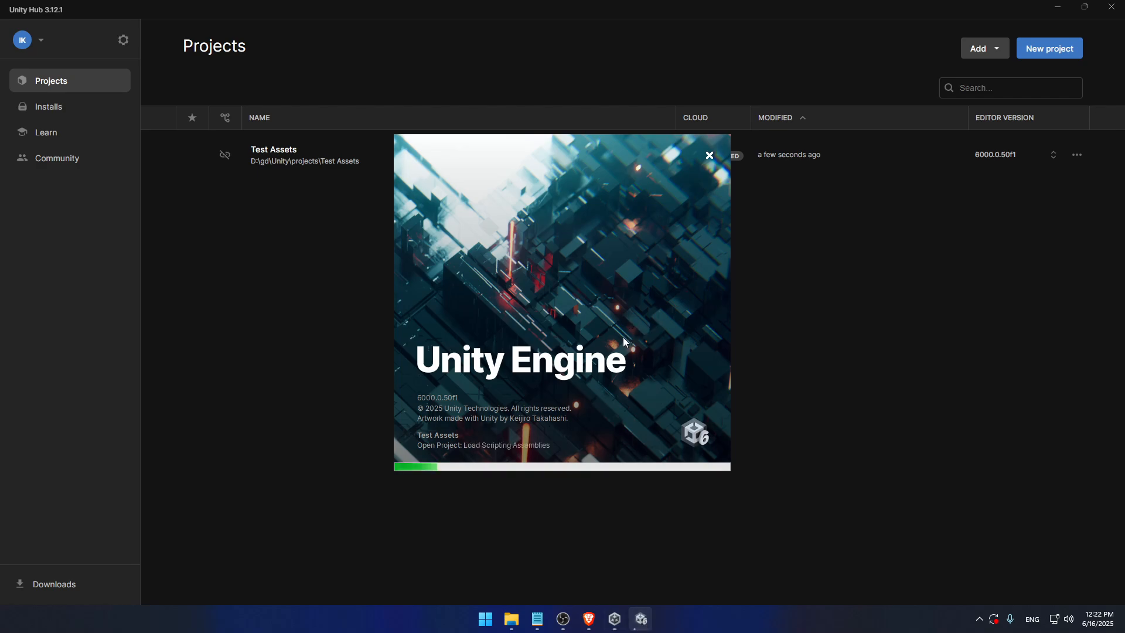
mouse_move(613, 341)
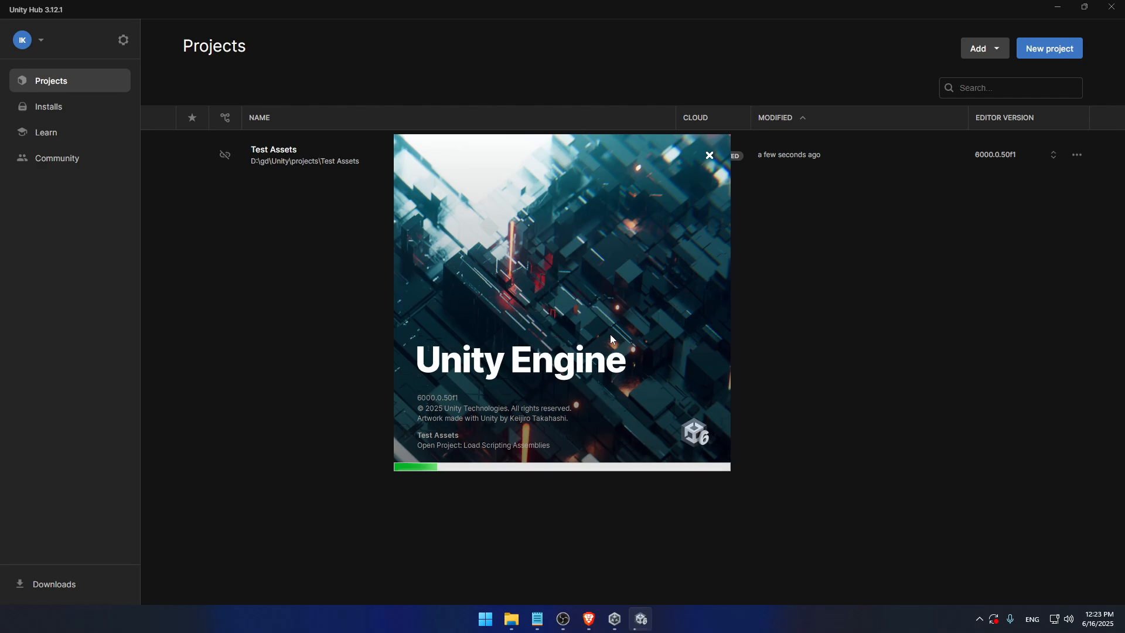
mouse_move(619, 327)
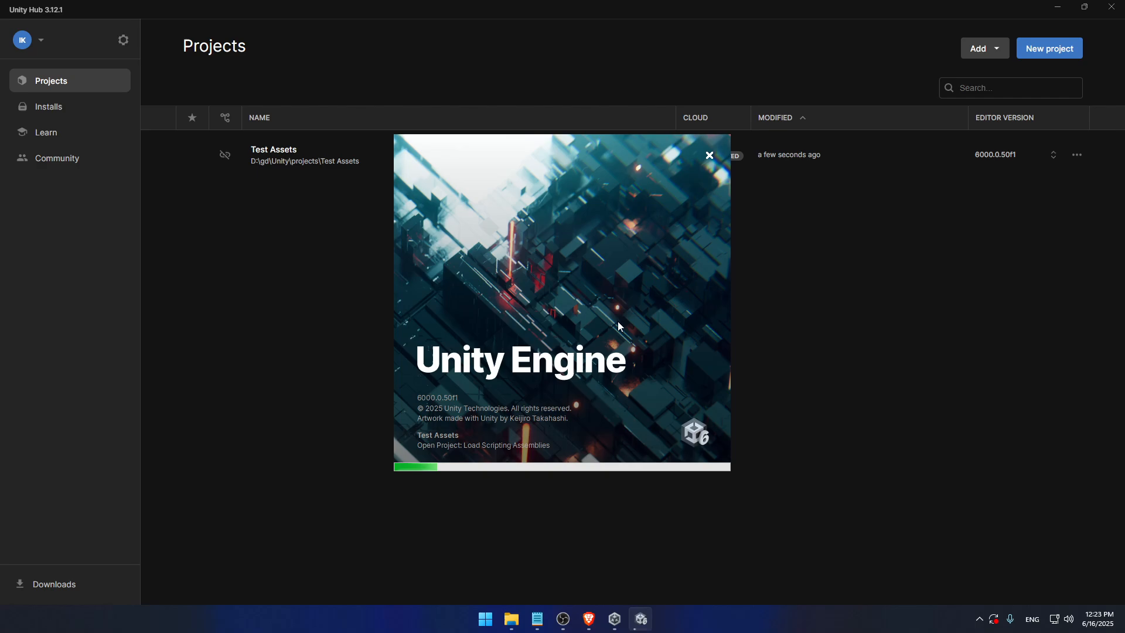
mouse_move(625, 332)
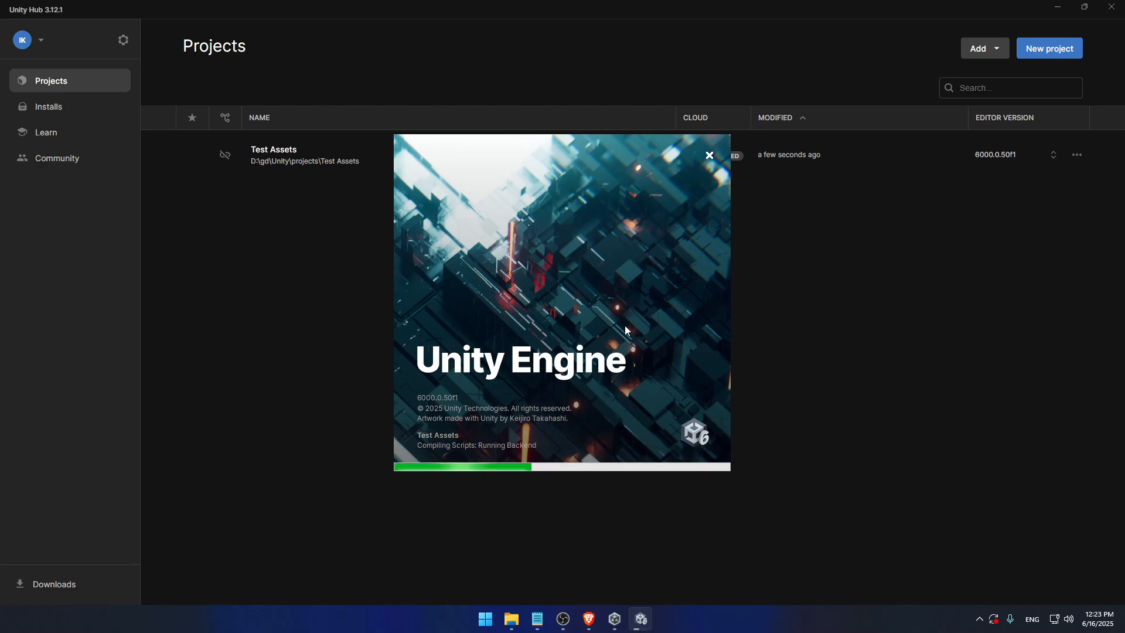
mouse_move(567, 340)
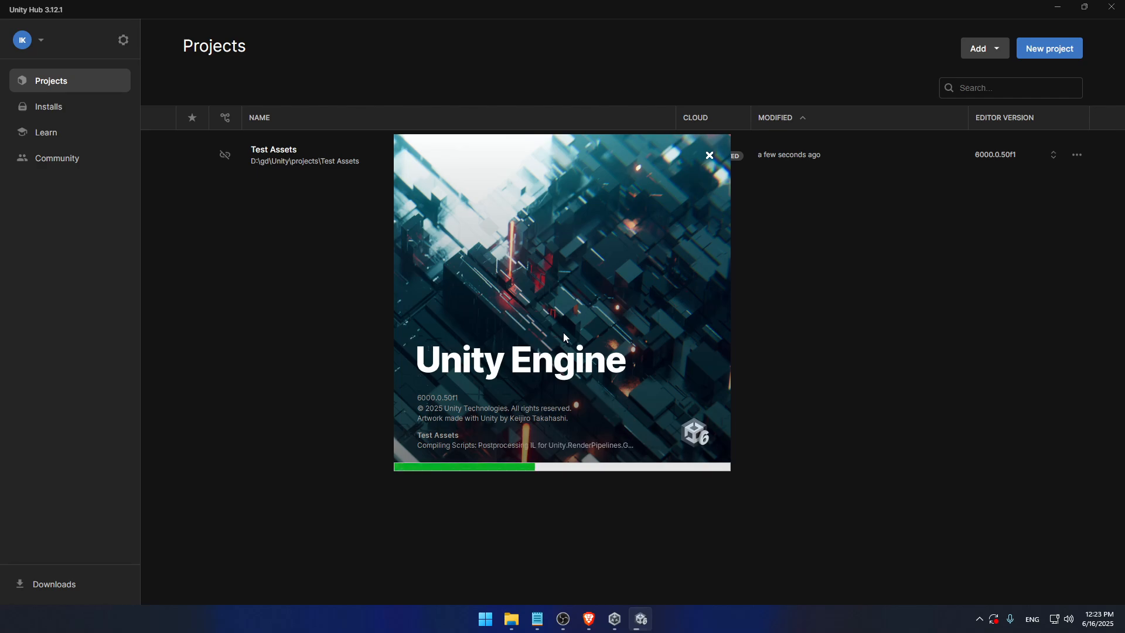
mouse_move(923, 209)
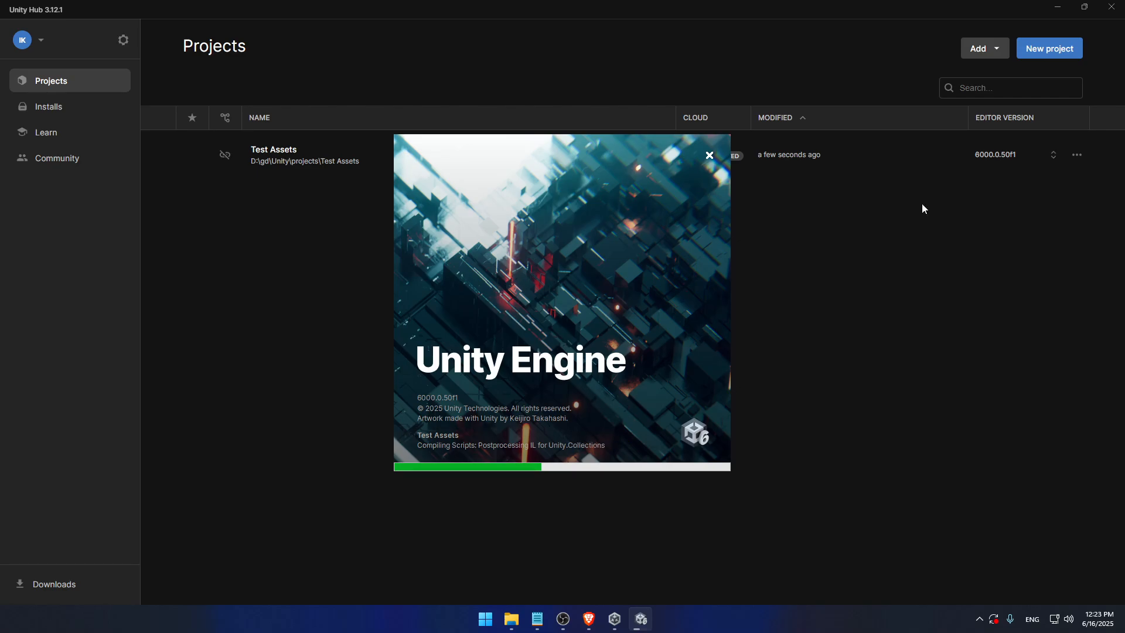
left_click(994, 48)
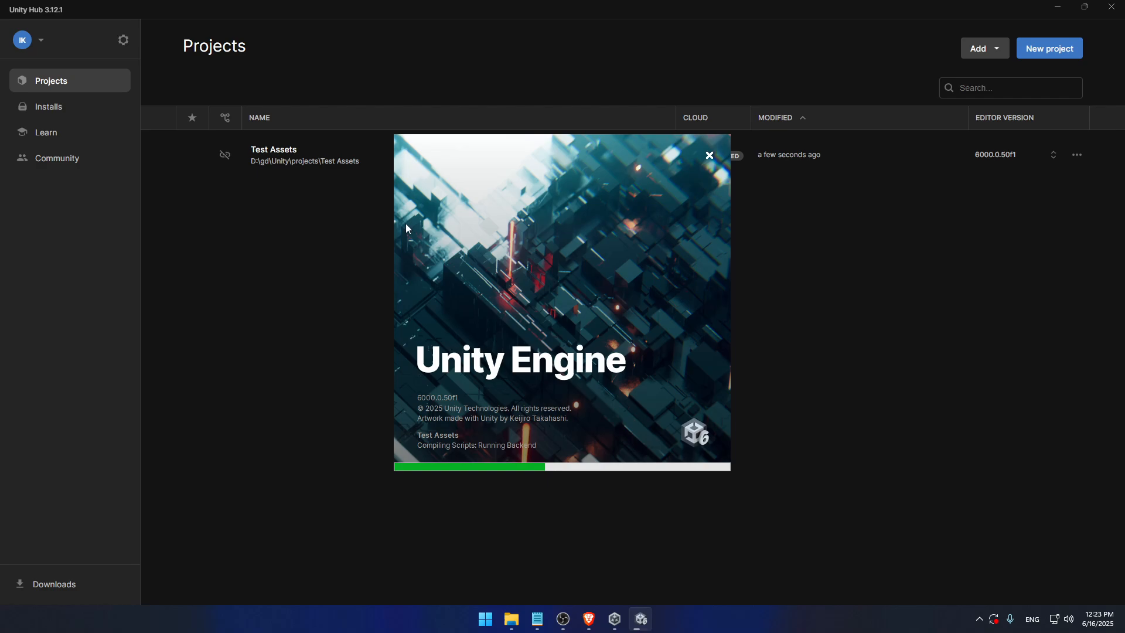
mouse_move(346, 258)
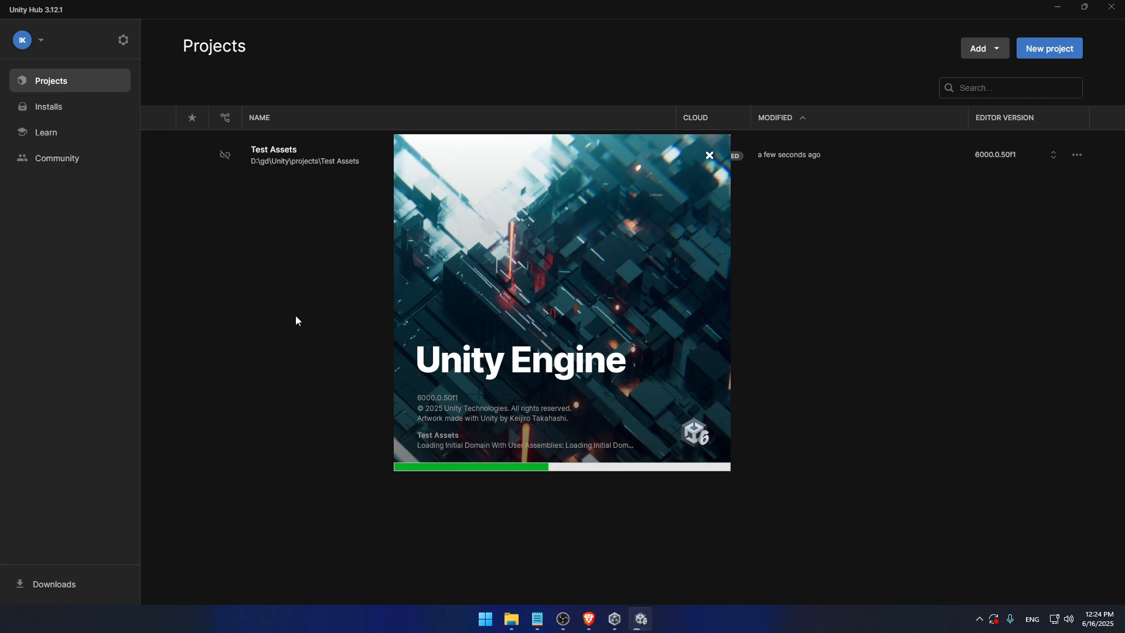
mouse_move(294, 321)
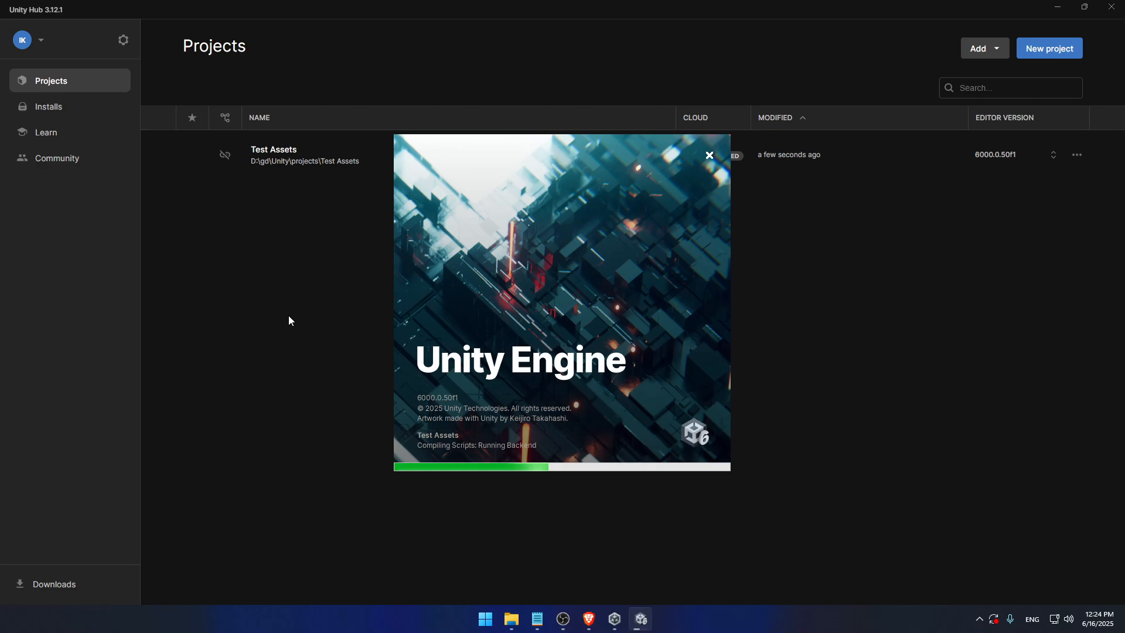
mouse_move(291, 316)
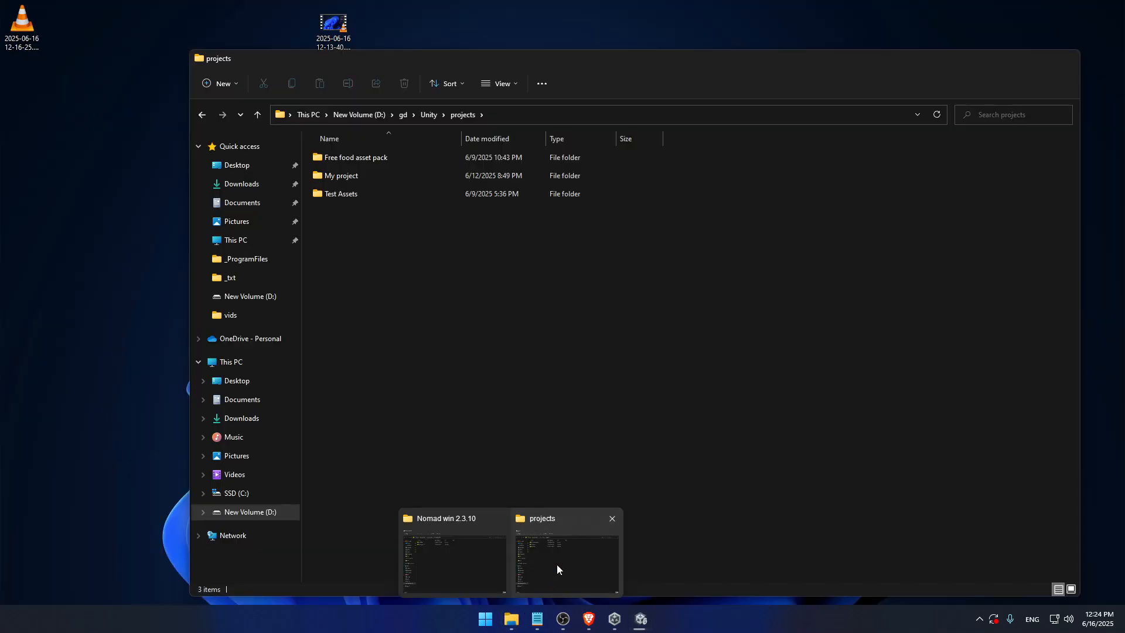
Bring File Explorer forward on New Volume (D:), then minimize it to reveal the loaded Test Assets scene.
left_click(565, 560)
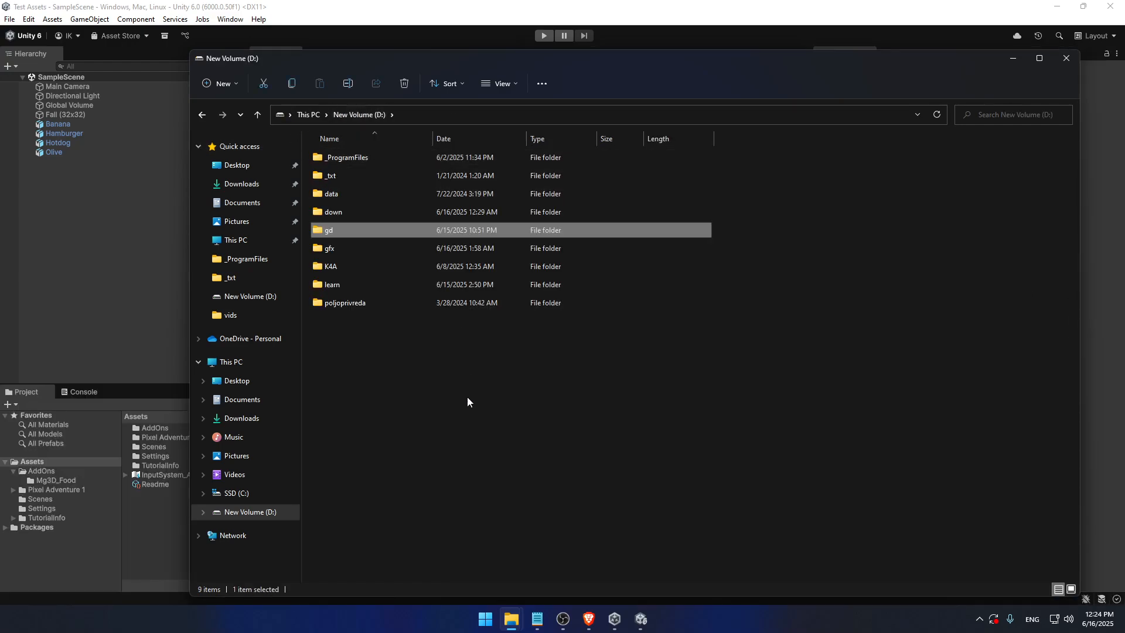
left_click(467, 395)
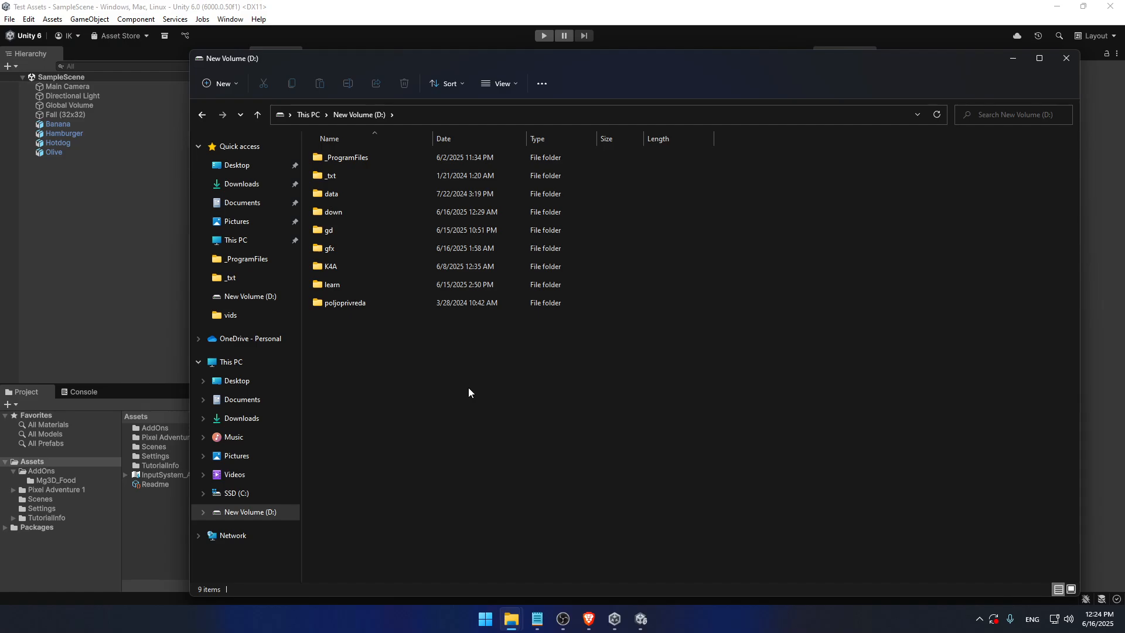
mouse_move(412, 351)
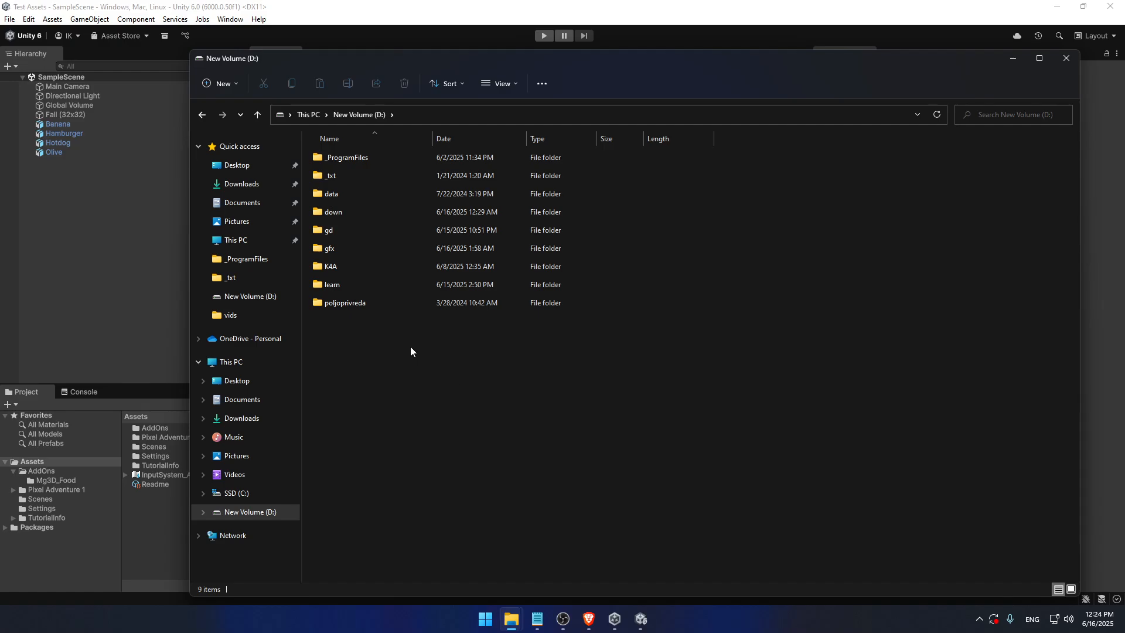
mouse_move(389, 356)
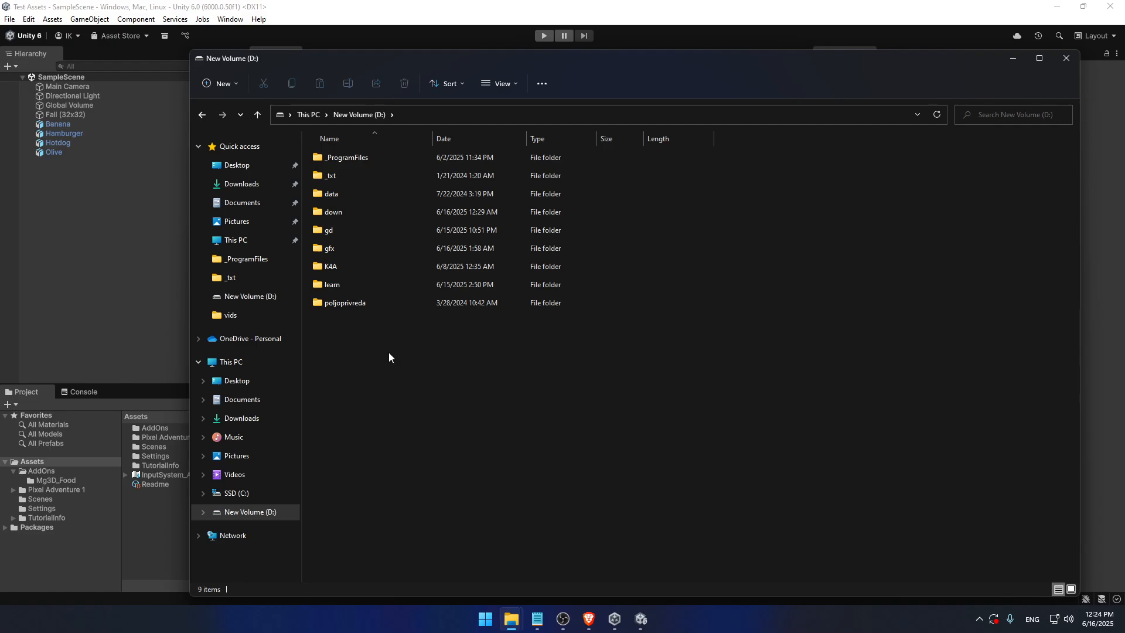
mouse_move(391, 357)
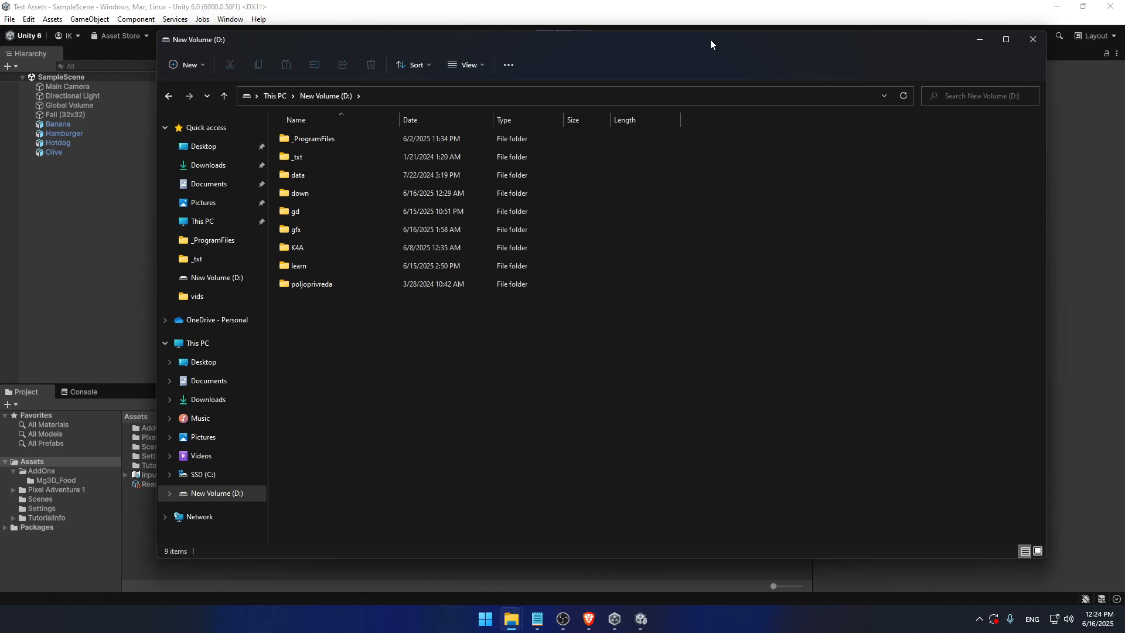
mouse_move(394, 321)
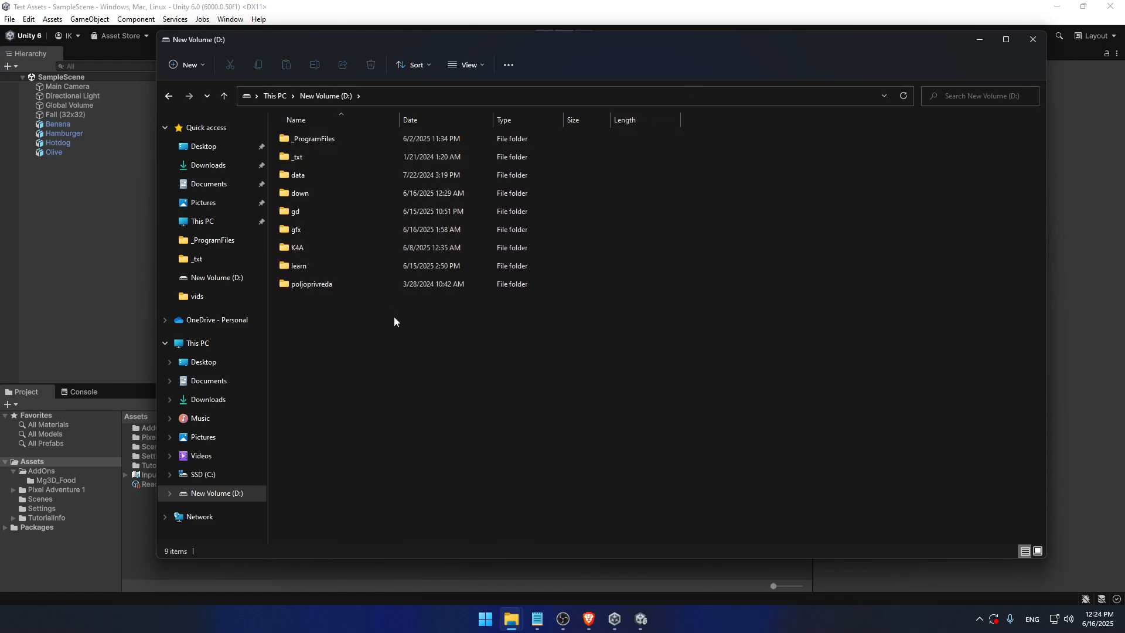
mouse_move(372, 349)
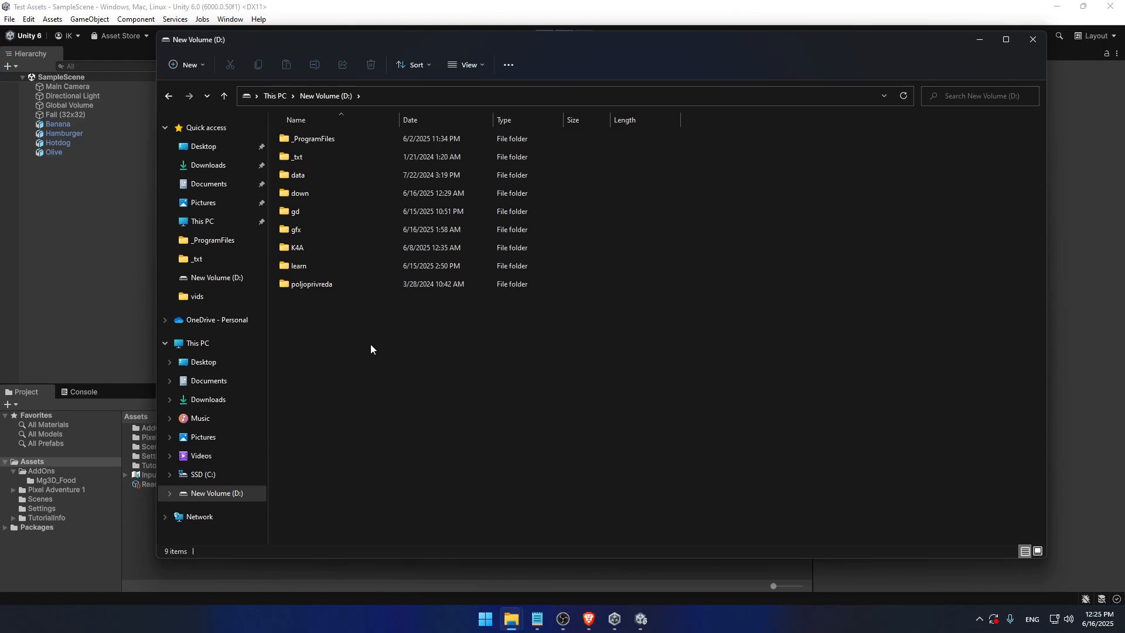
left_click(311, 283)
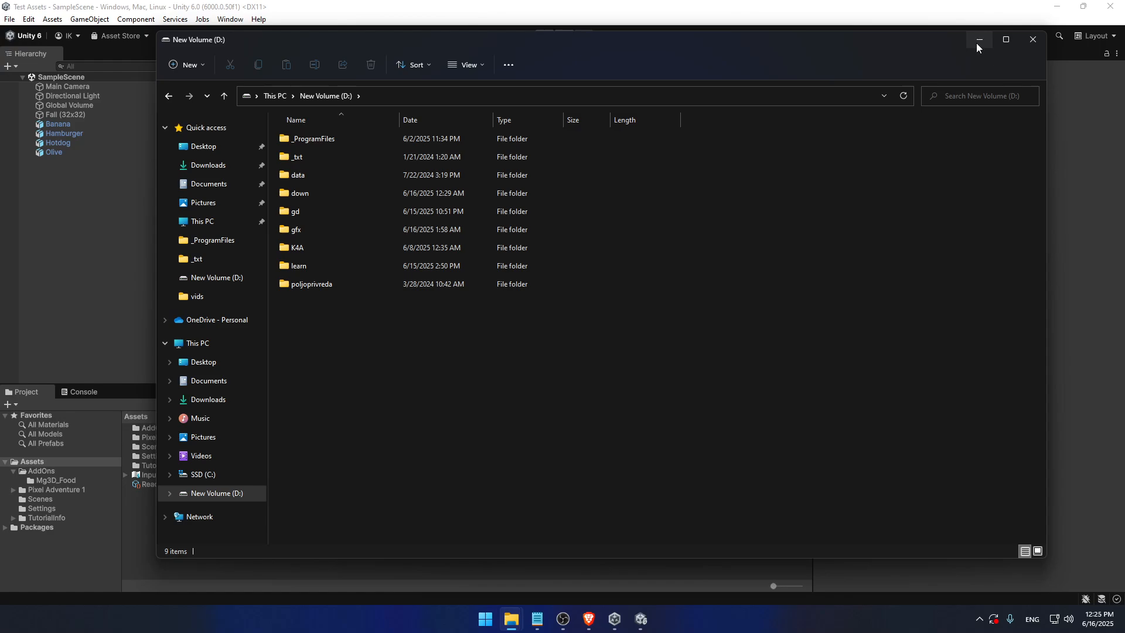
left_click(977, 40)
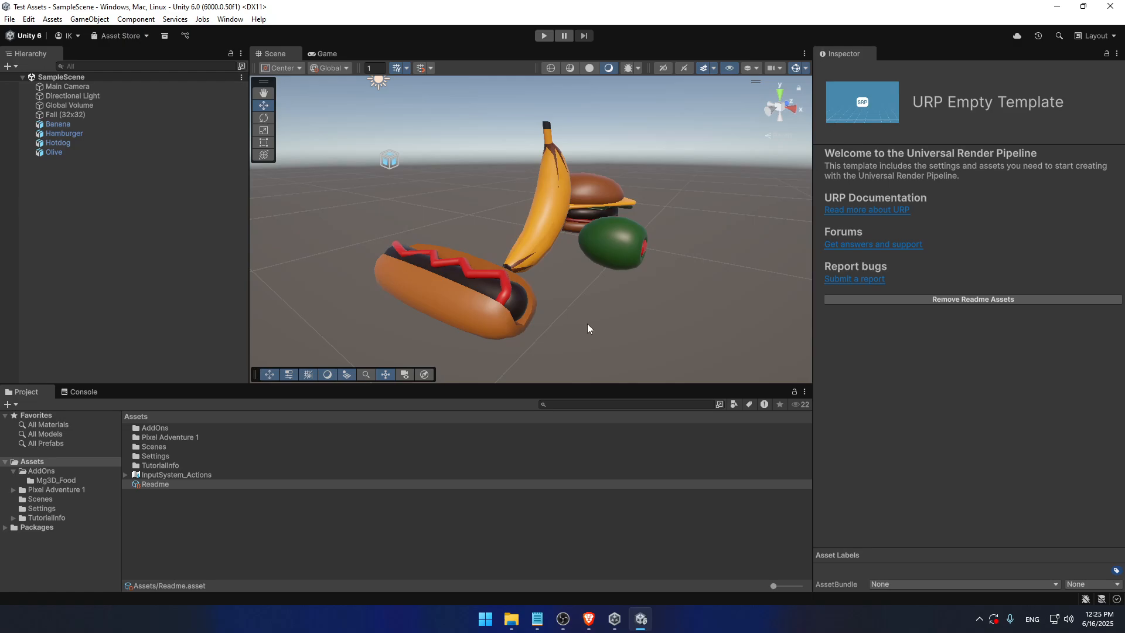
mouse_move(537, 253)
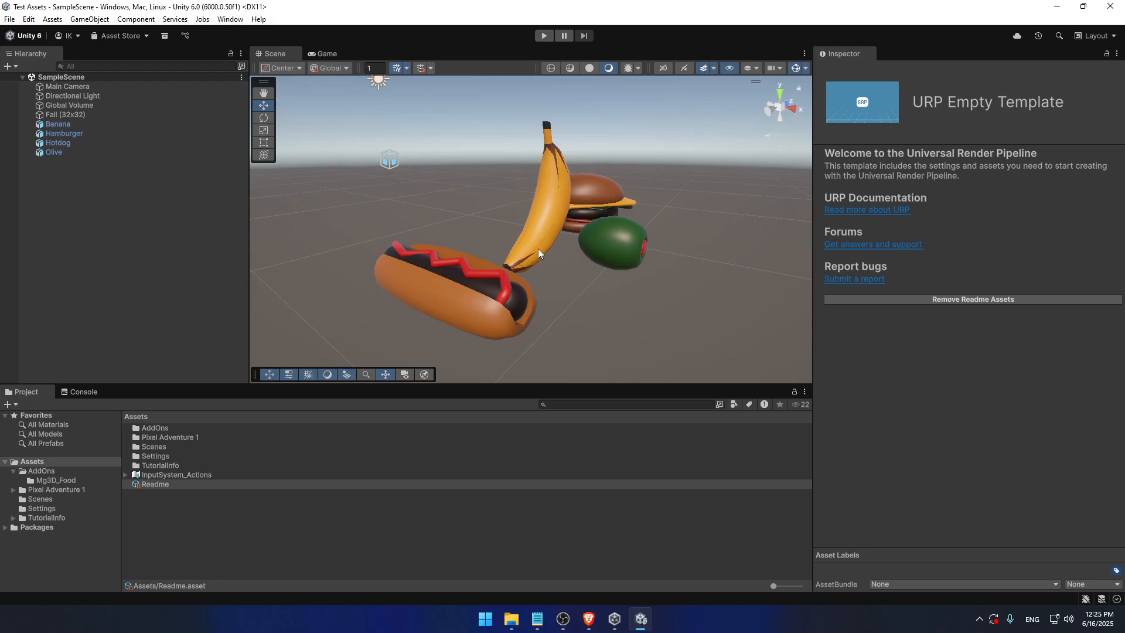
mouse_move(534, 253)
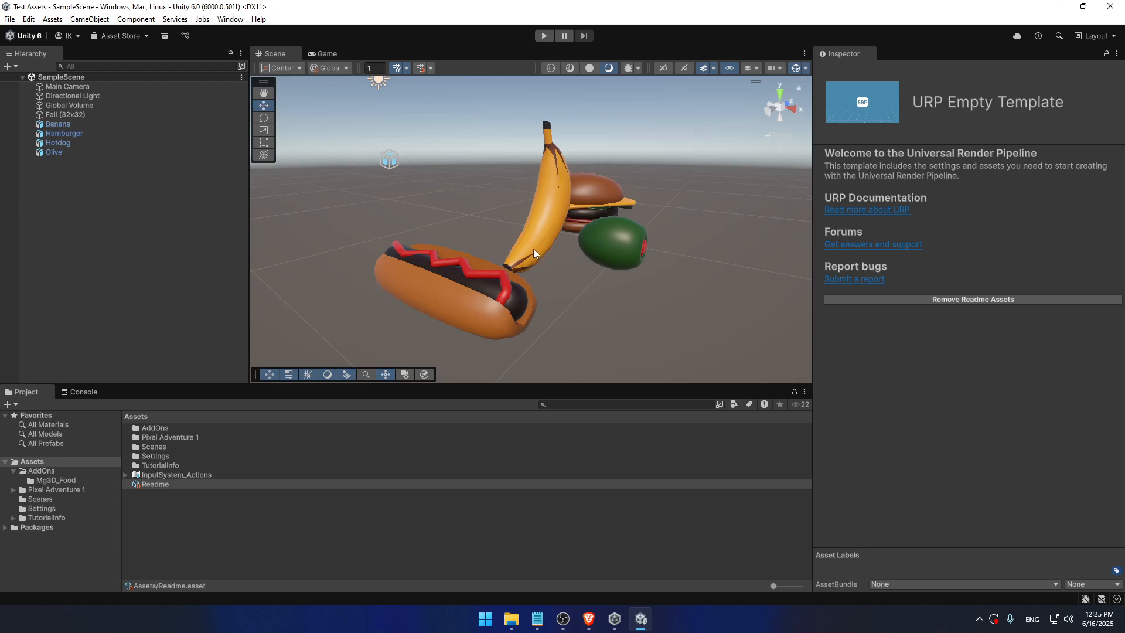
mouse_move(430, 219)
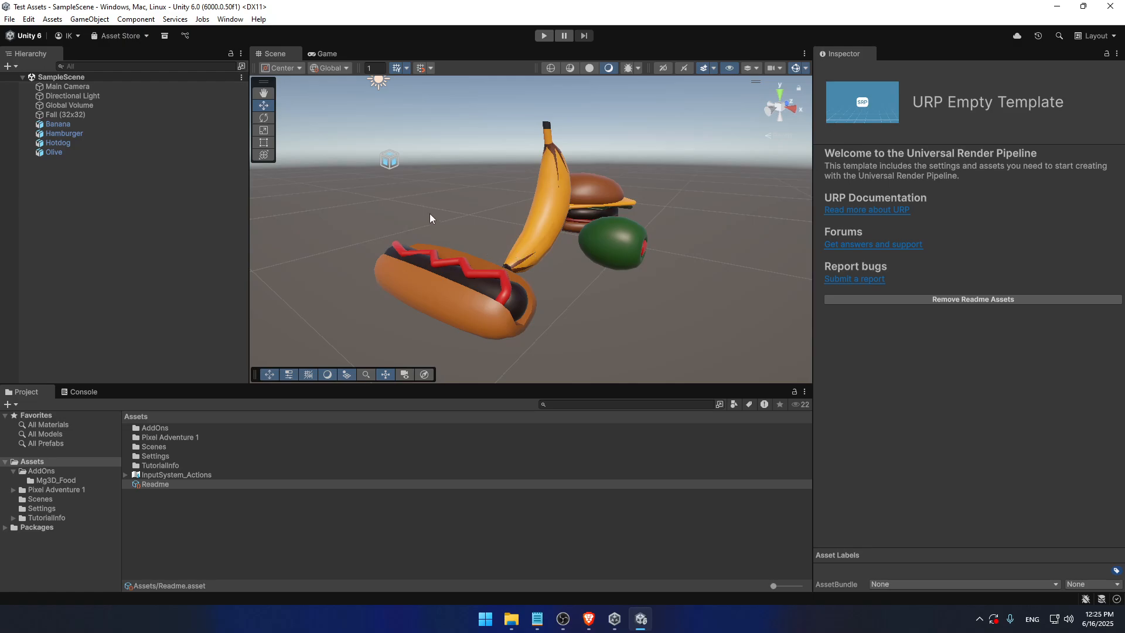
mouse_move(443, 204)
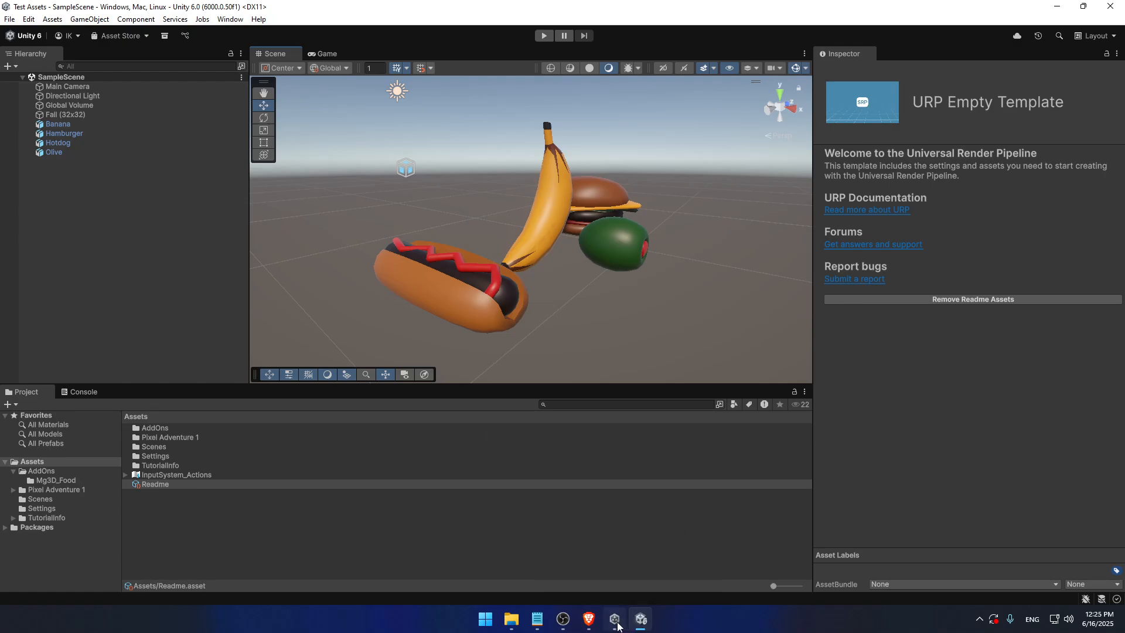
Add My project from the gd\Unity\projects folder to the Unity Hub list.
left_click(613, 618)
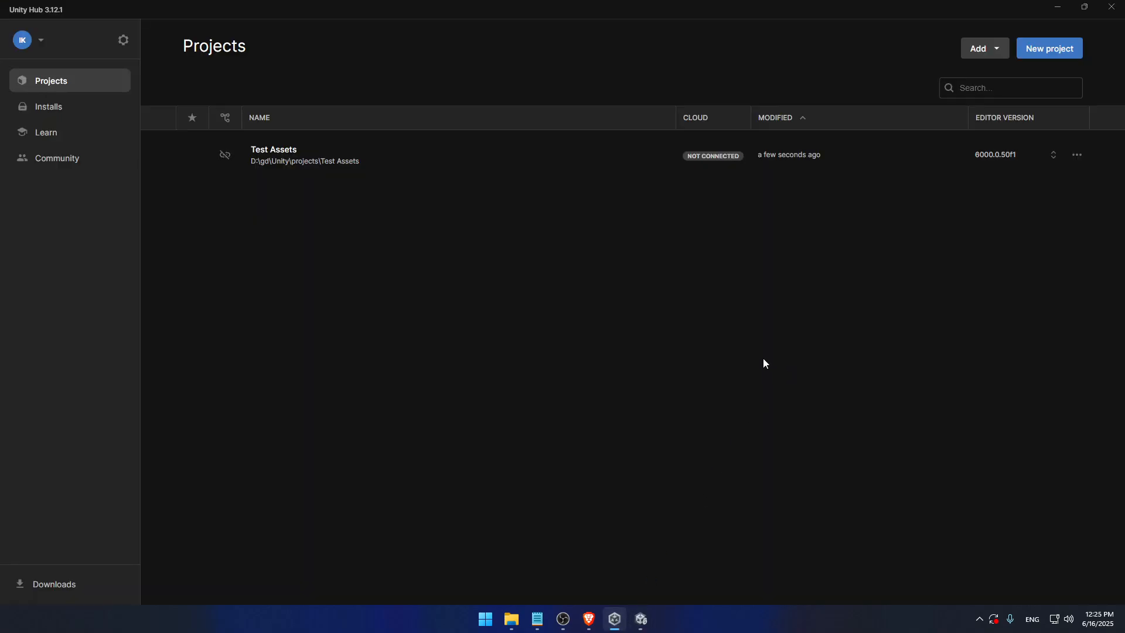
mouse_move(984, 48)
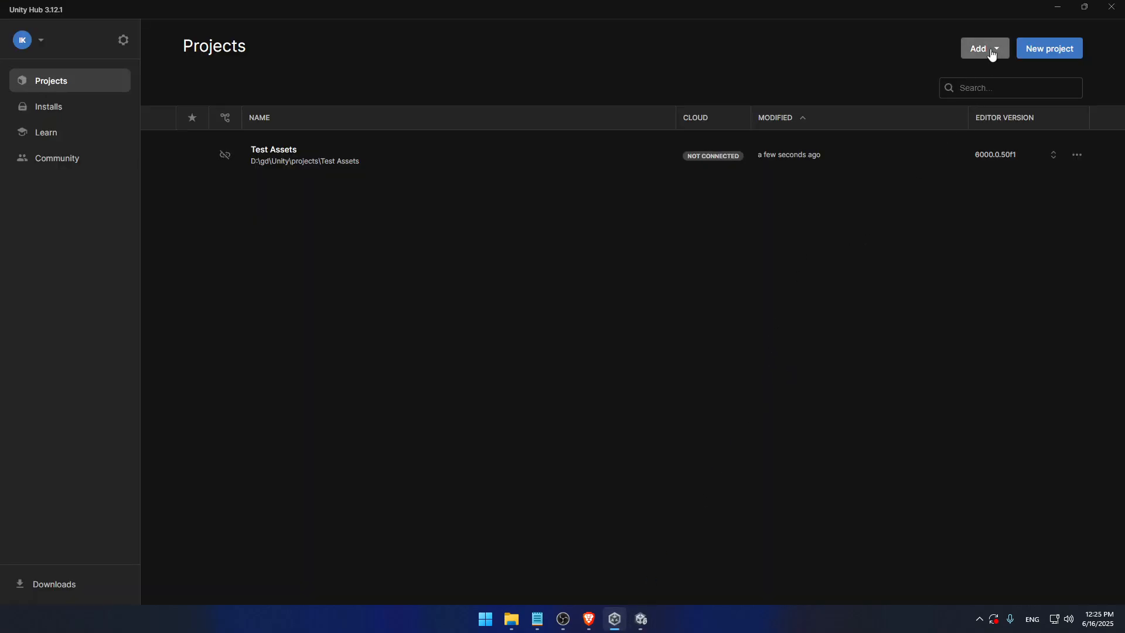
left_click(983, 48)
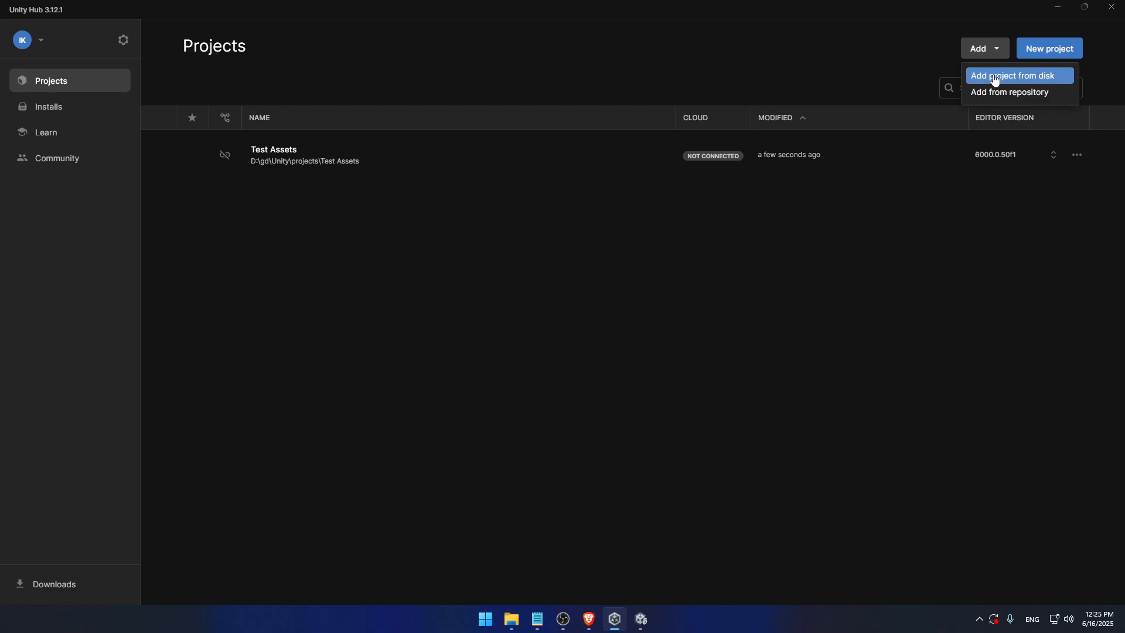
left_click(1014, 76)
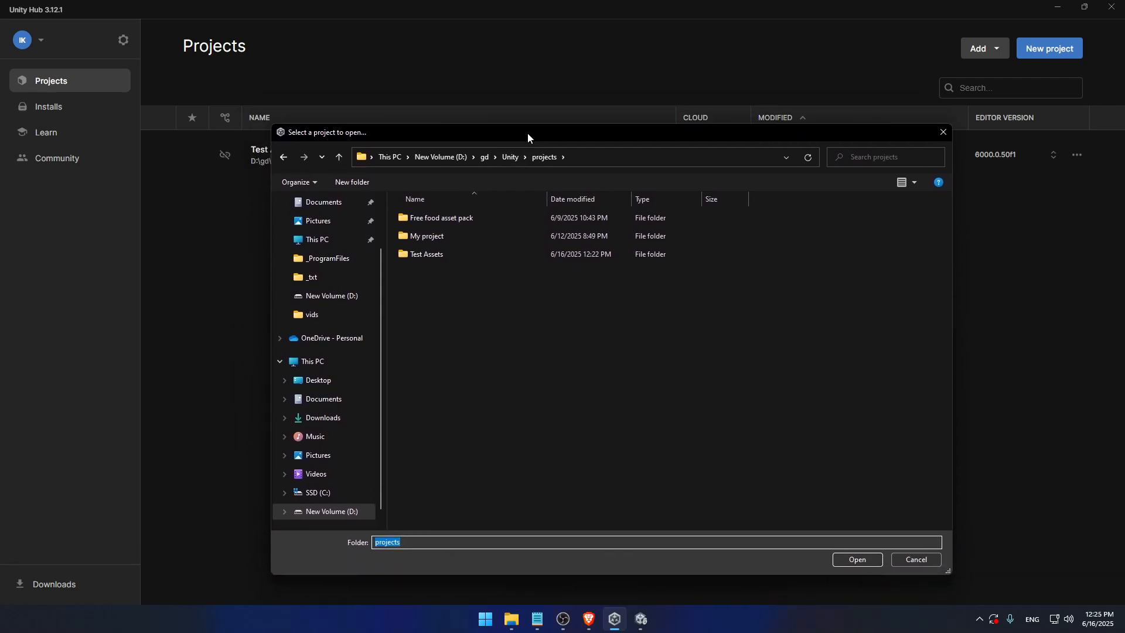
left_click(427, 235)
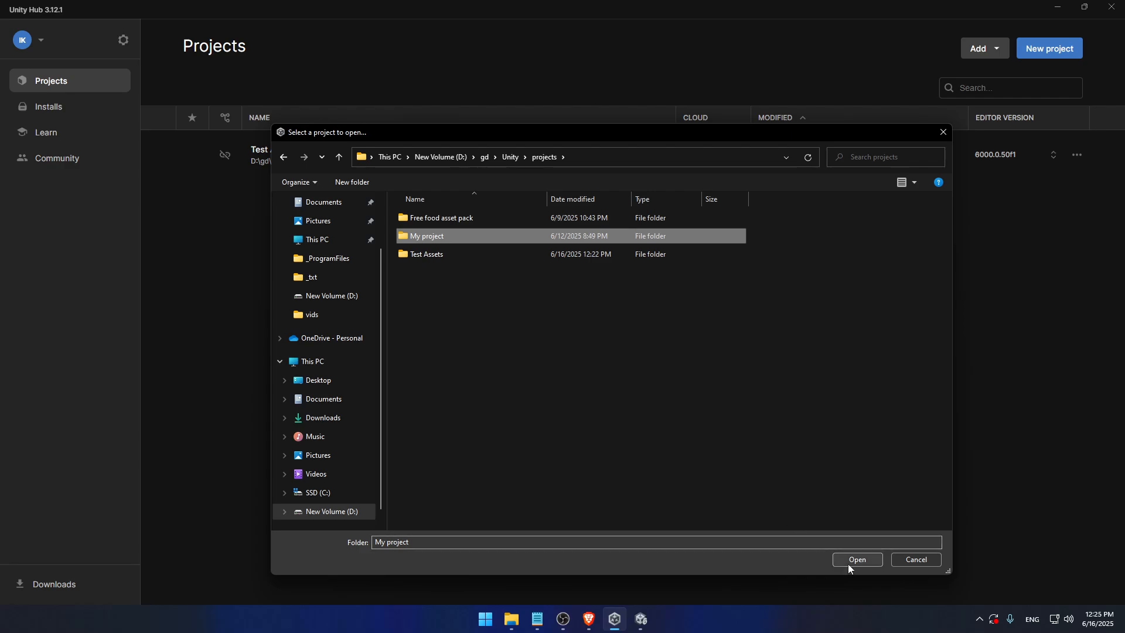
left_click(856, 560)
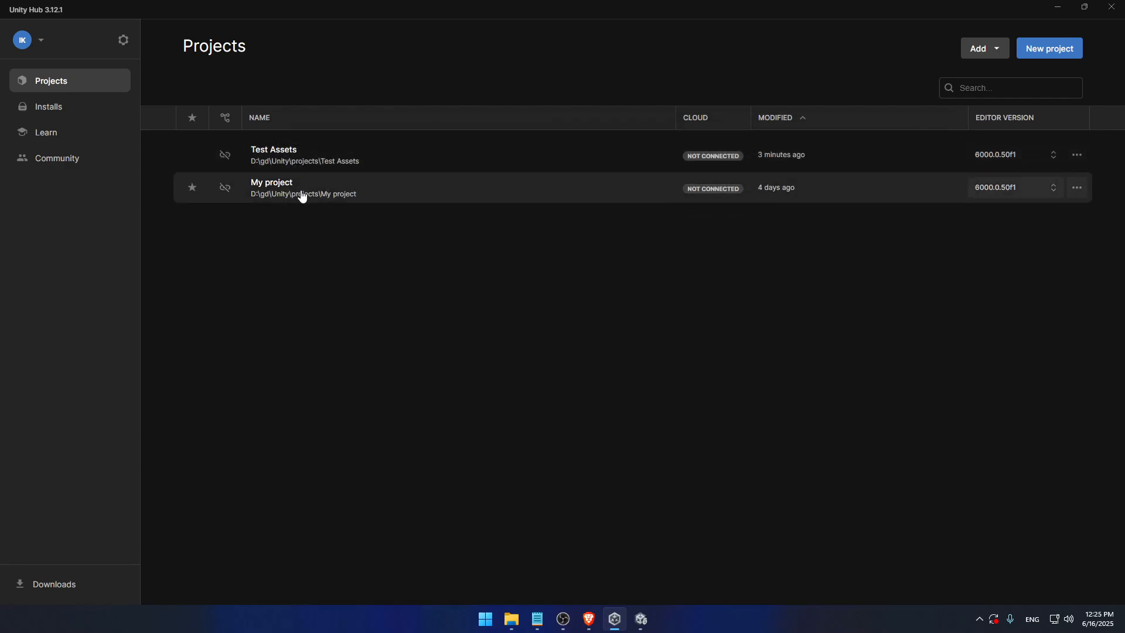
mouse_move(329, 205)
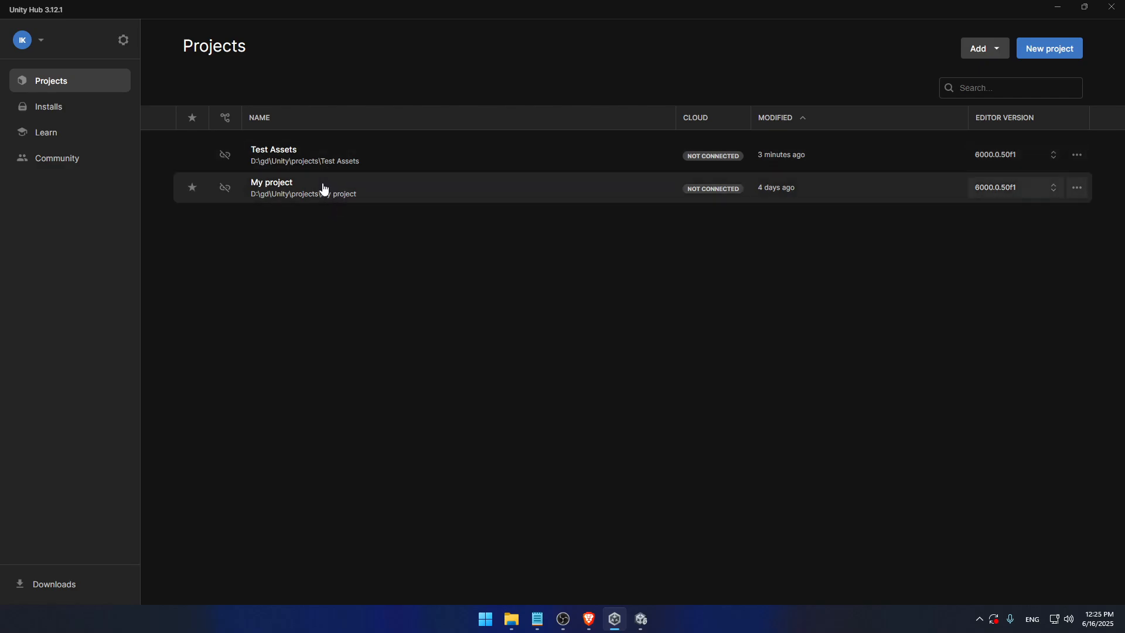
Add Free food asset pack from gd\Unity\projects, completing the three-project list.
left_click(980, 48)
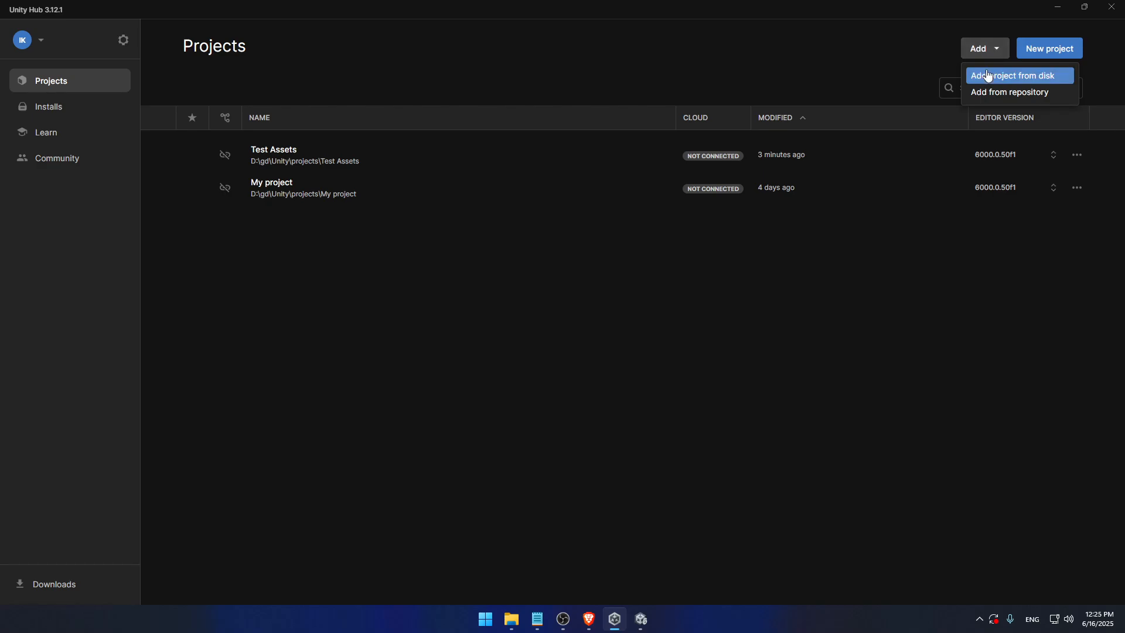
left_click(1014, 76)
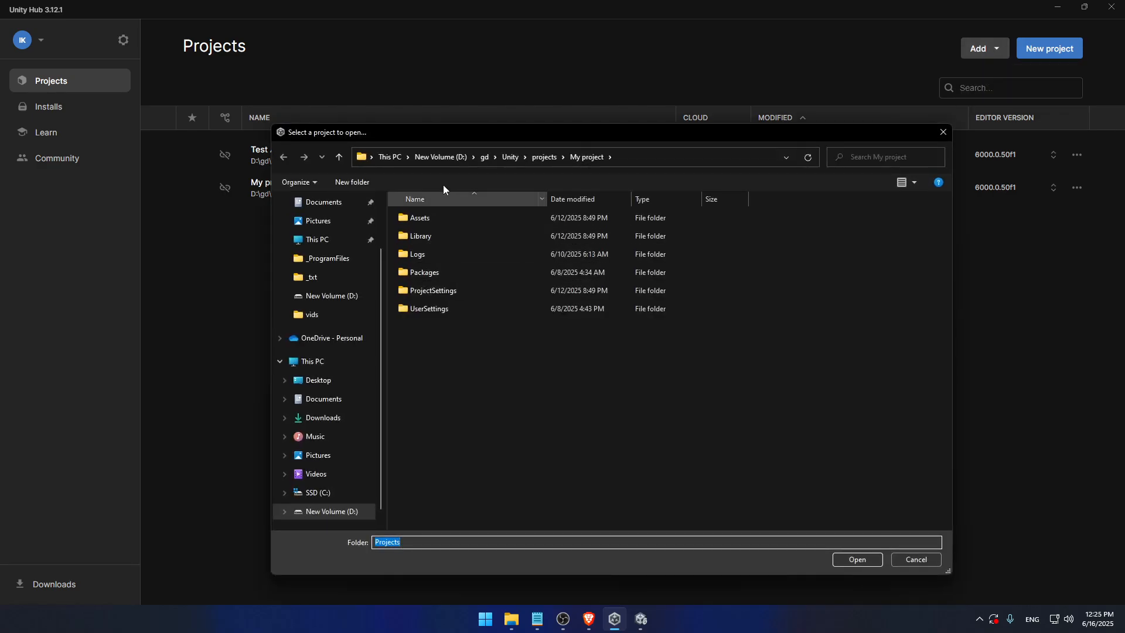
left_click(544, 157)
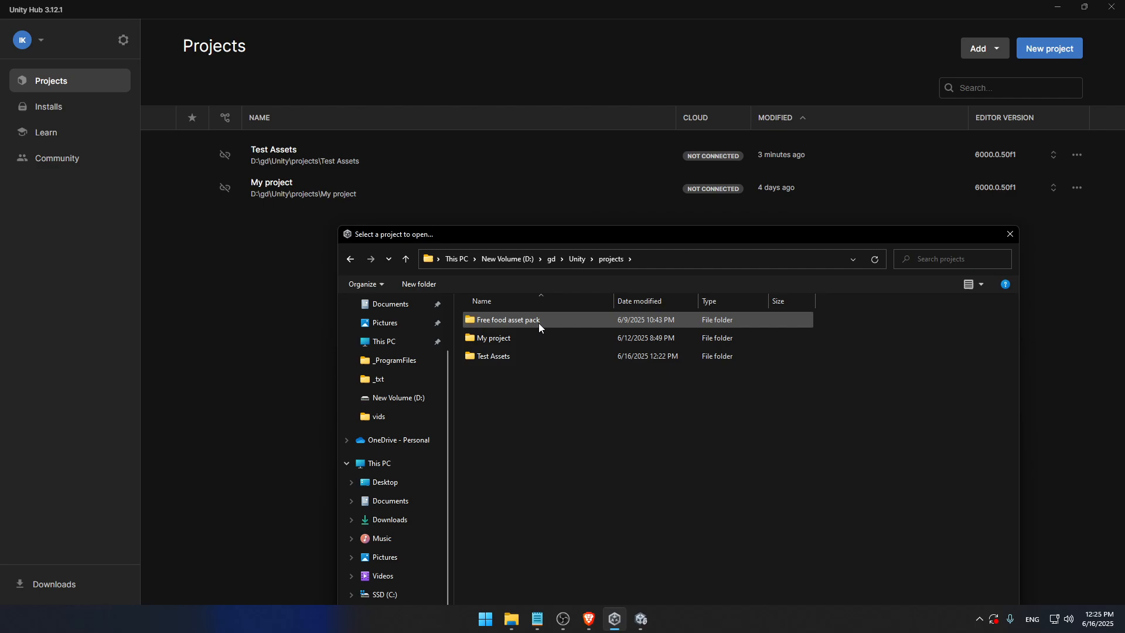
mouse_move(538, 328)
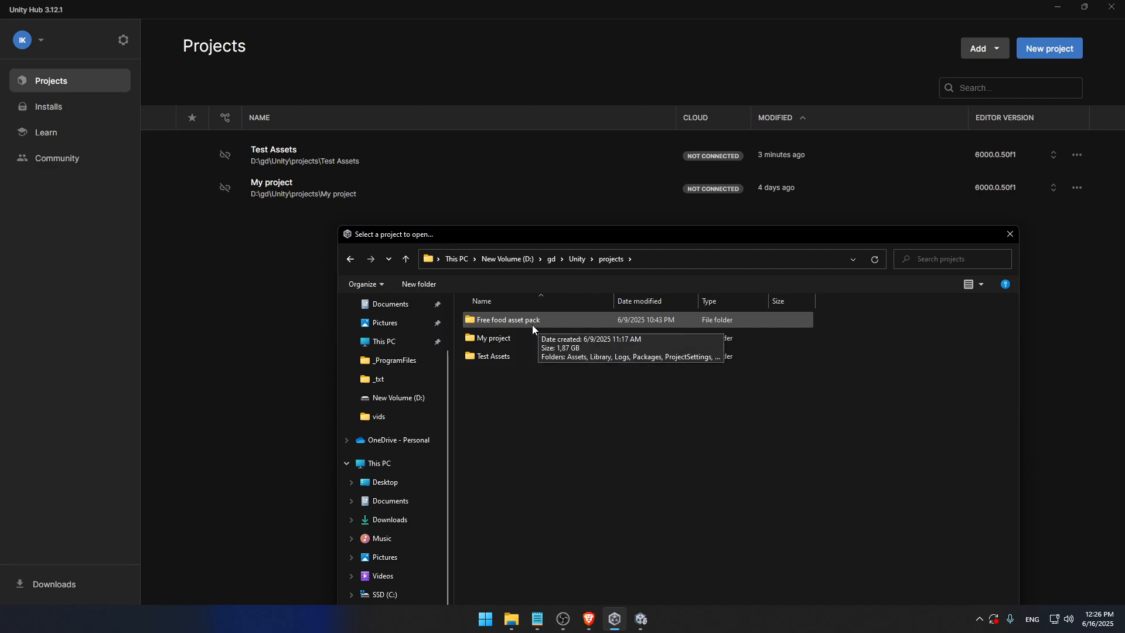
mouse_move(530, 326)
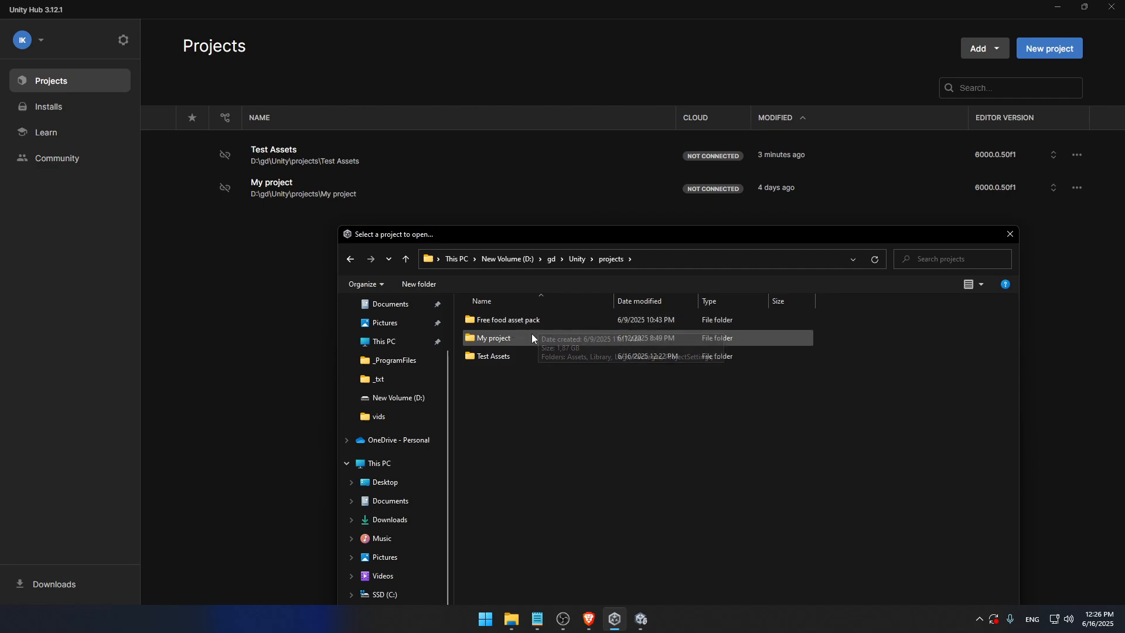
mouse_move(506, 319)
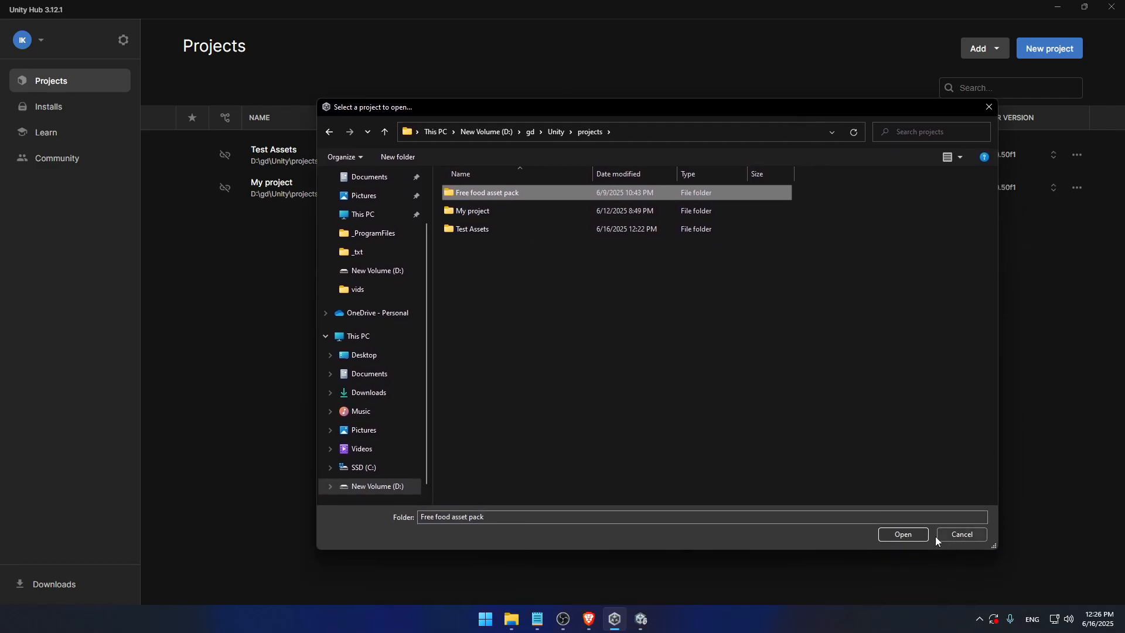
left_click(902, 536)
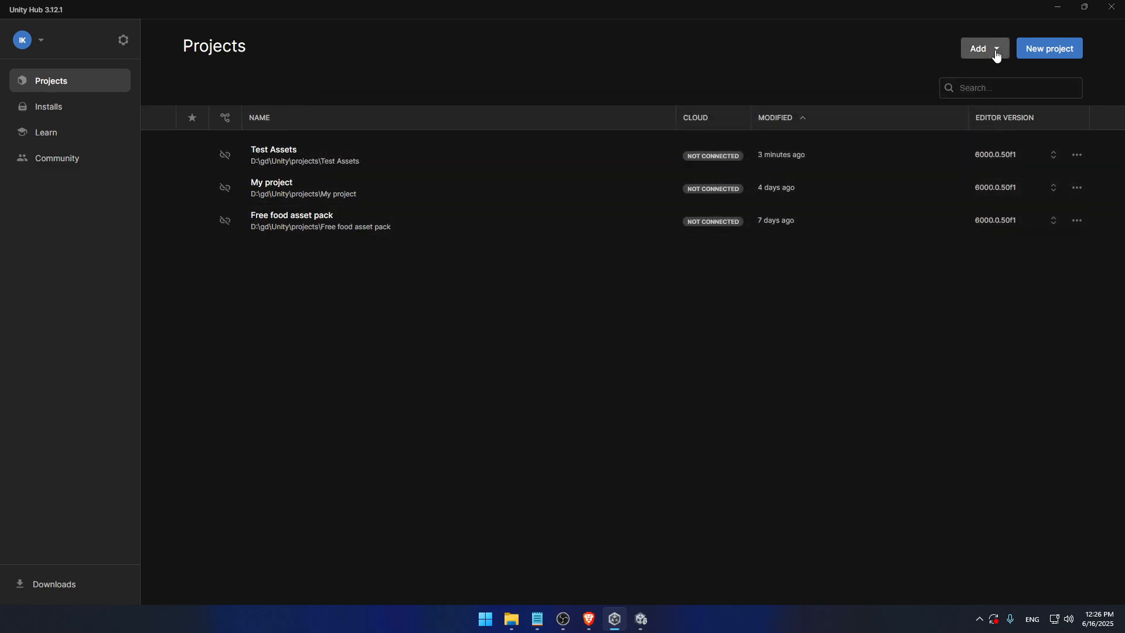
left_click(979, 48)
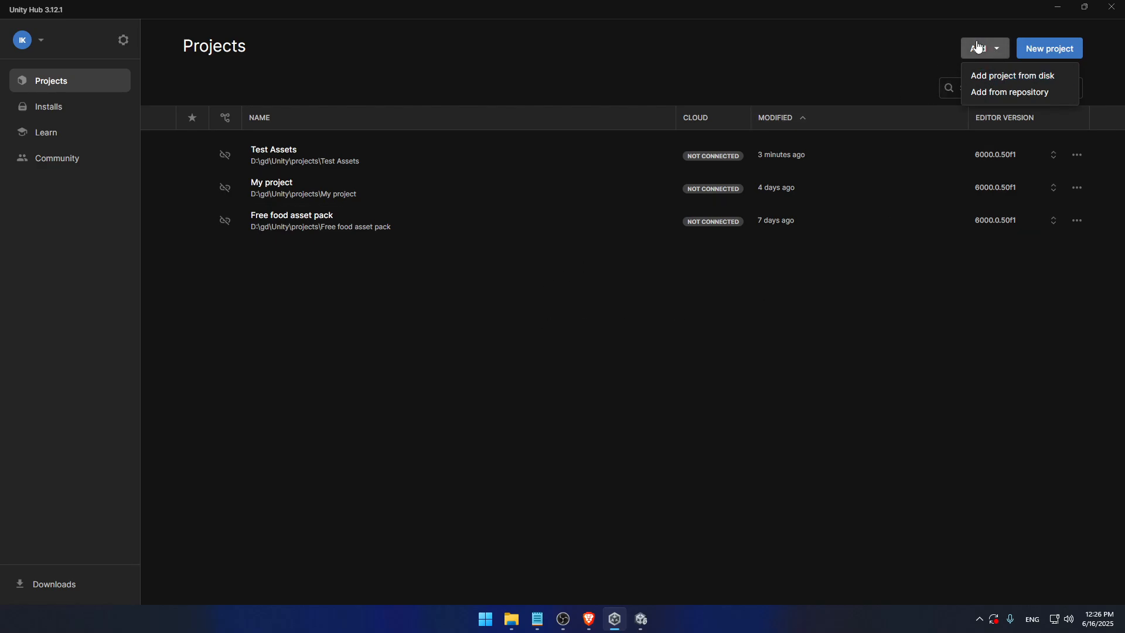
mouse_move(998, 61)
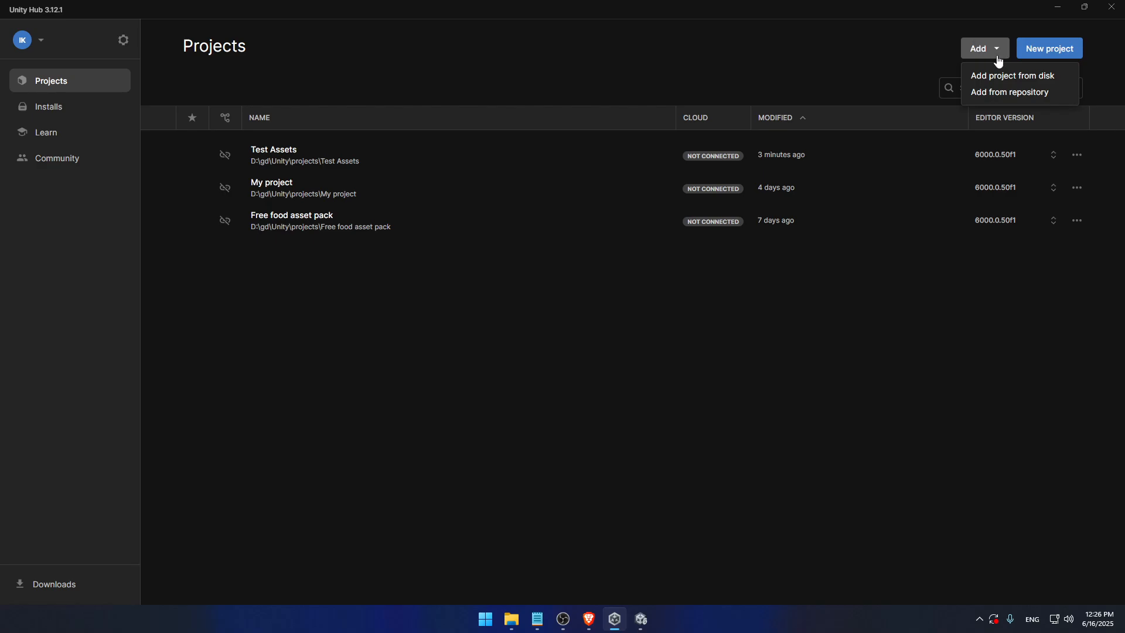
mouse_move(1018, 92)
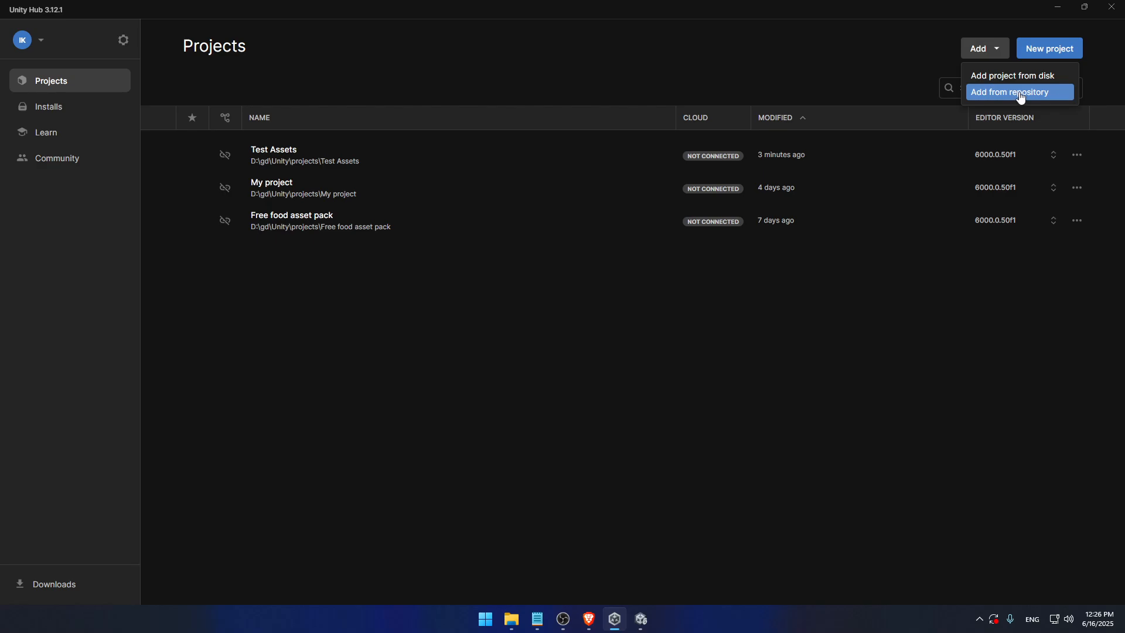
mouse_move(1014, 75)
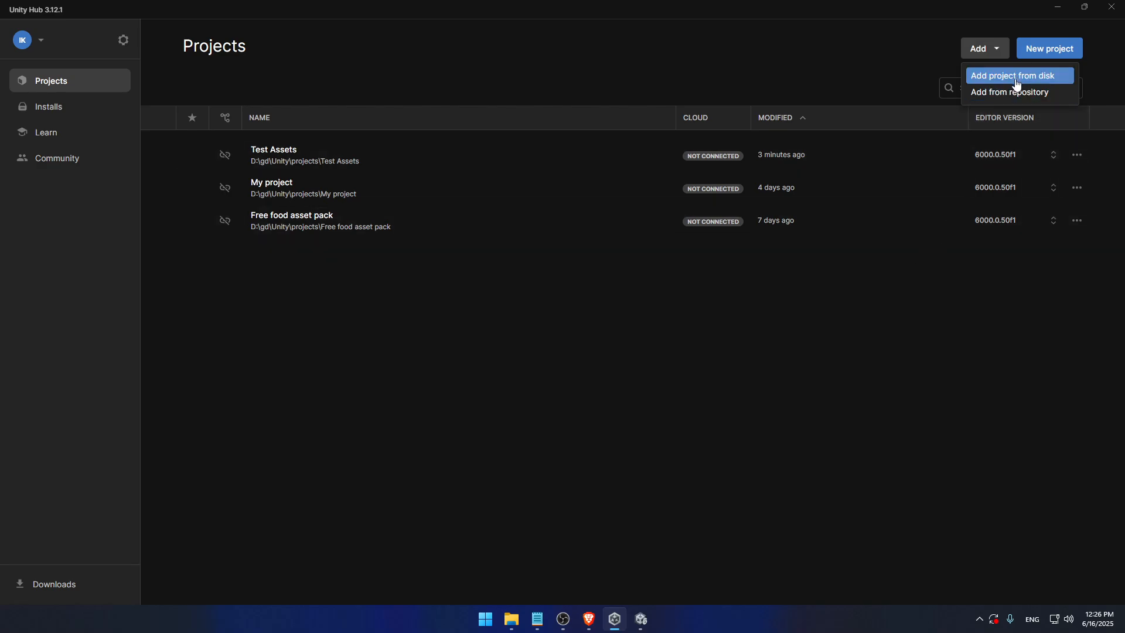
mouse_move(1014, 92)
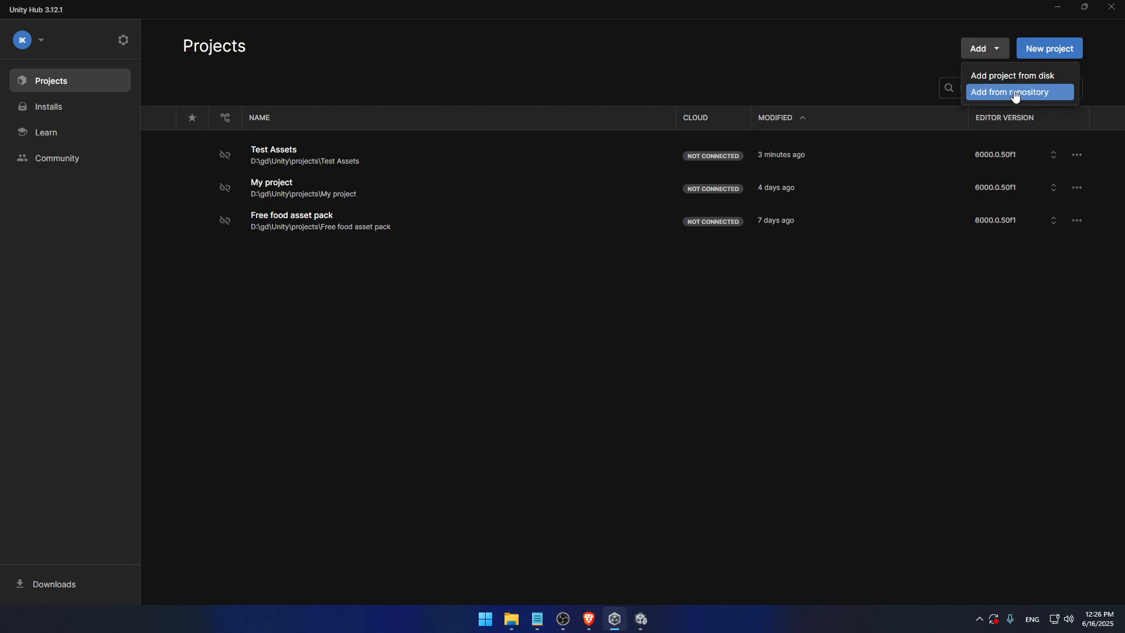
mouse_move(1061, 100)
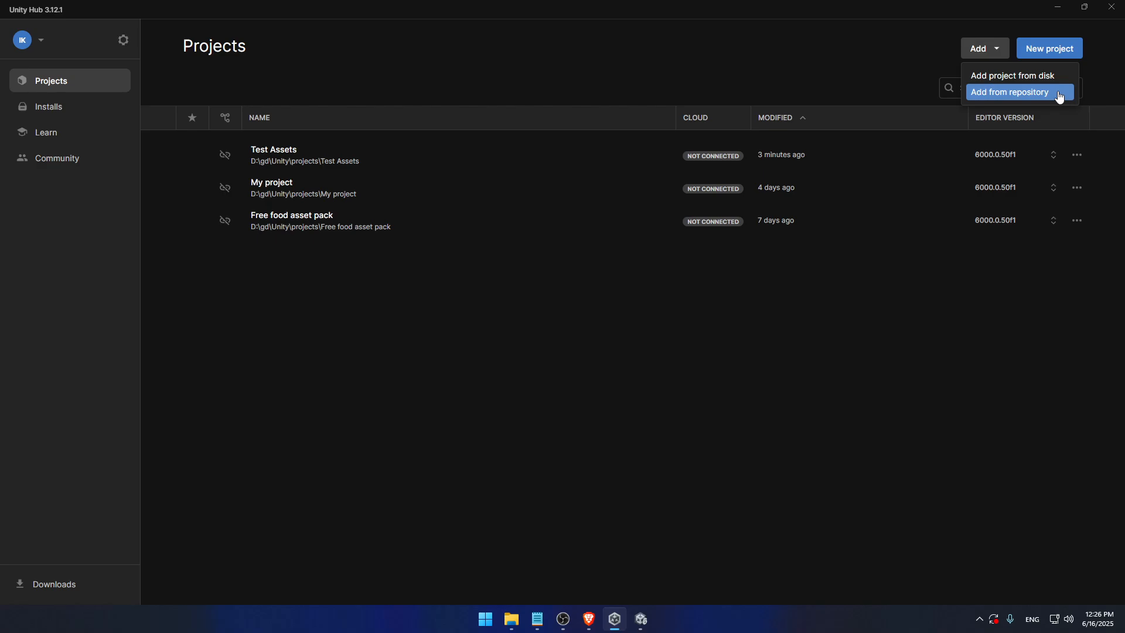
mouse_move(944, 160)
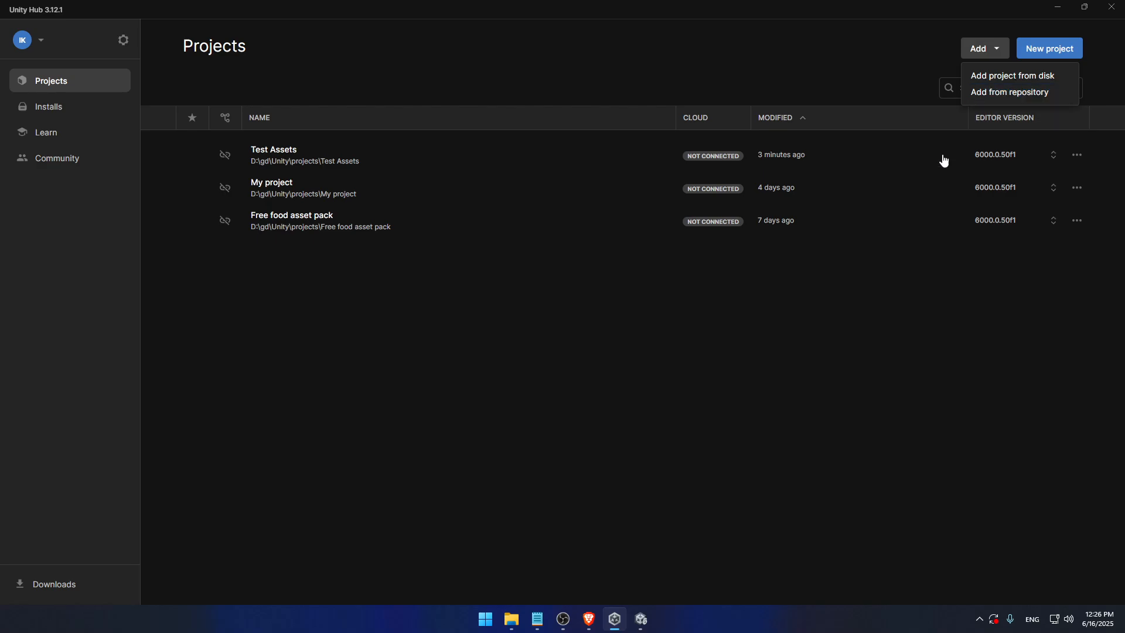
left_click(649, 386)
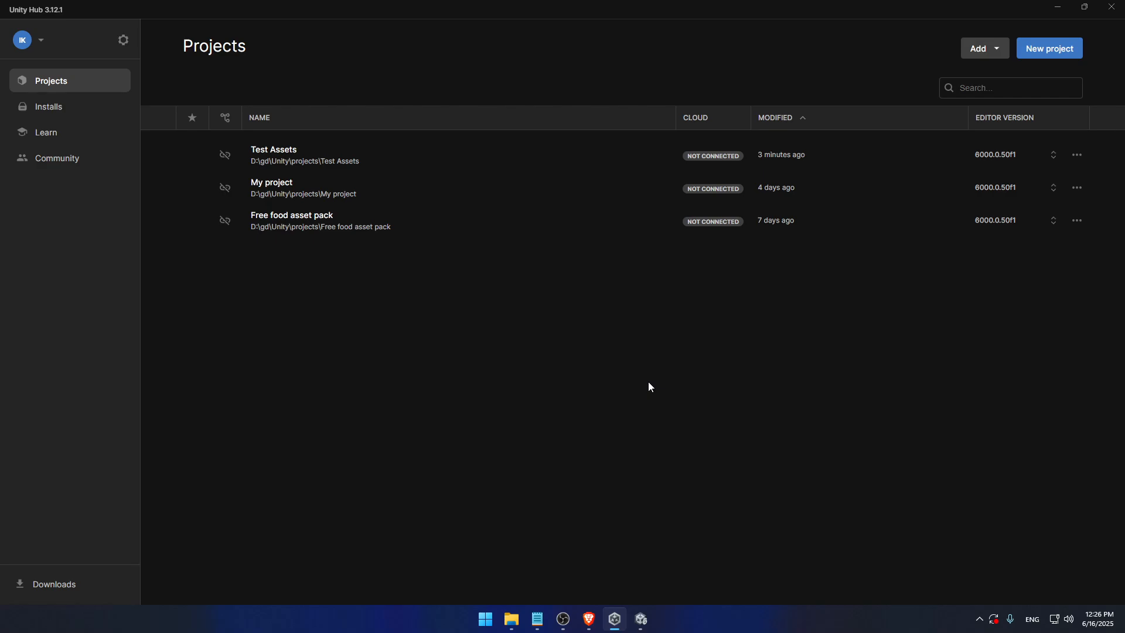
left_click(613, 618)
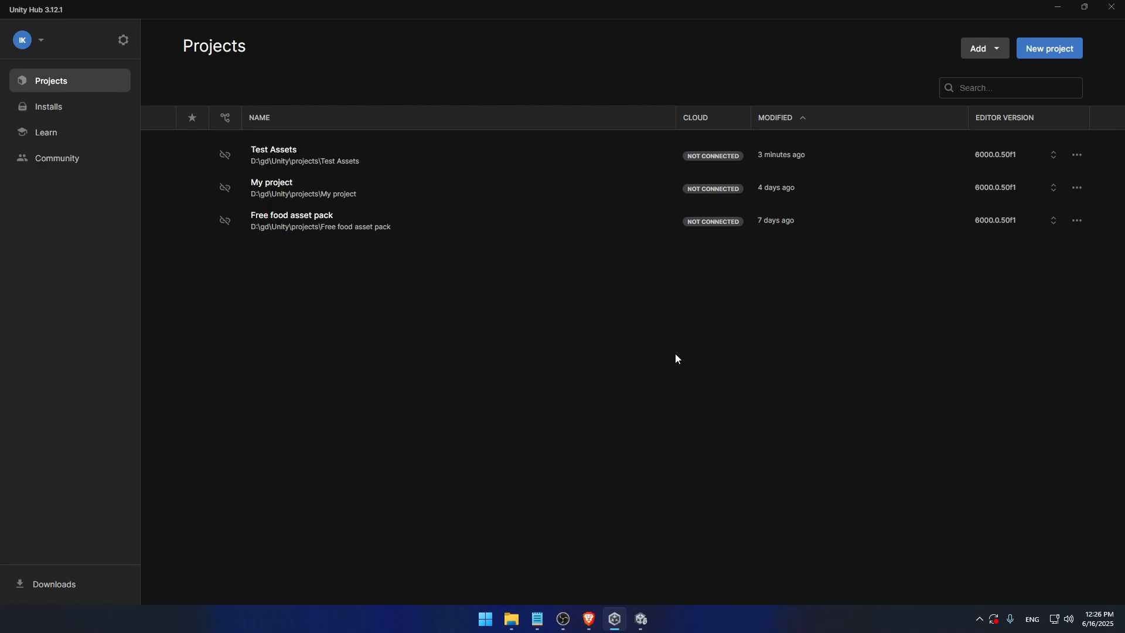
mouse_move(675, 358)
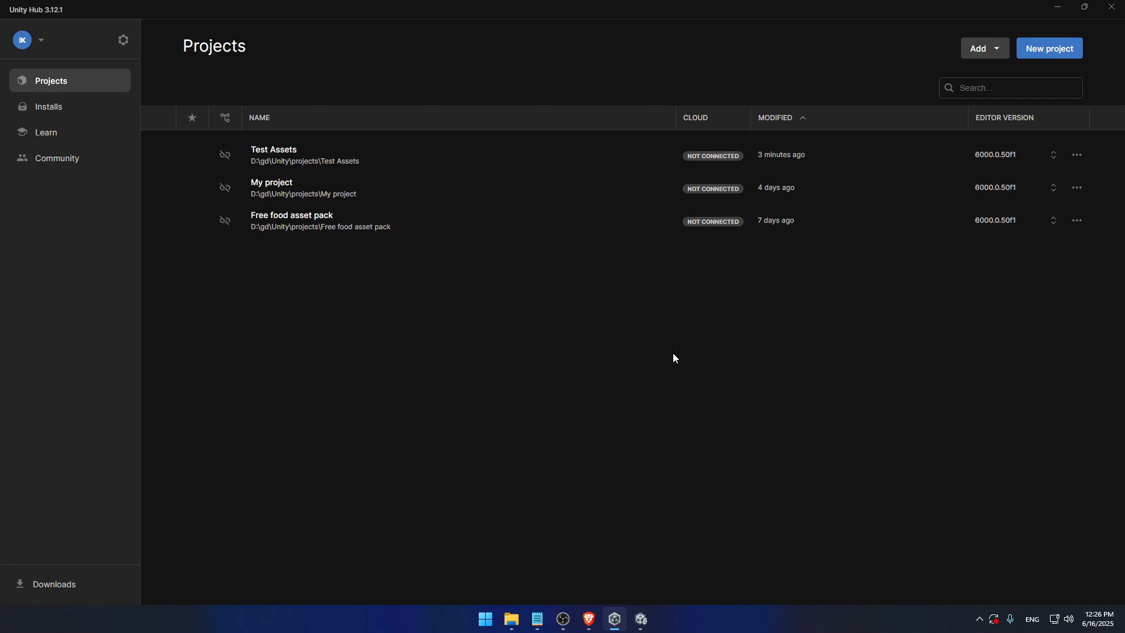